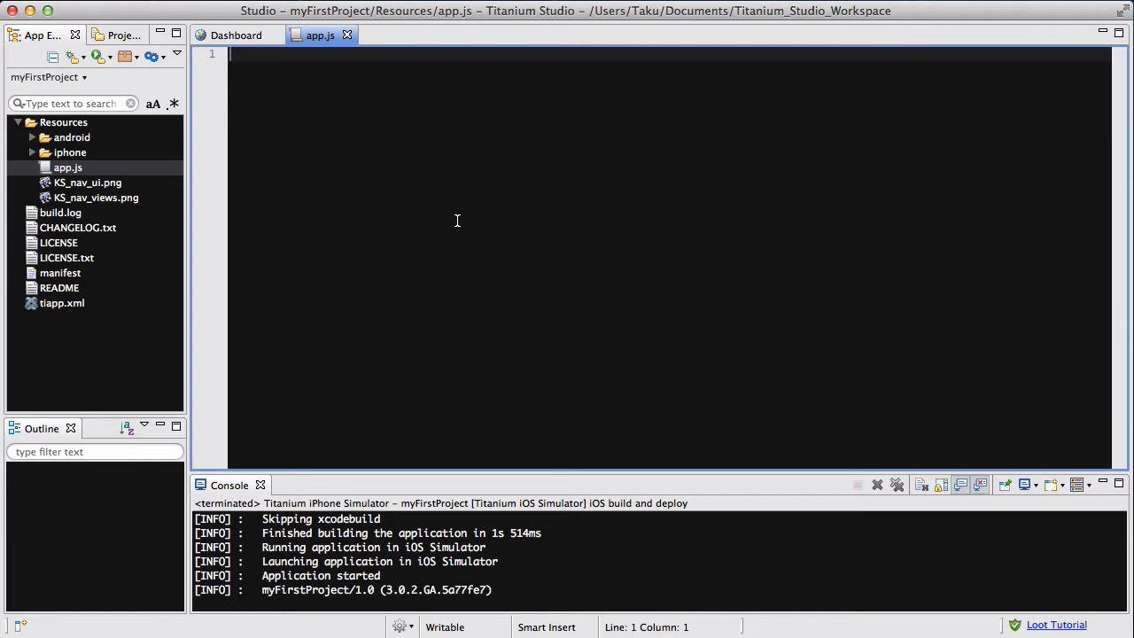
mouse_move(498, 242)
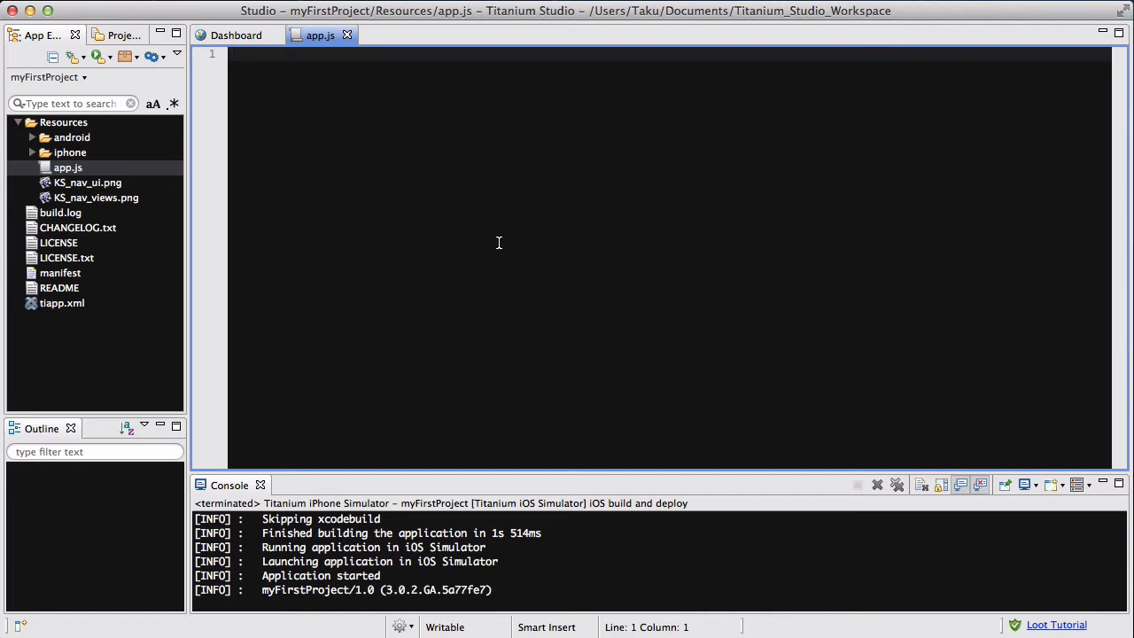
Step: Declare var win as a Ti.UI.createWindow with backgroundColor "#FFF"
click(231, 53)
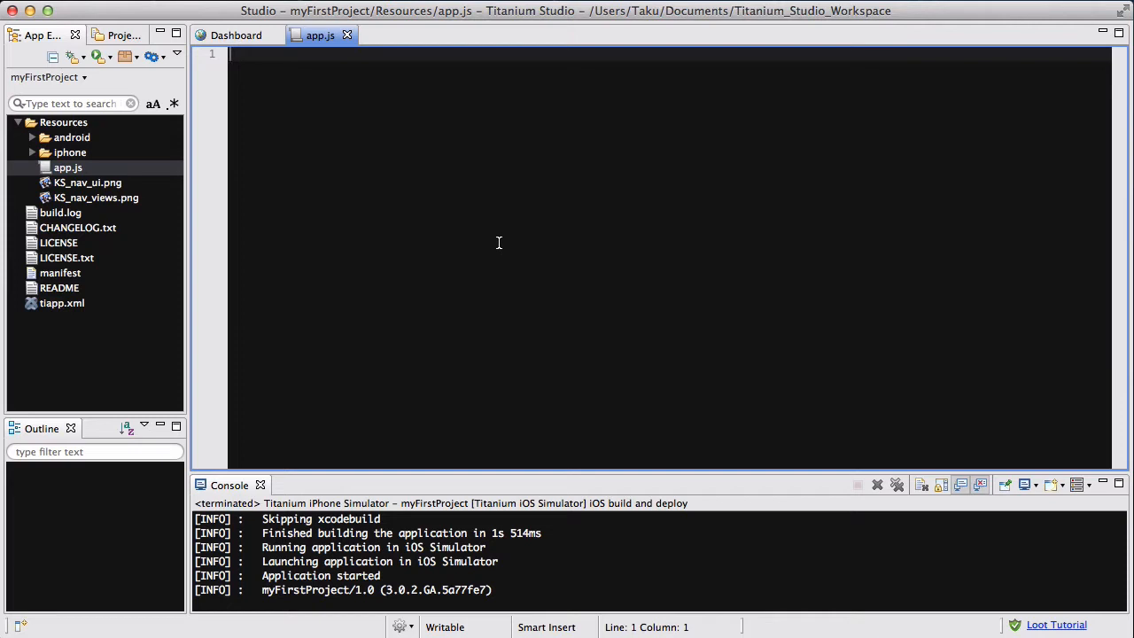
text(var win =)
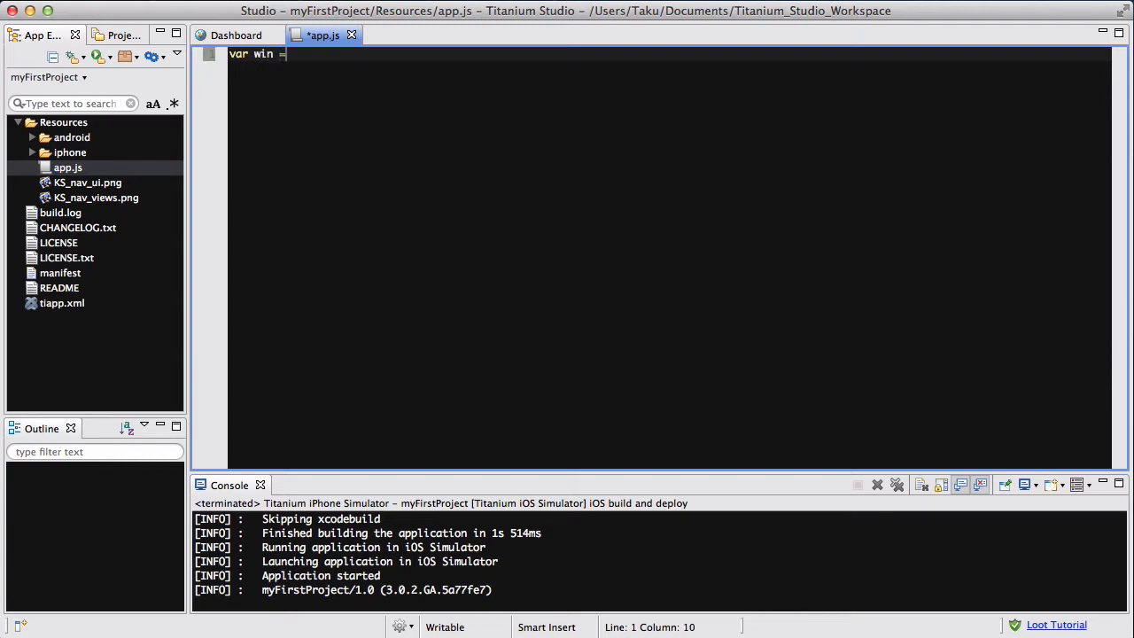
text(Ti.UI.create)
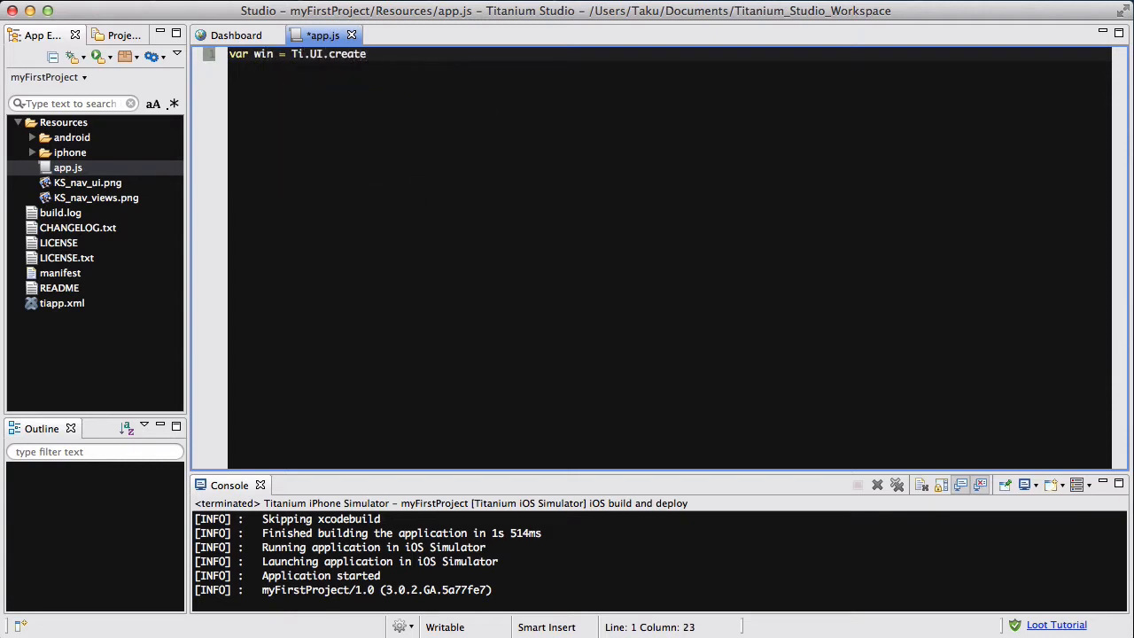
text(Window({)
text(ba)
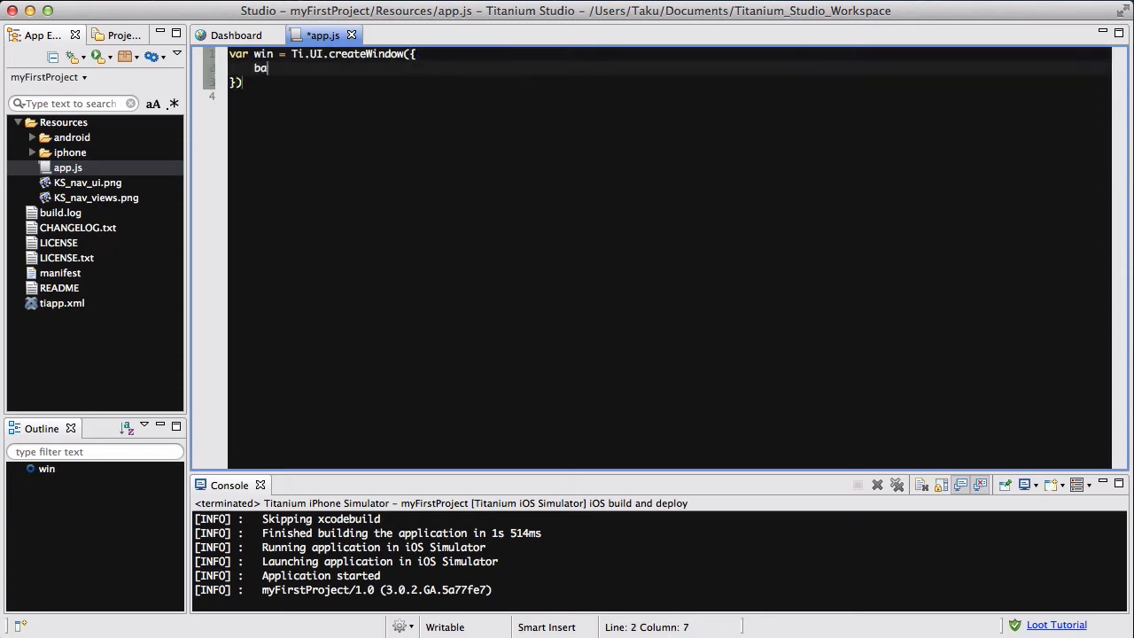
text(ckgroundColor:)
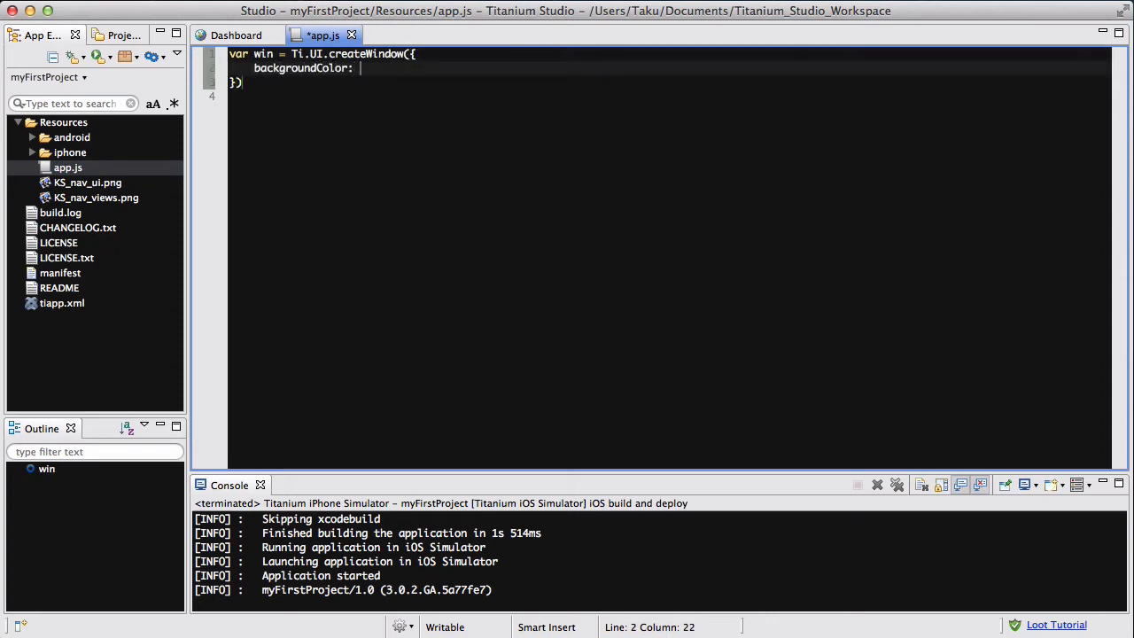
text(")
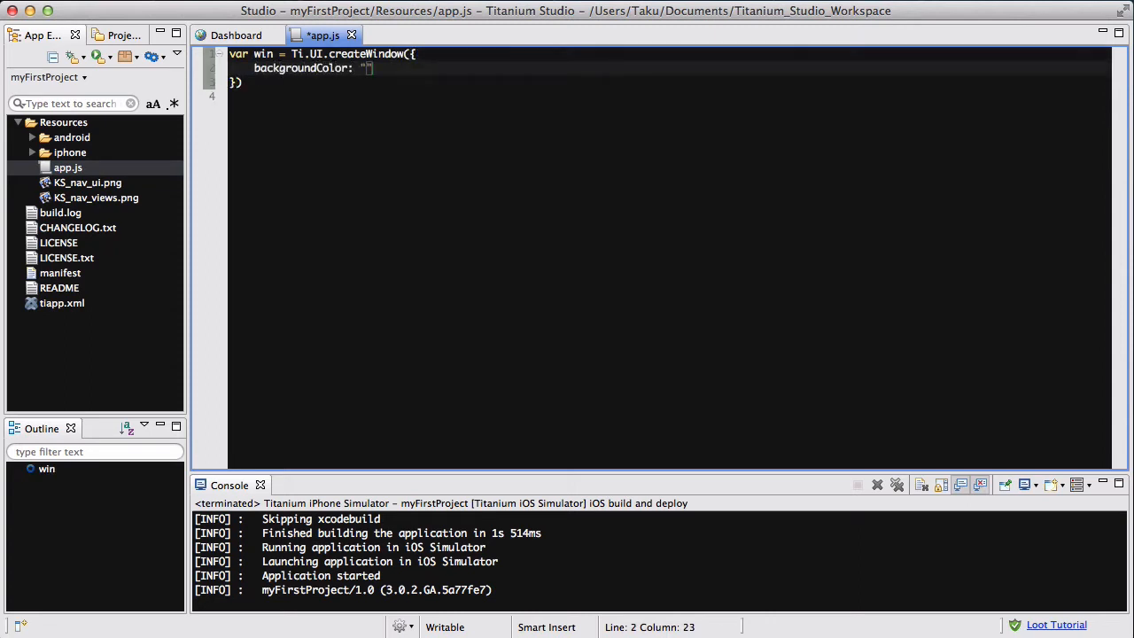
text(#FFF)
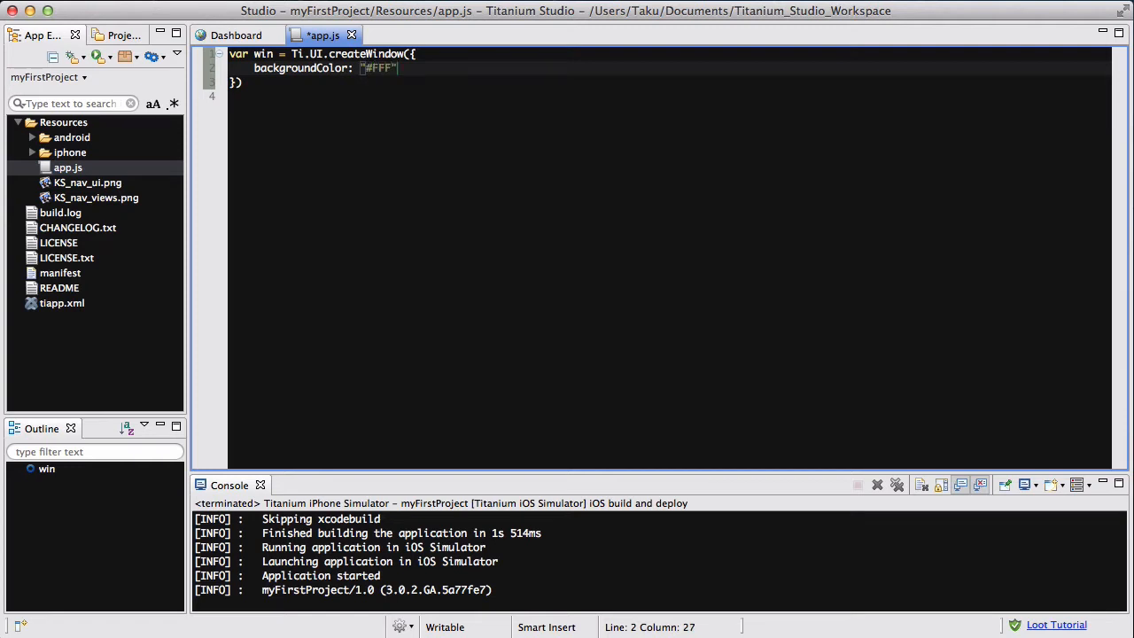
text(;)
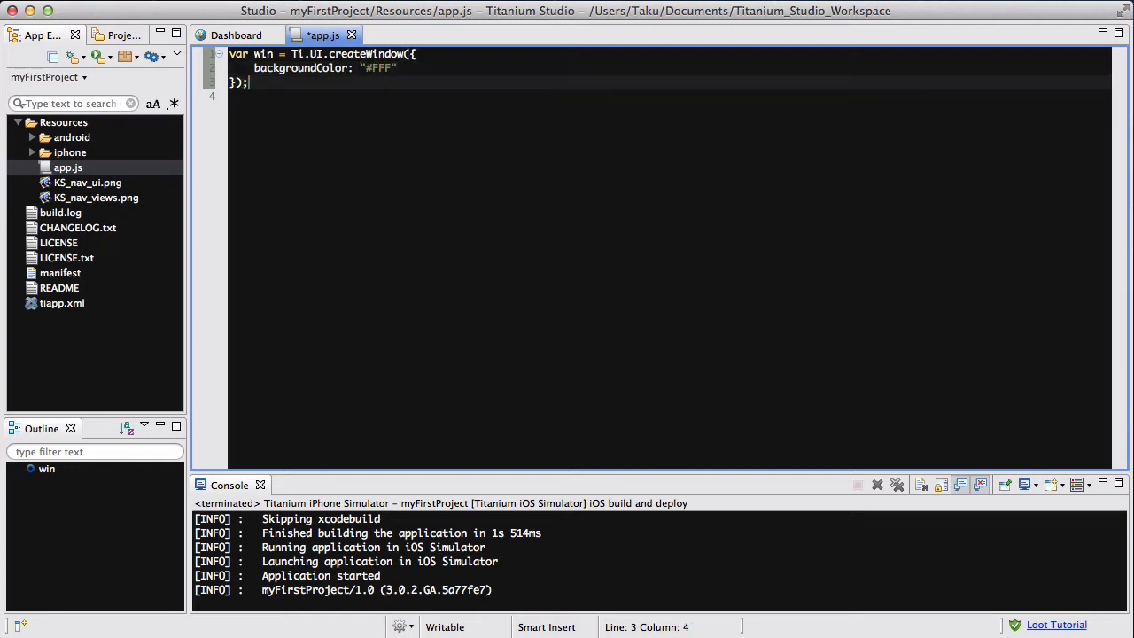
Step: Declare var view via Ti.UI.createView: top 0, left 0, height 150, width "100%", backgroundColor "#000"
text(var view =)
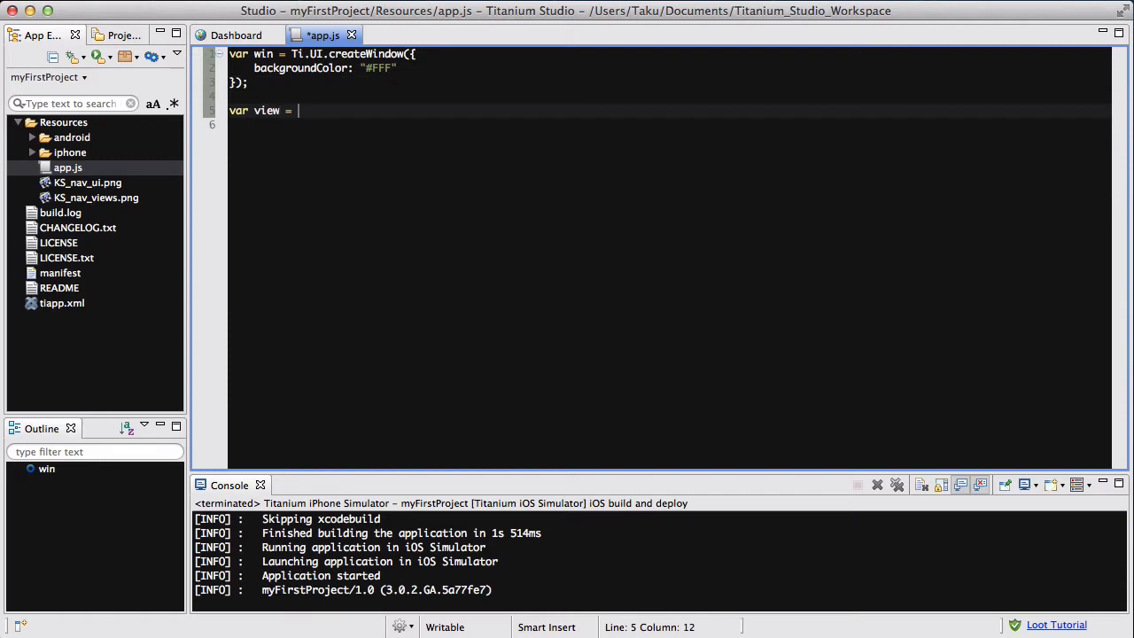
text(Ti.UI.createView({)
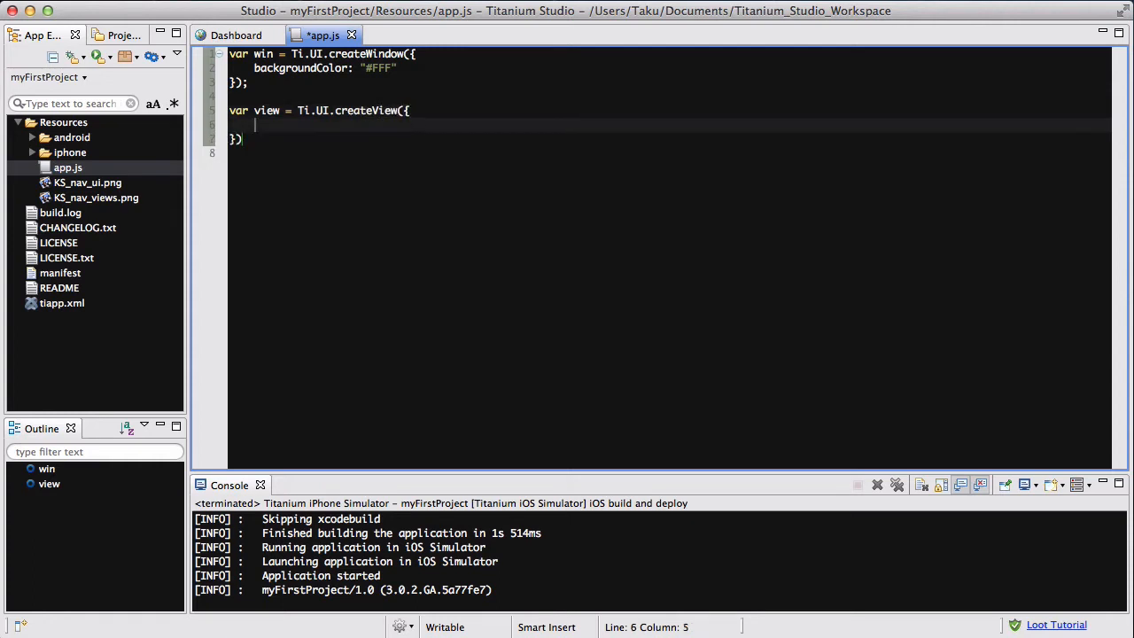
text(top)
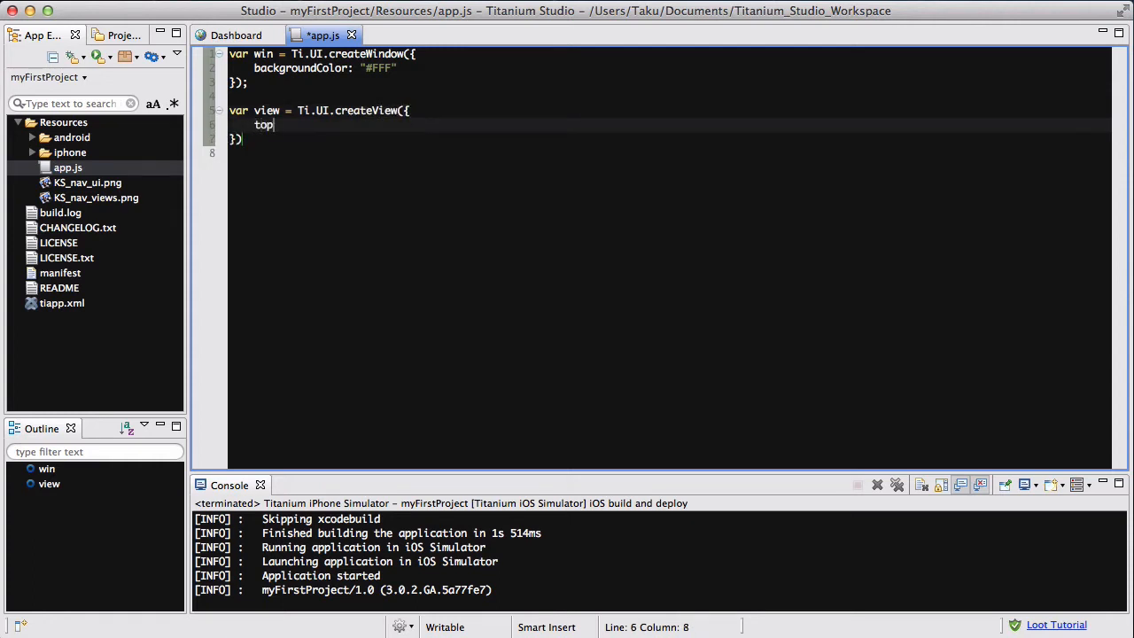
text(: 0,)
text(left:)
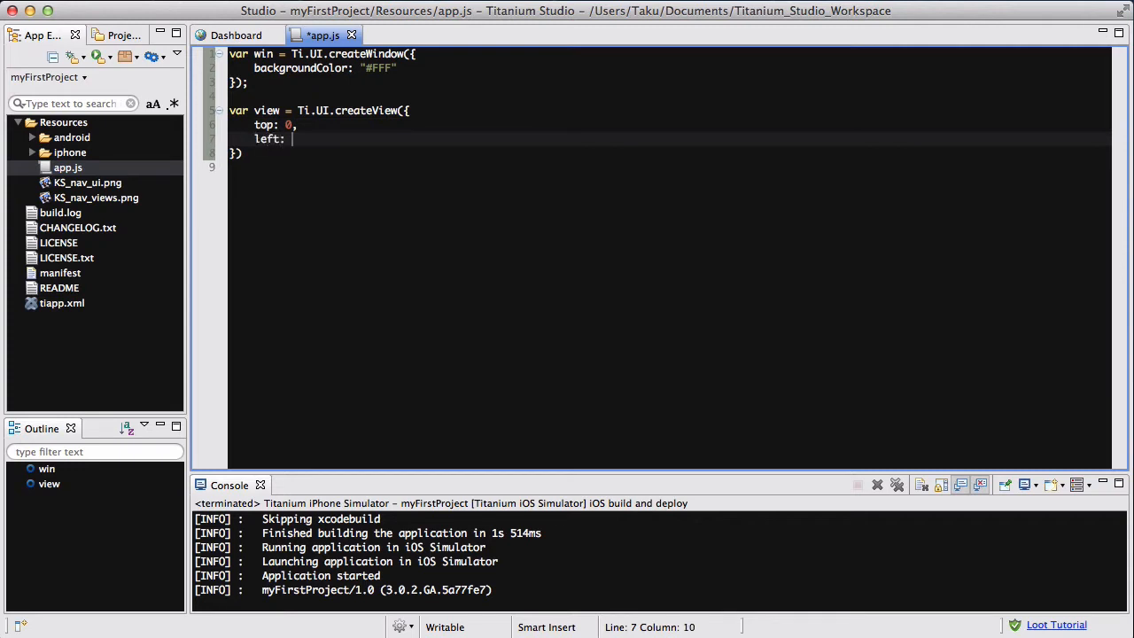
text(0,)
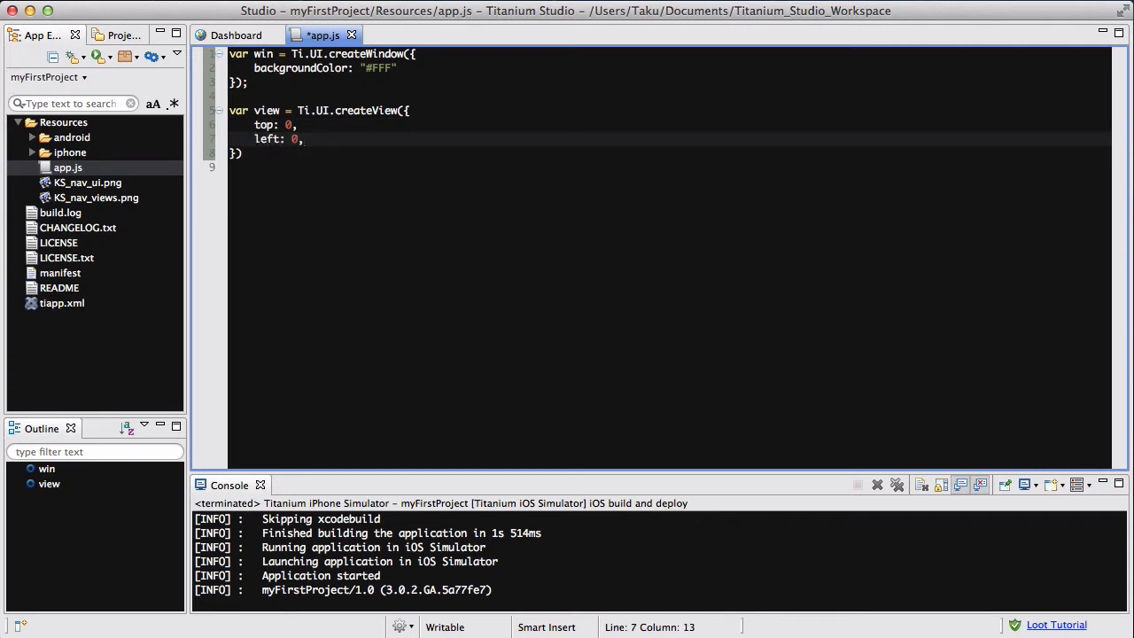
text(height:)
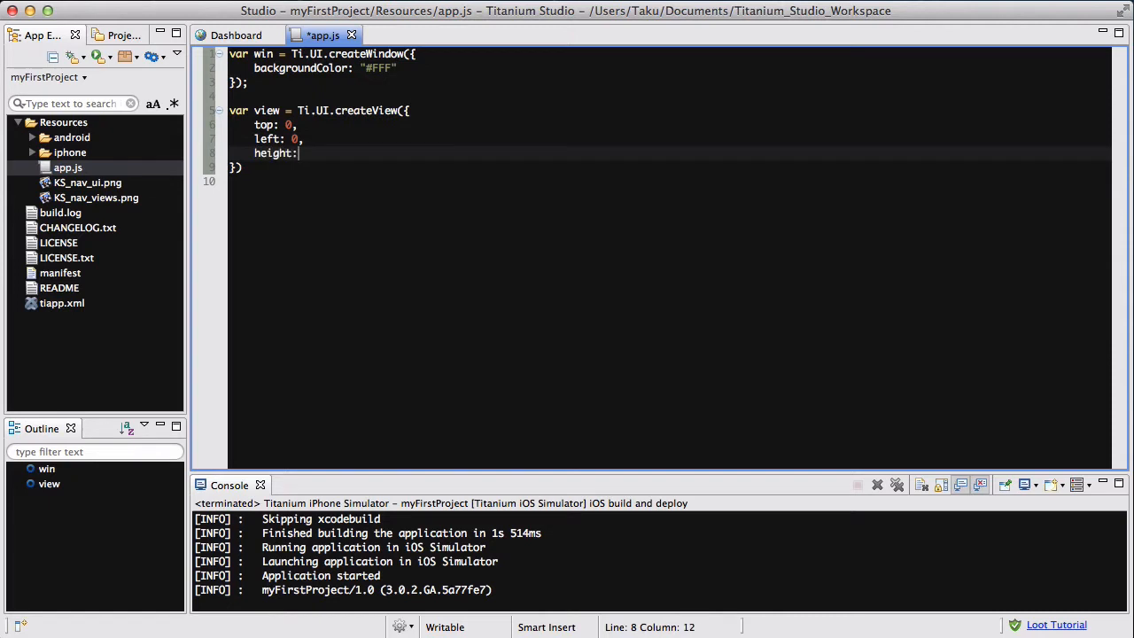
text(150,)
text(width:)
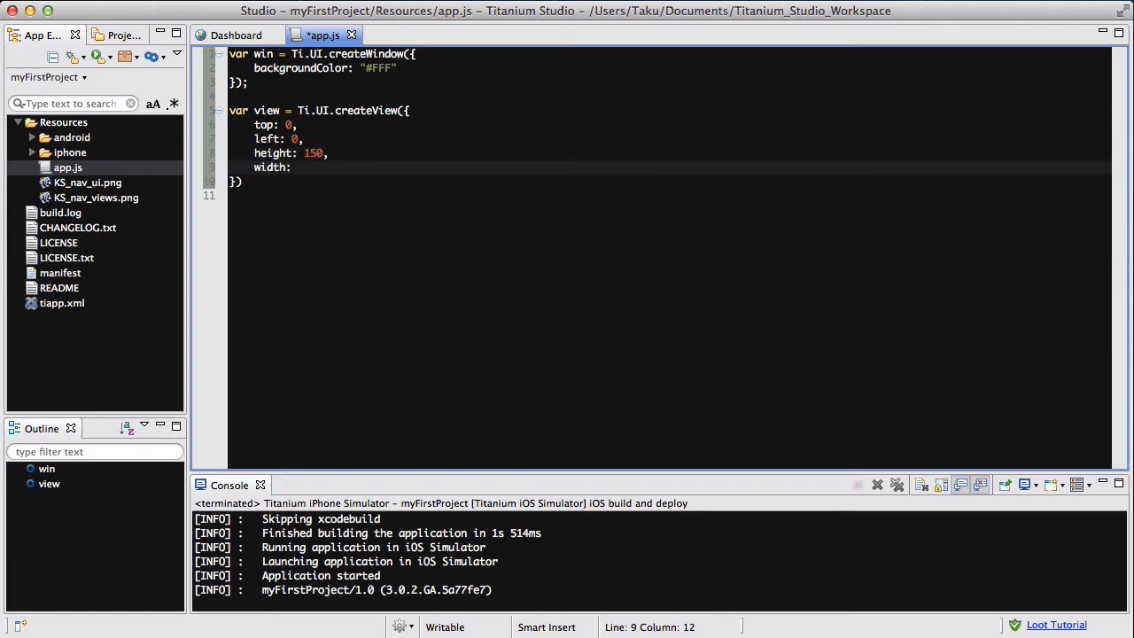
text("100%")
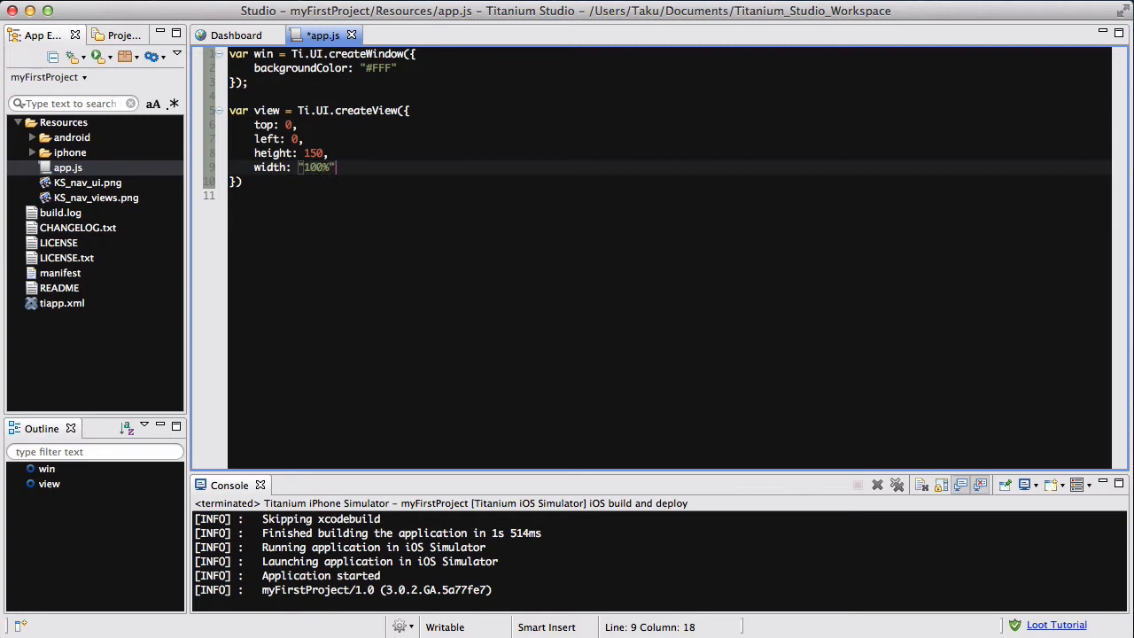
text(,)
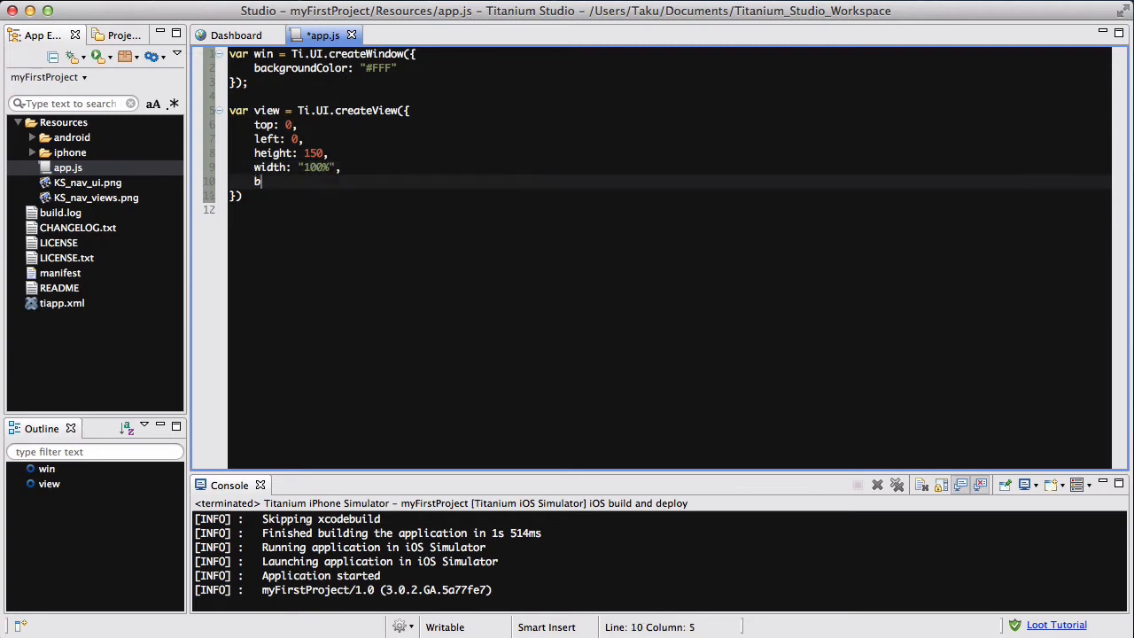
text(ackgroundC)
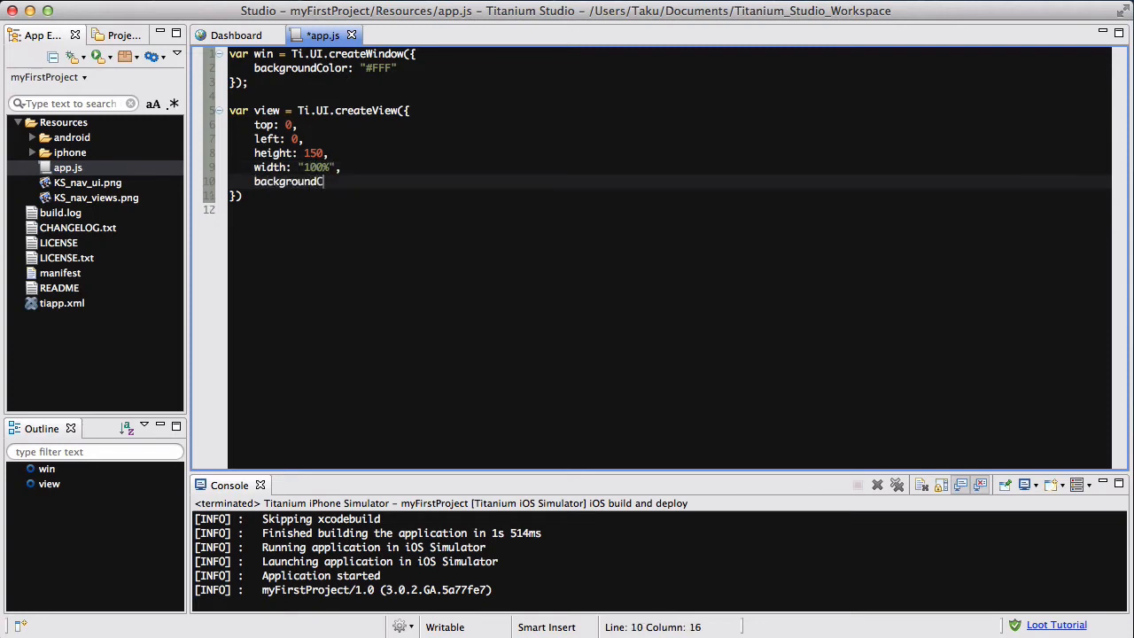
text(olor: "")
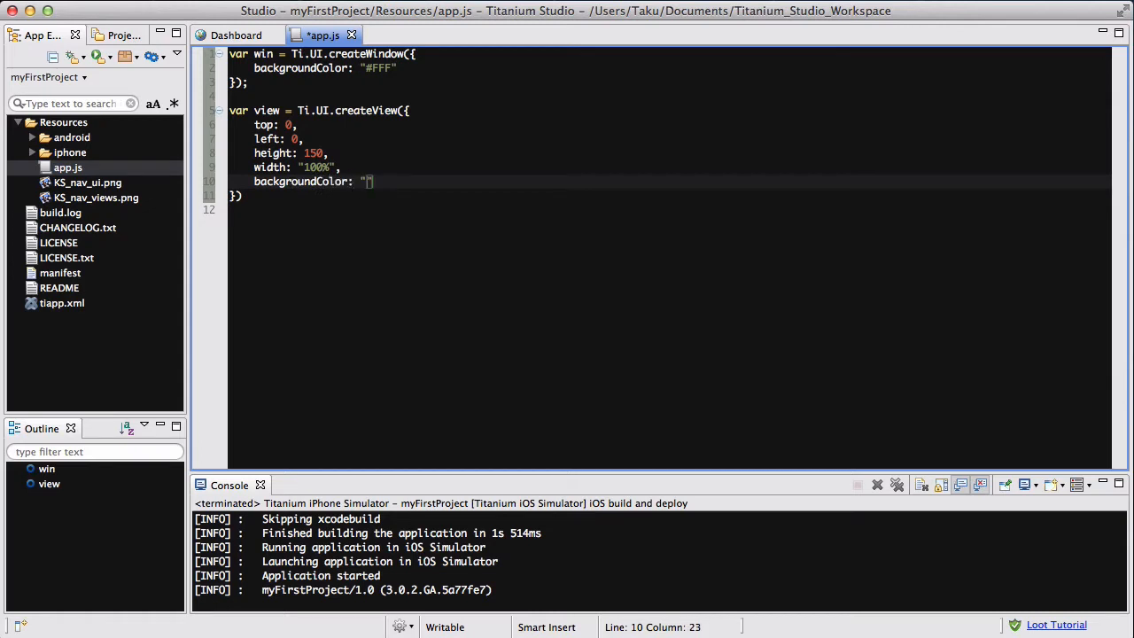
text(#000)
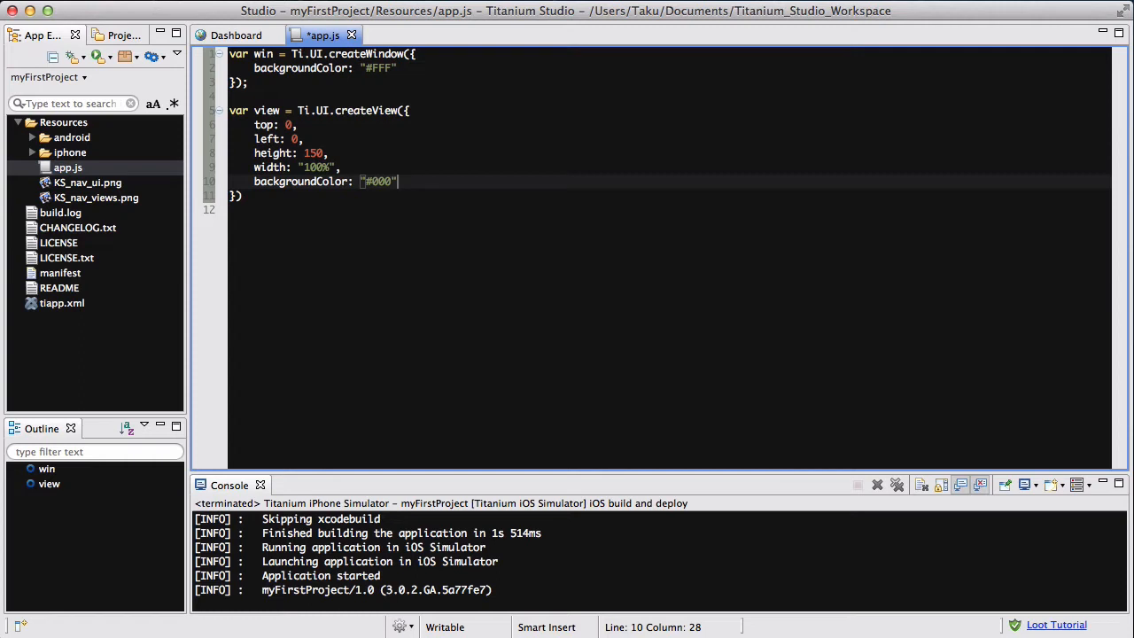
text(,)
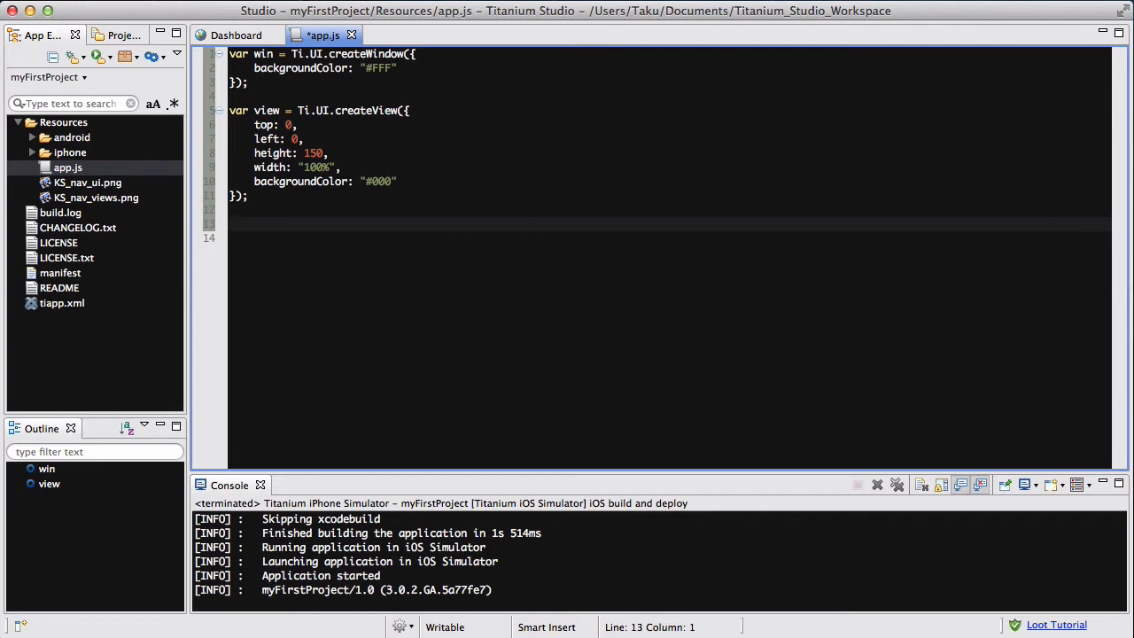
Step: Begin var image = Ti.UI.createImageView({ with an empty property object
text(var image =)
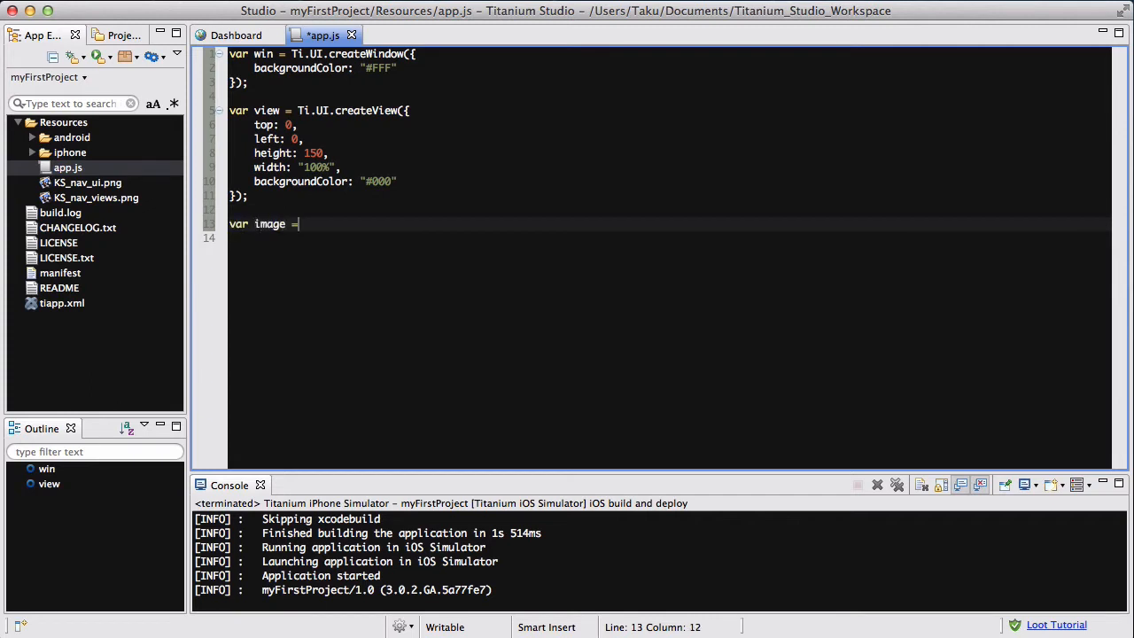
text(Ti.UI.createImageView()
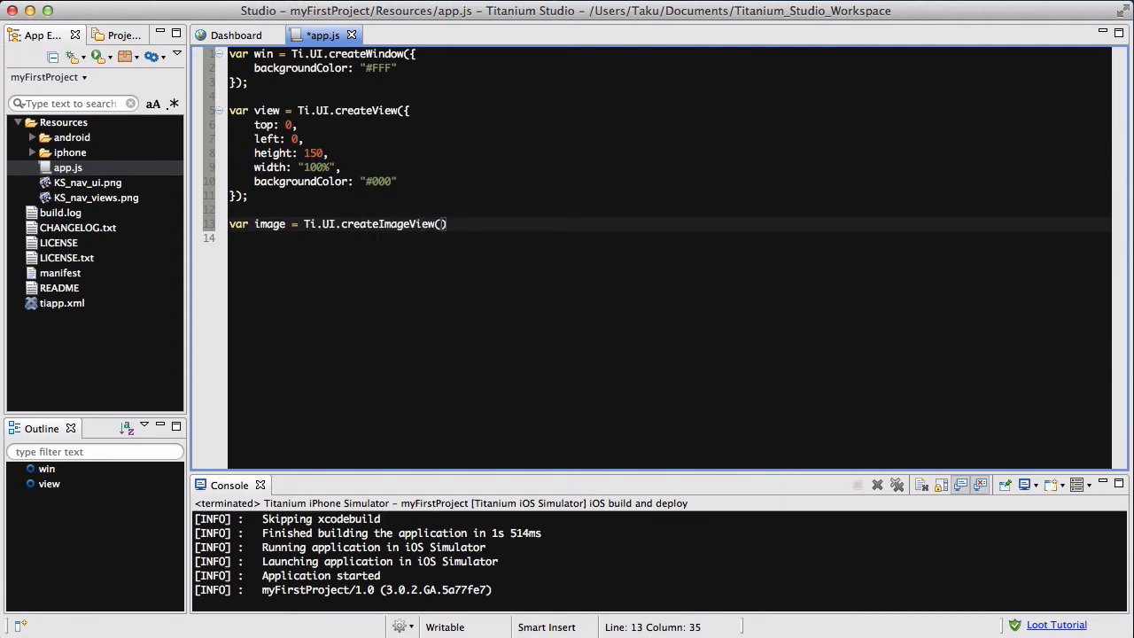
text(par)
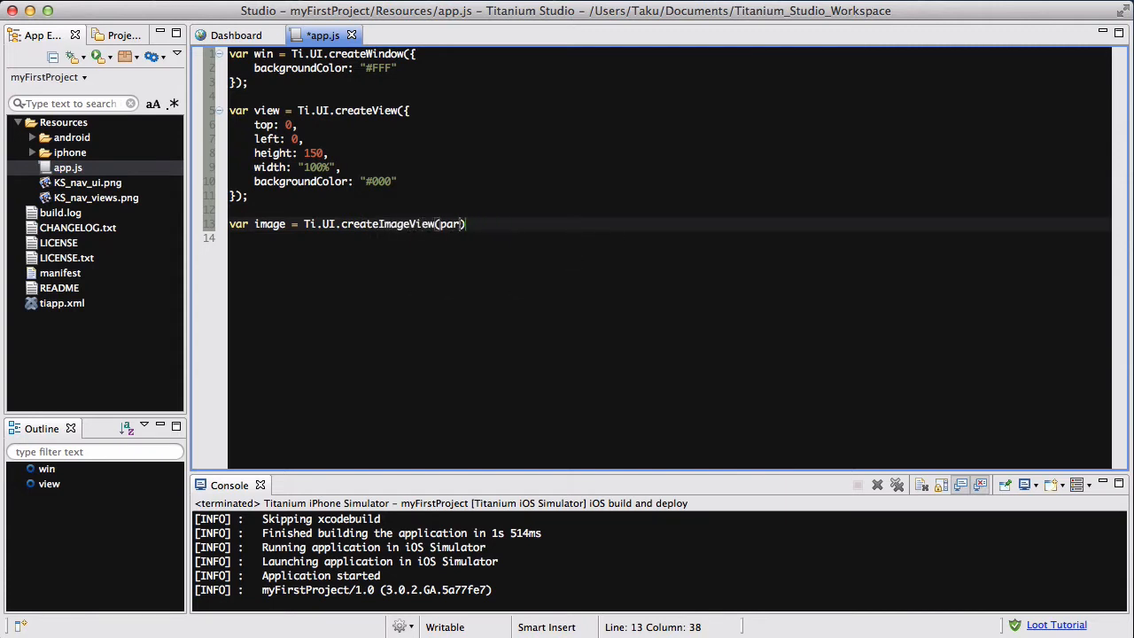
text({)
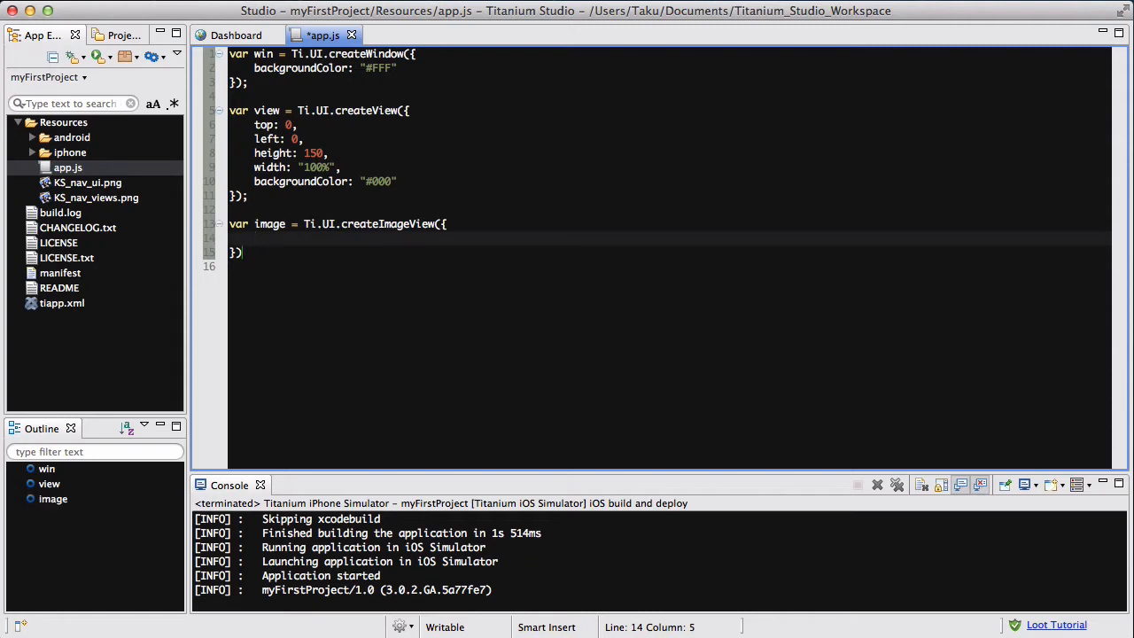
mouse_move(347, 237)
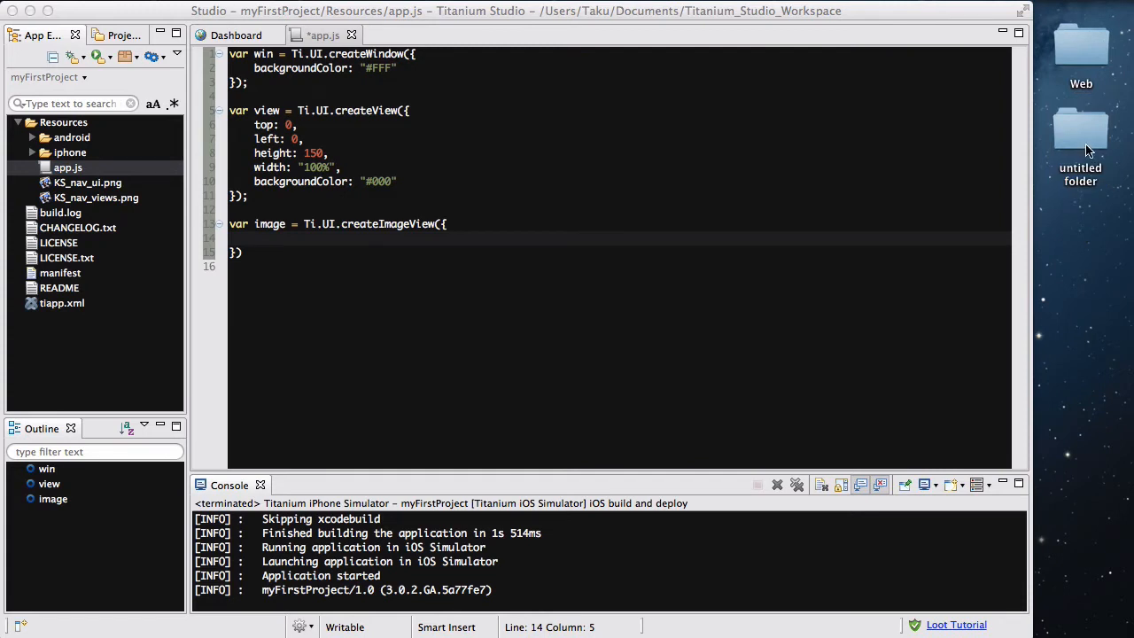
Step: Copy amazon.jpg from the desktop folder into myFirstProject's Resources folder
double_click(1081, 128)
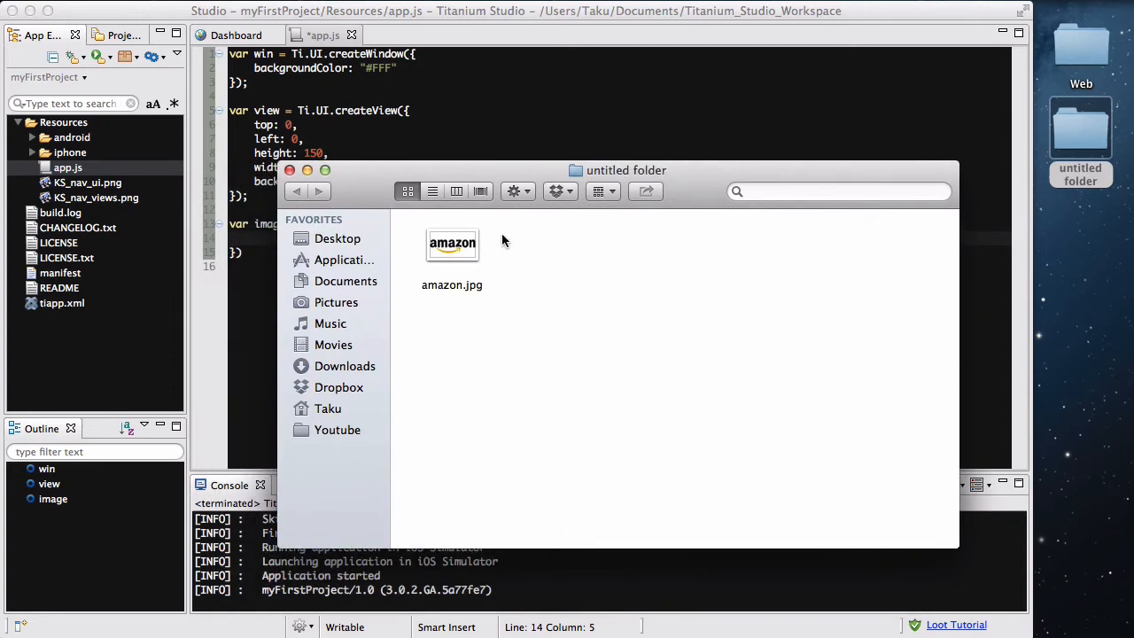
right_click(452, 245)
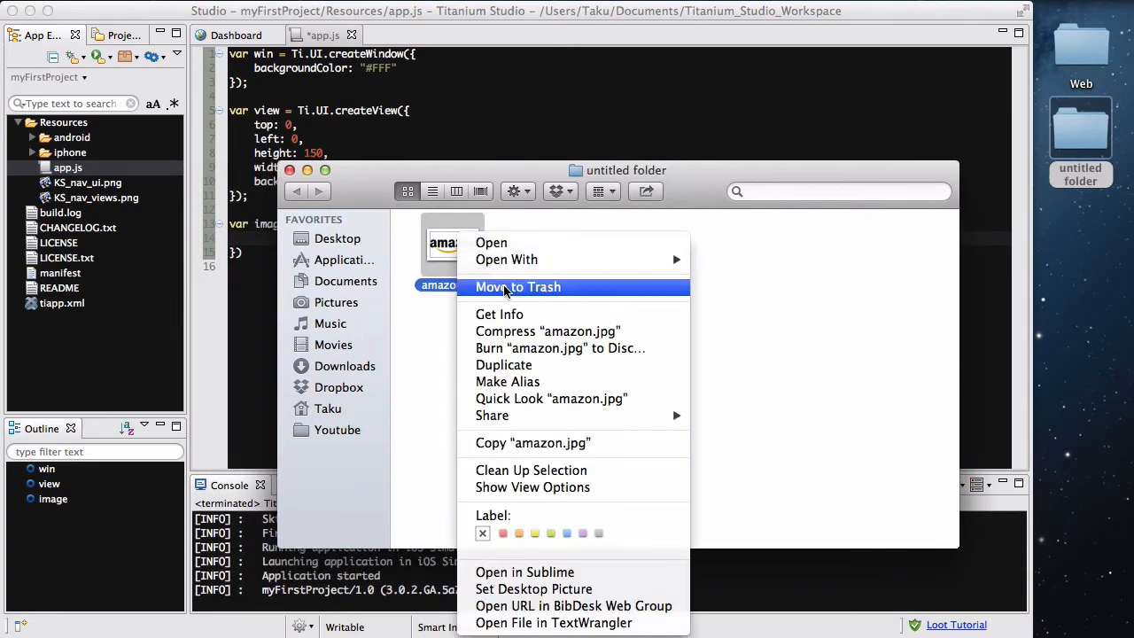
click(500, 313)
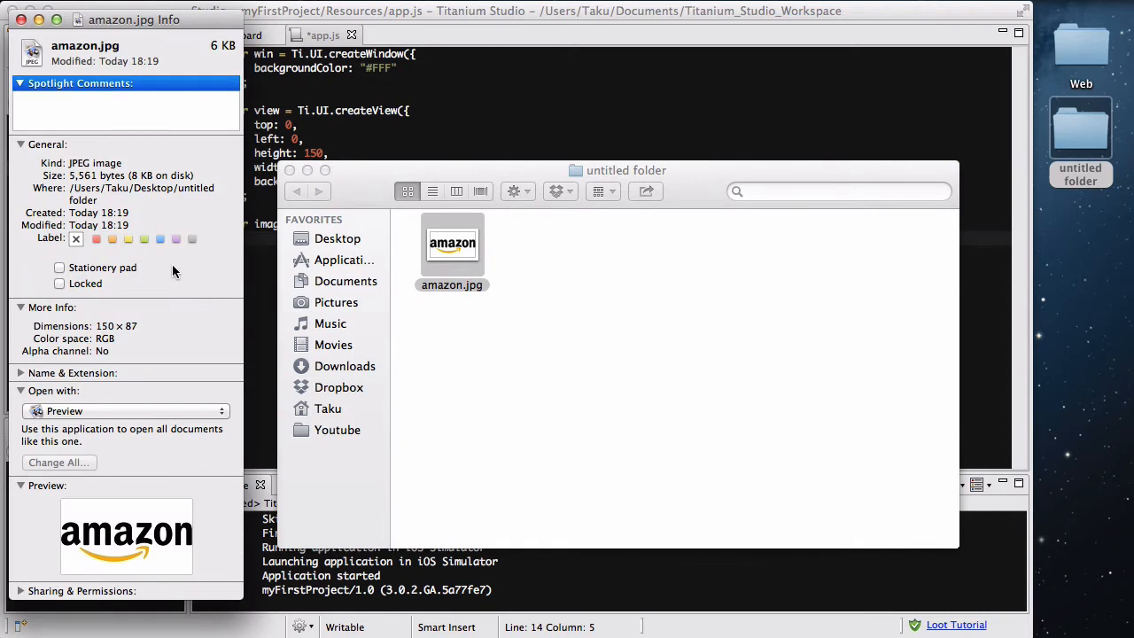
mouse_move(107, 326)
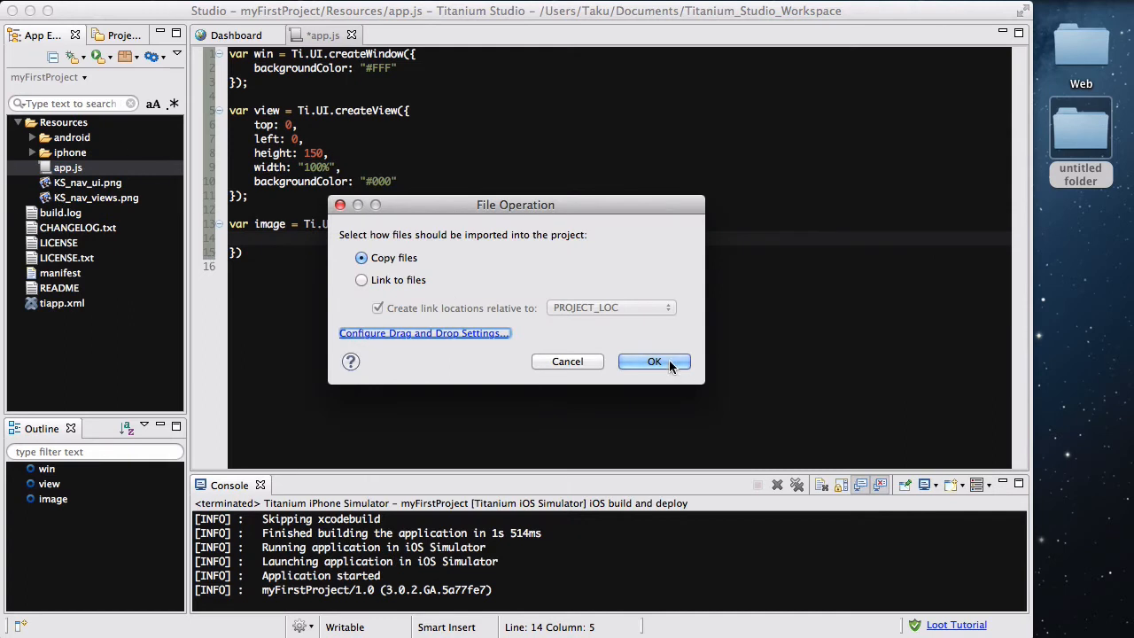
click(654, 361)
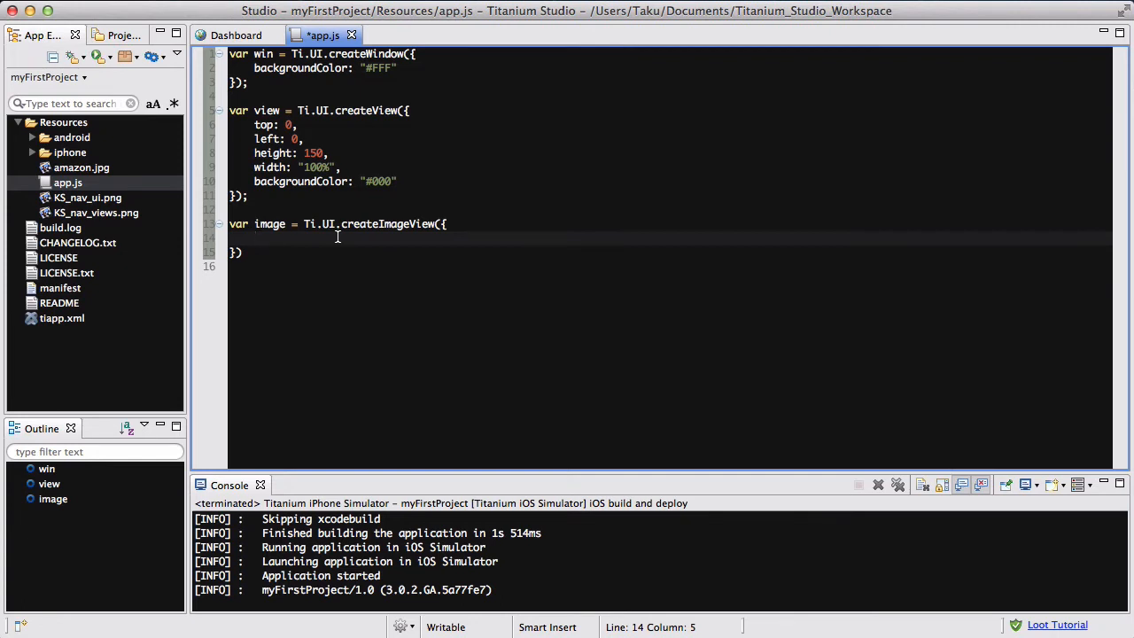
Step: Fill the image view with image "amazon.jpg", top 0, left 0, height 87, width 150
text(image: ")
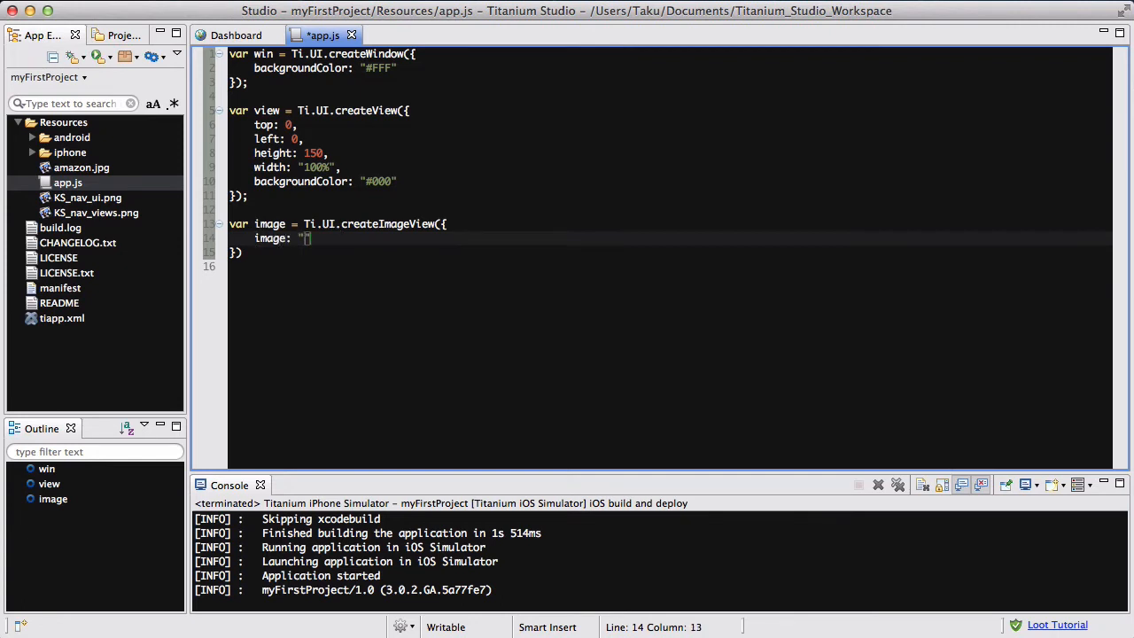
text(amazon.jpg)
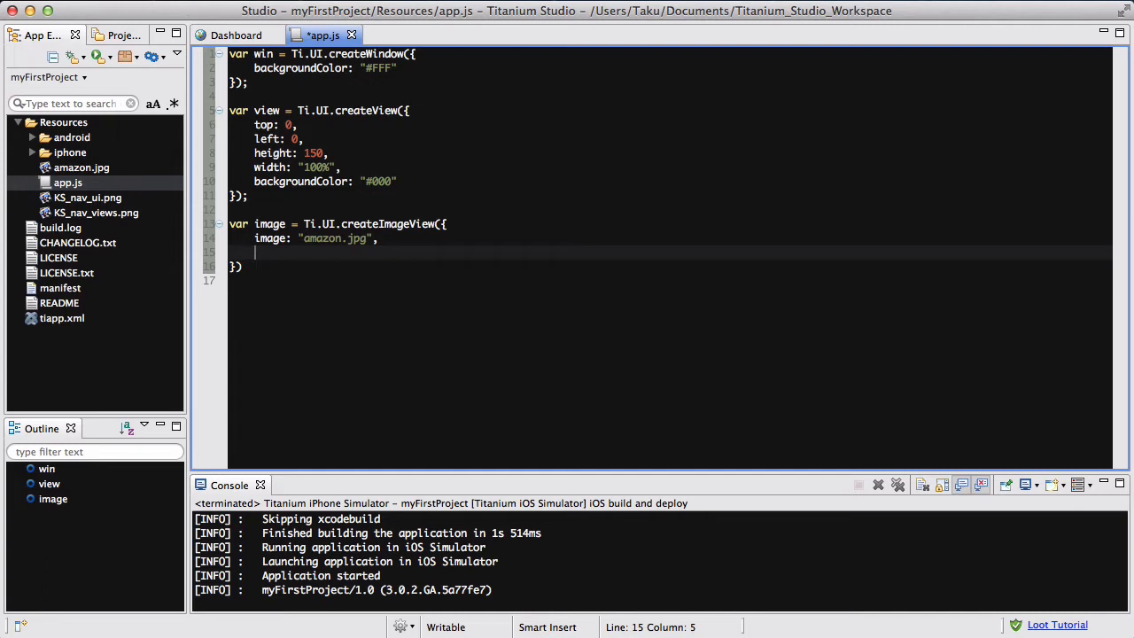
text(top: 0,)
text(left: 0,)
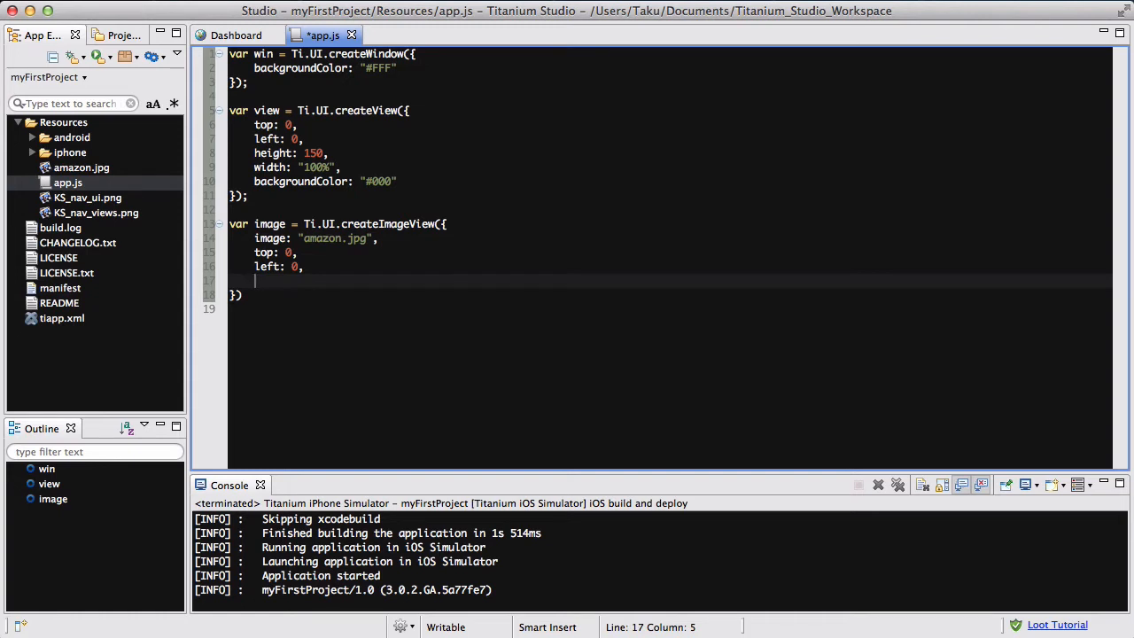
text(height)
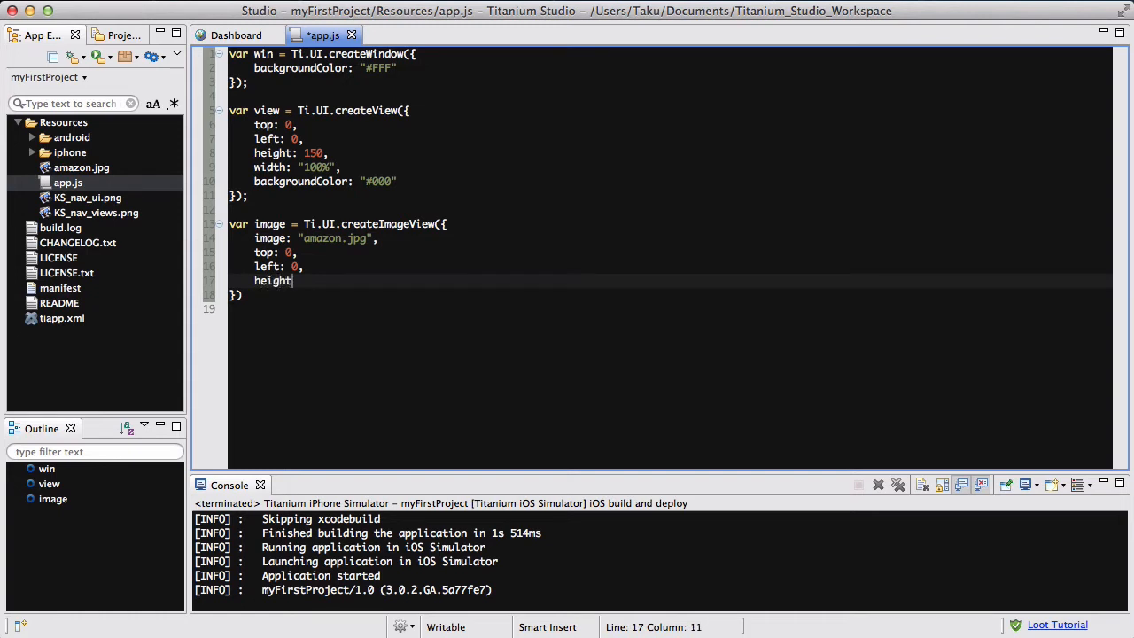
text(:)
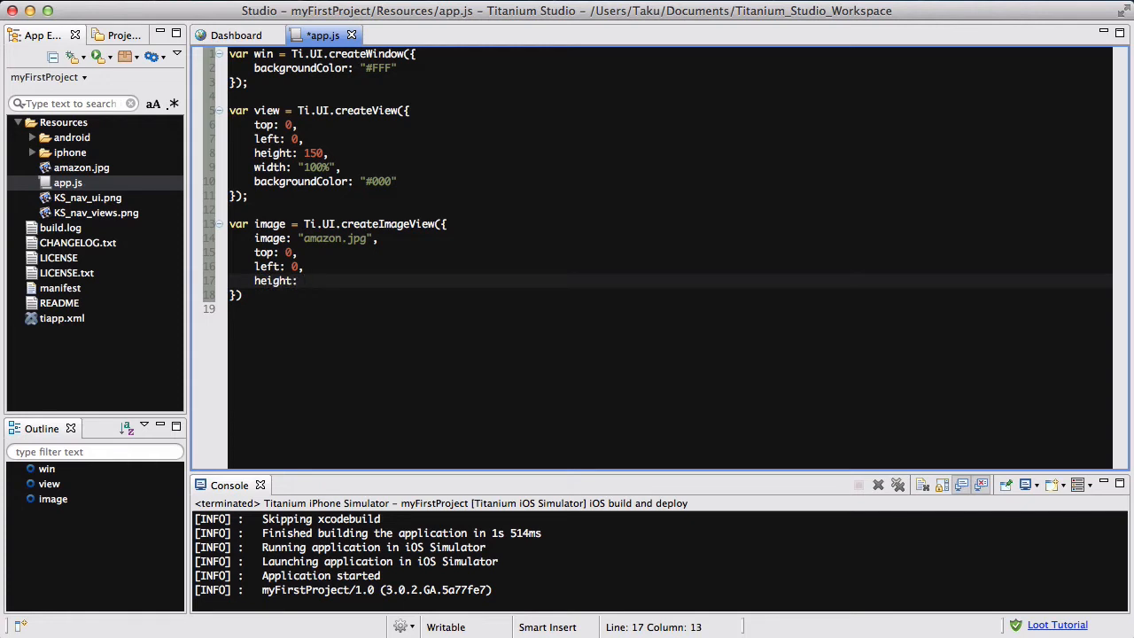
text(87,)
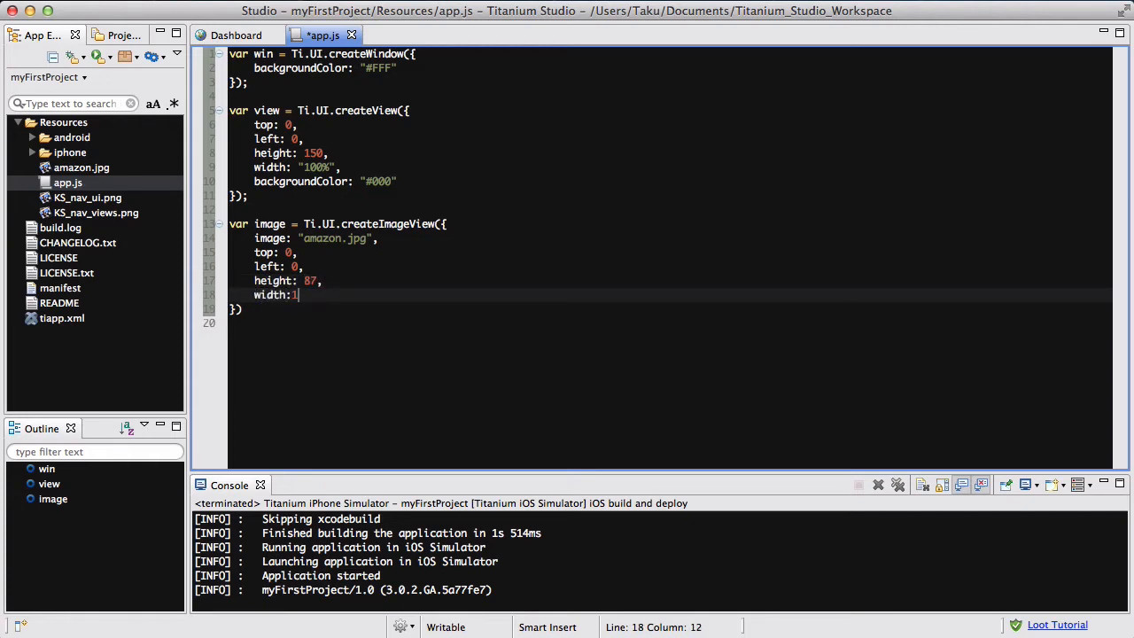
text(50,)
click(670, 308)
text(;)
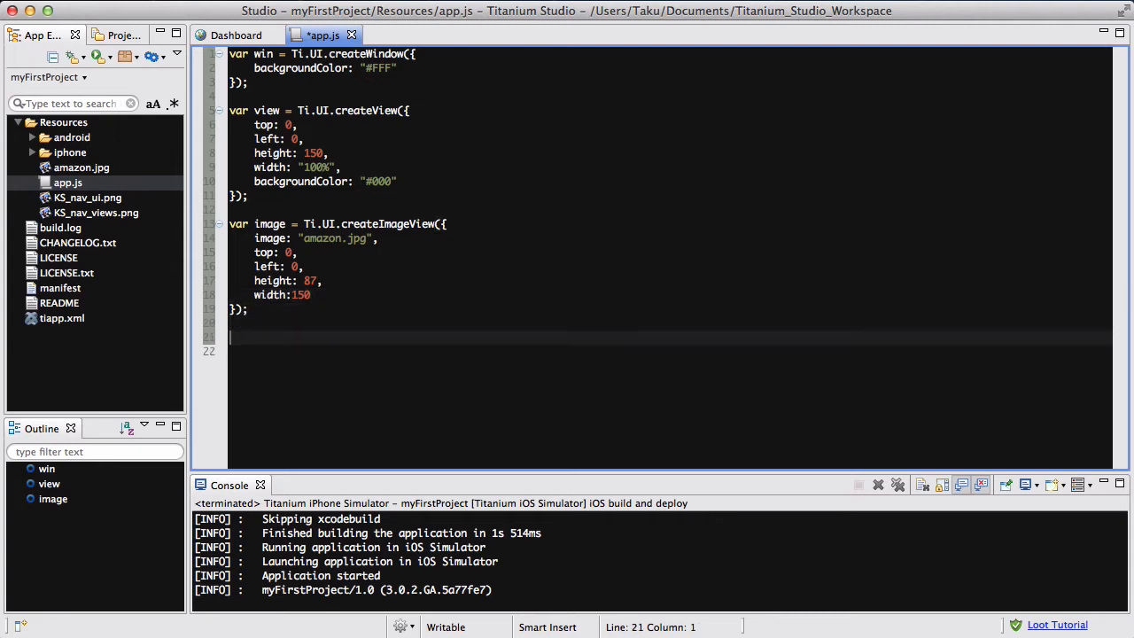
Step: Declare var label via Ti.UI.createLabel with text "This is a label", top 87, left 0
text(var label)
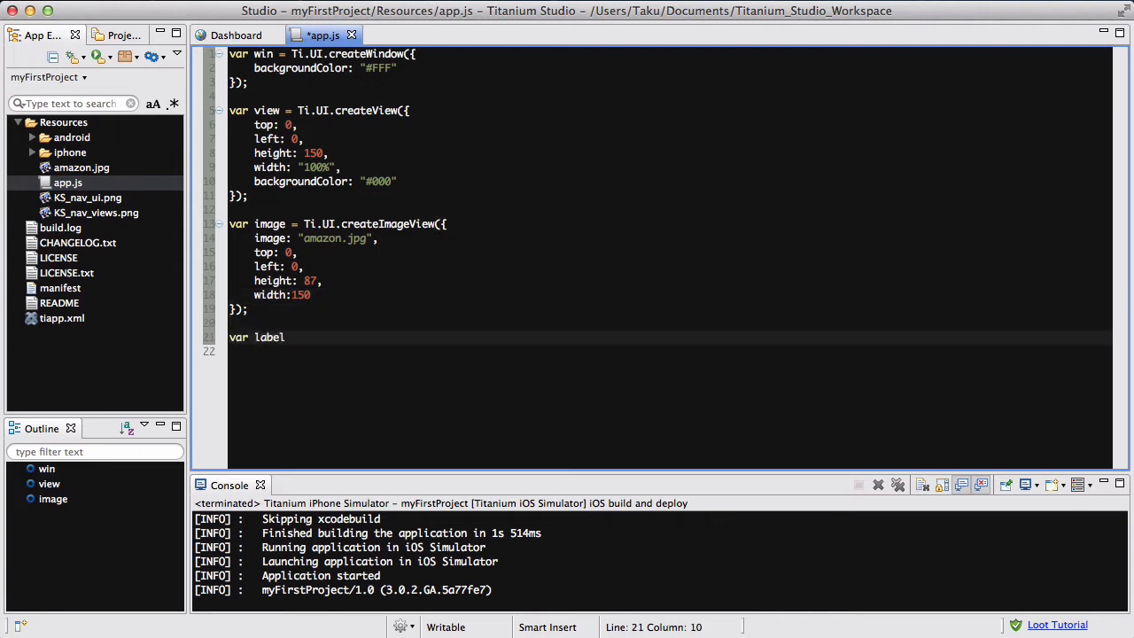
text(= Ti)
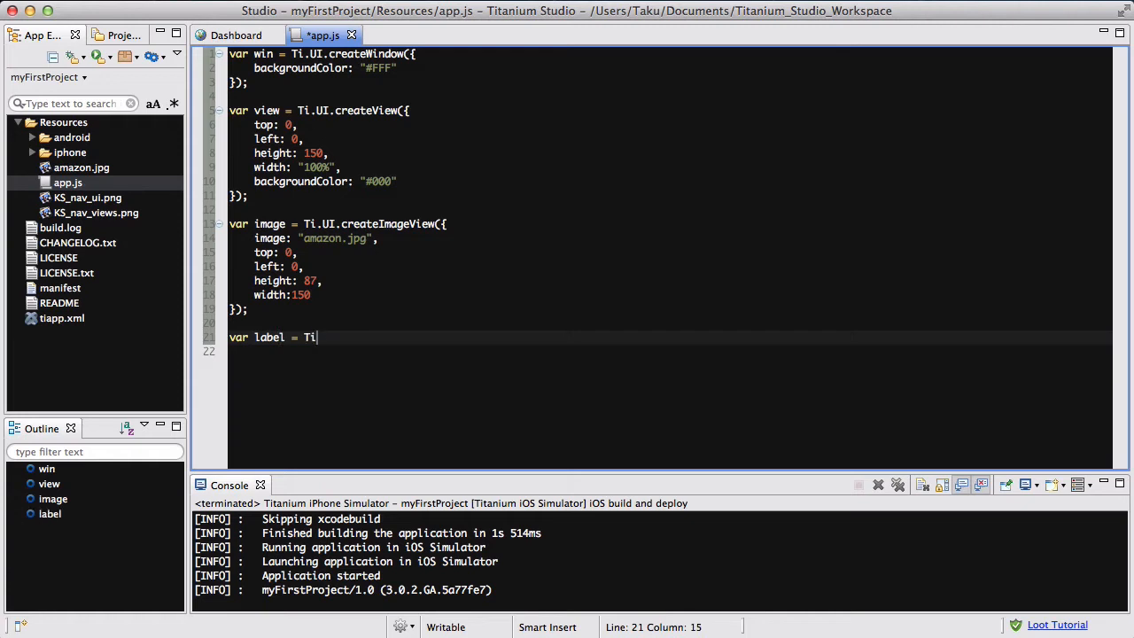
text(.UI.createLa)
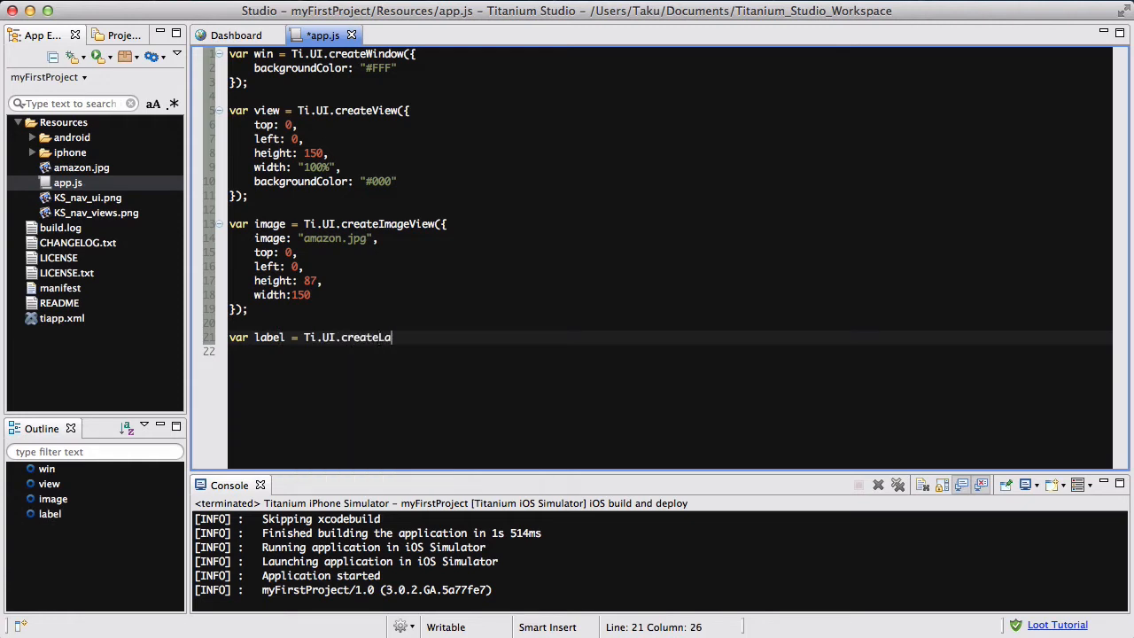
text(bel(P{}))
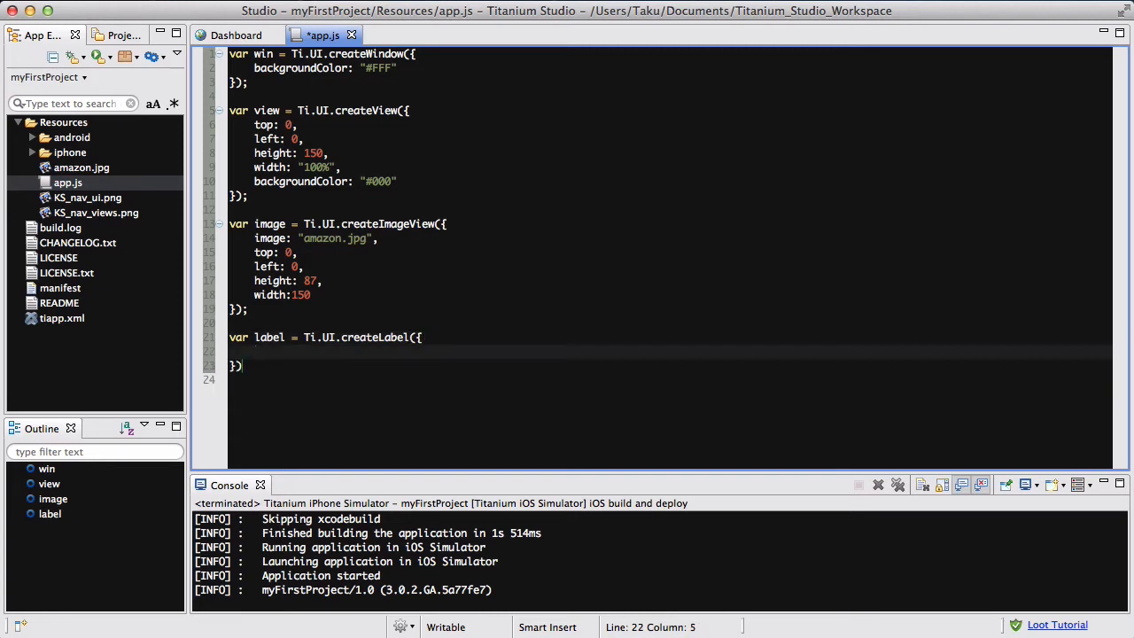
text(text)
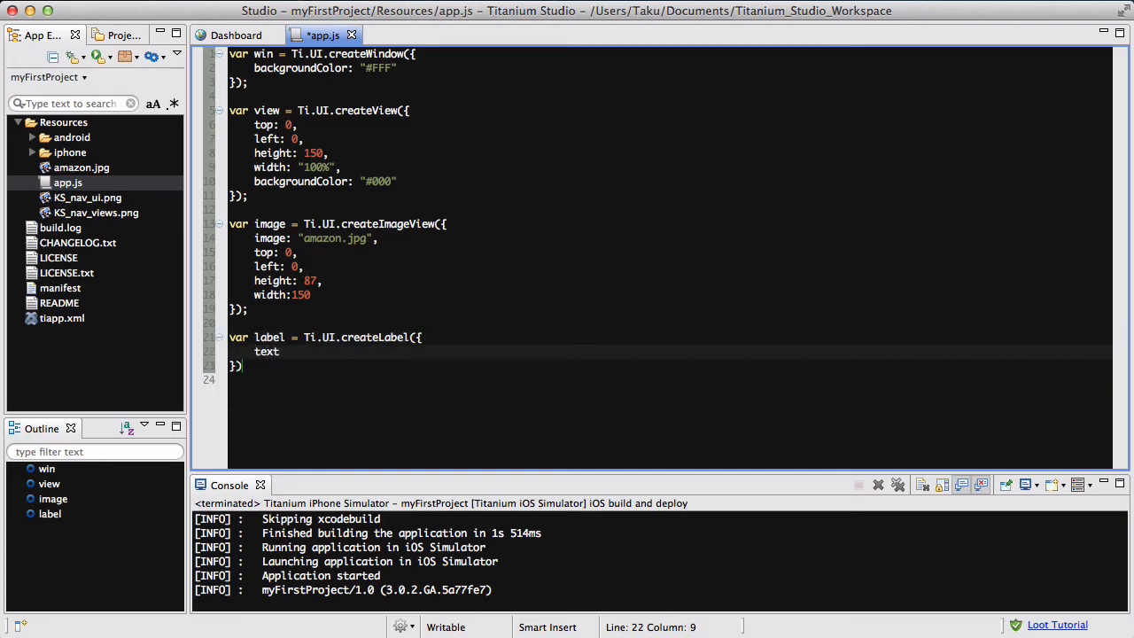
text("This is a bel")
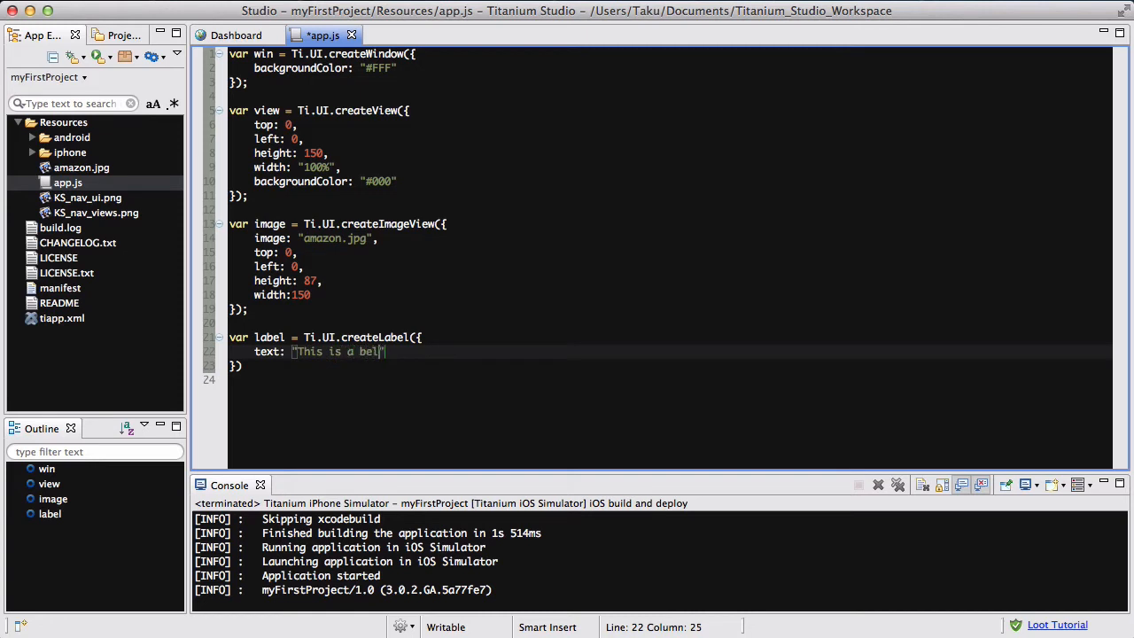
text(abel",)
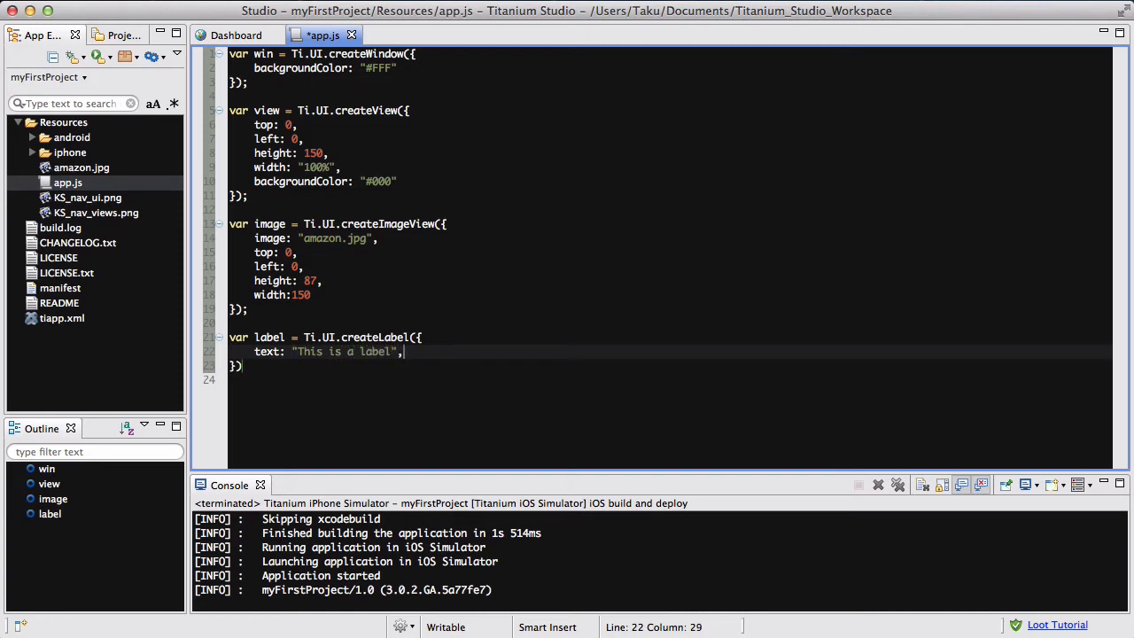
text(tp)
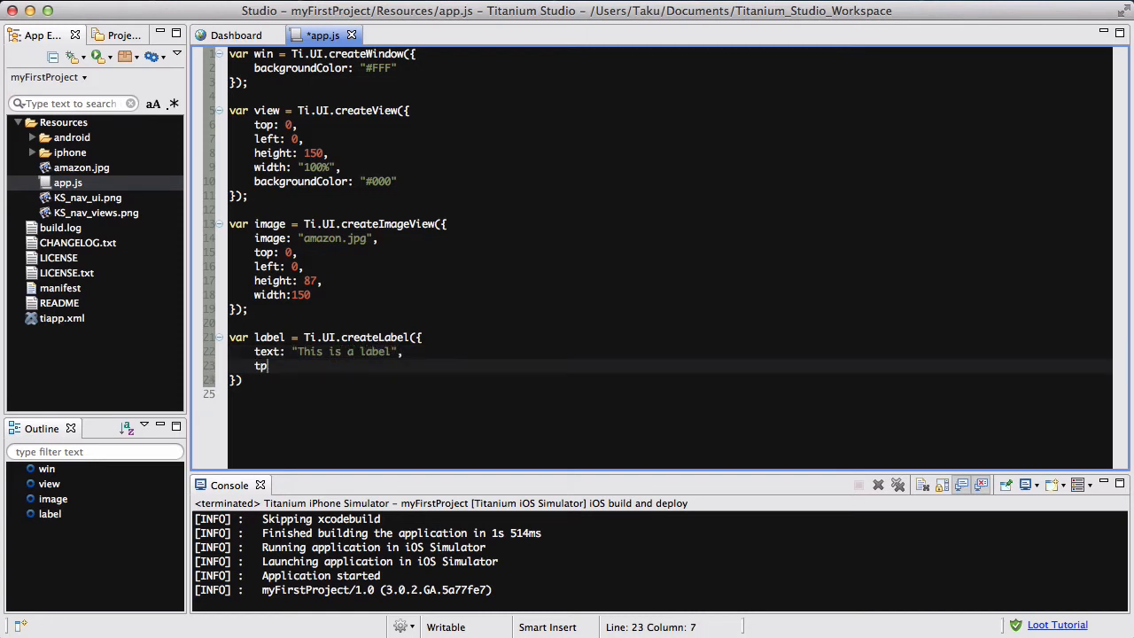
text(op: 87,)
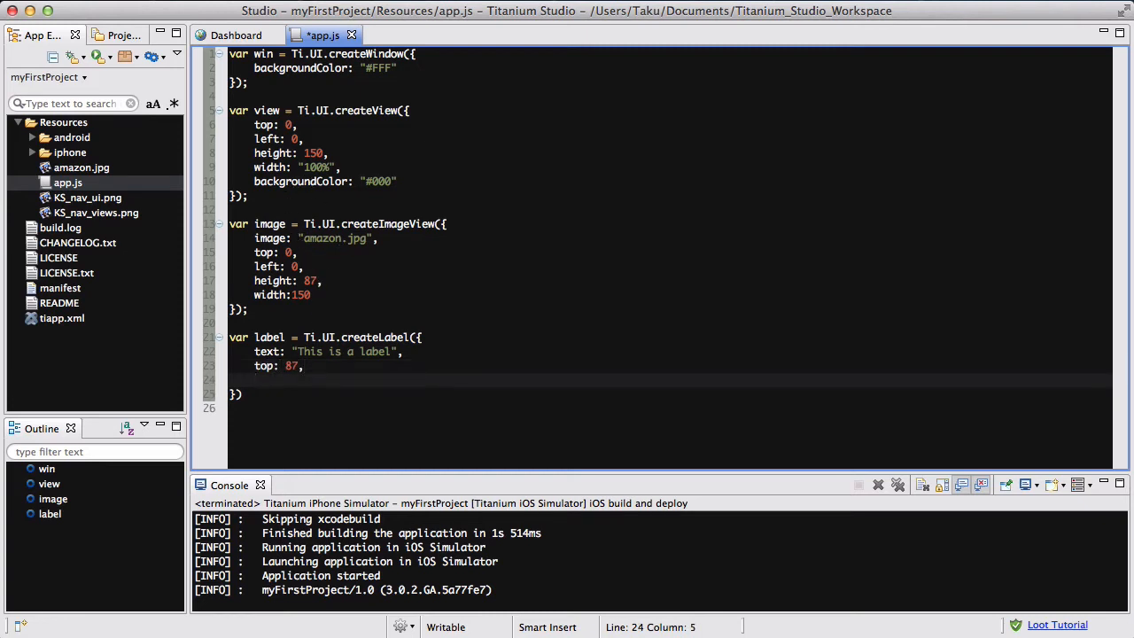
text(left: 0,)
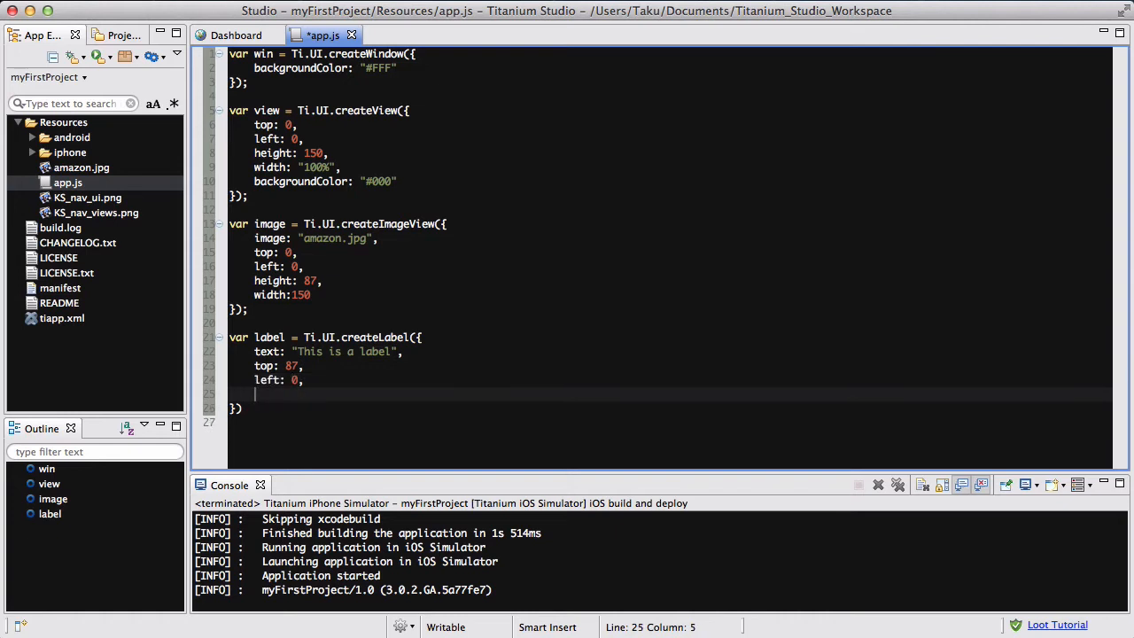
Step: Give the label height 63, width "100%", color "#000", backgroundColor "#EEE" and save
text(height:)
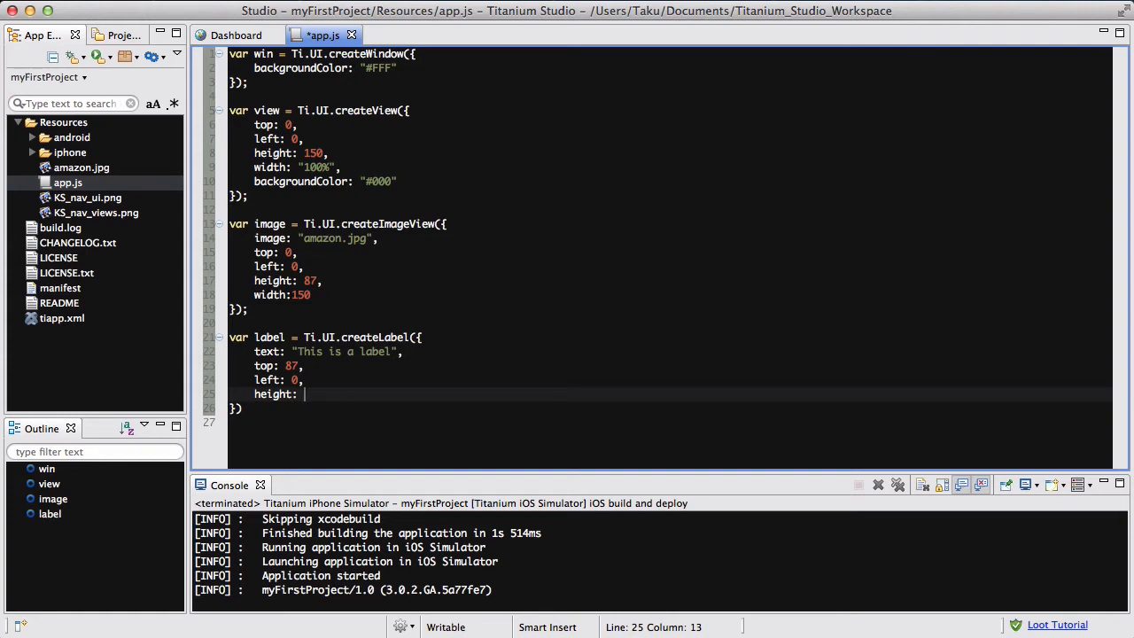
text(63,)
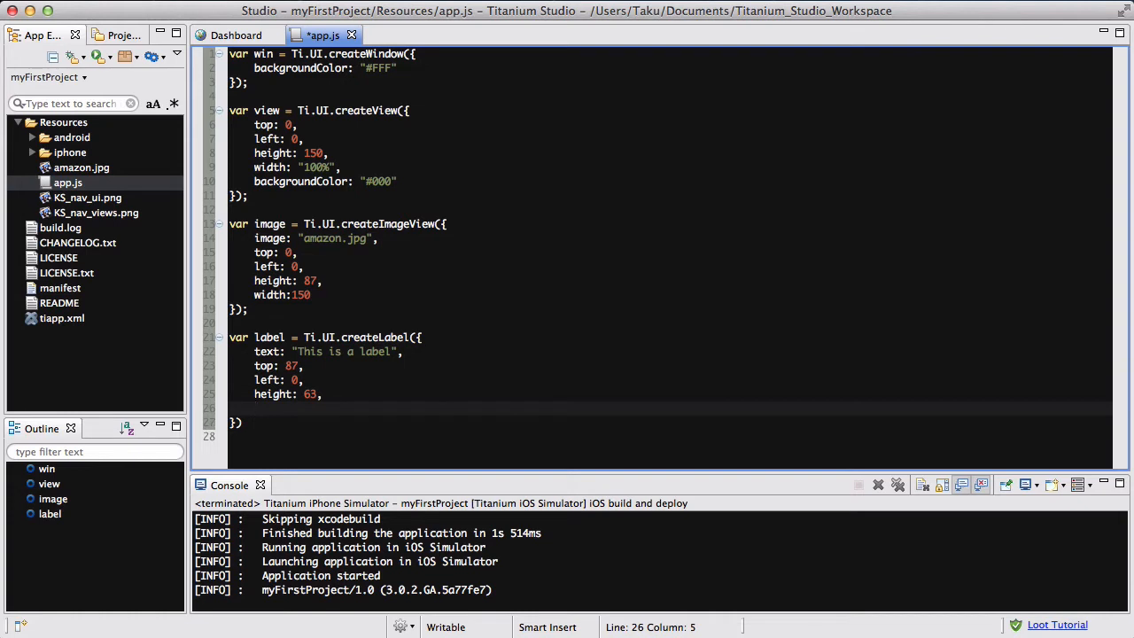
text(width: "100%",)
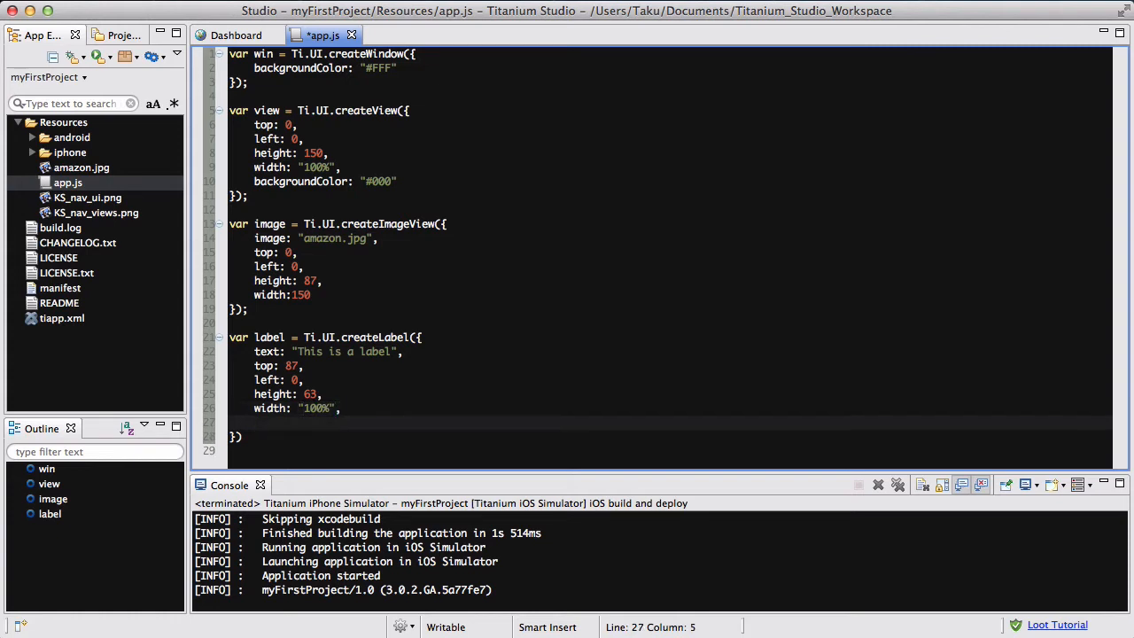
text(color: ")
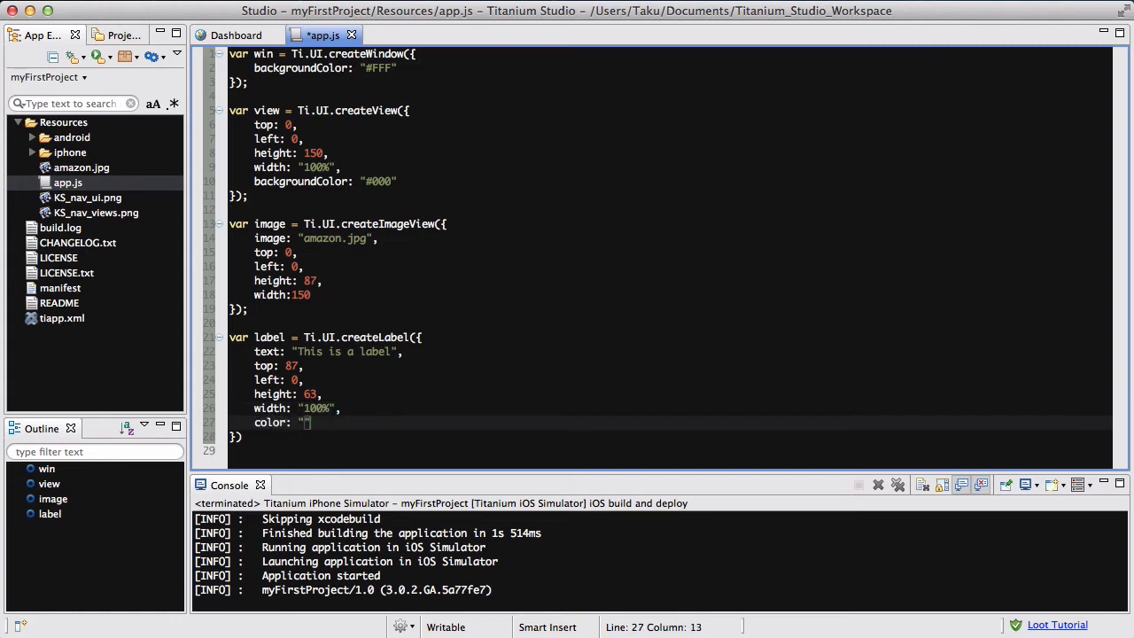
text(#000)
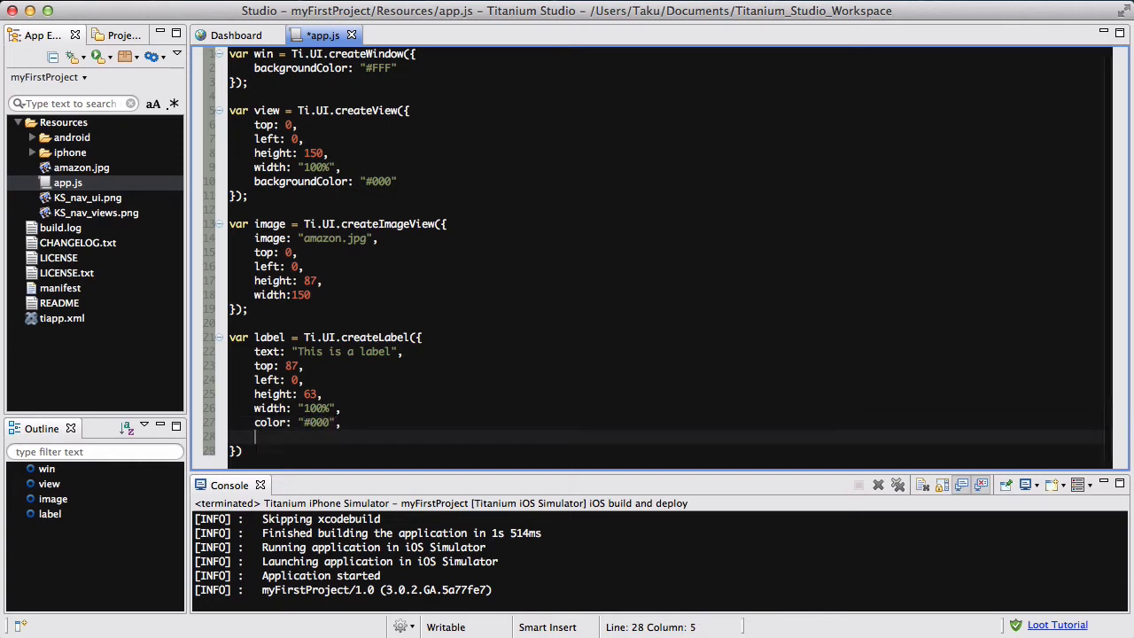
text(backgroundColor: "")
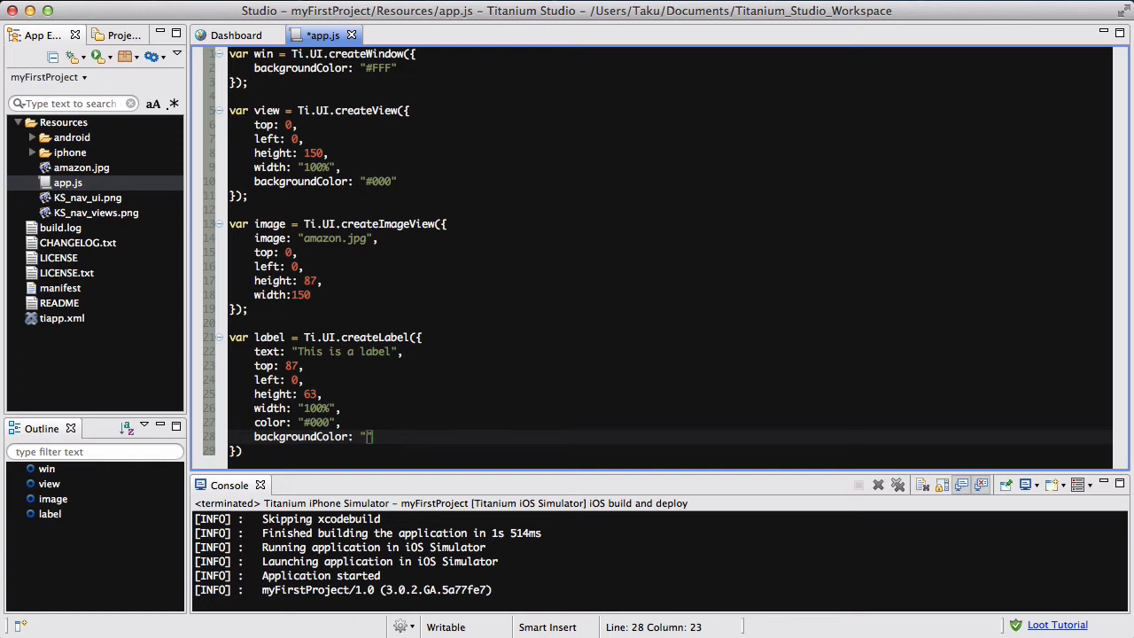
text(EEE)
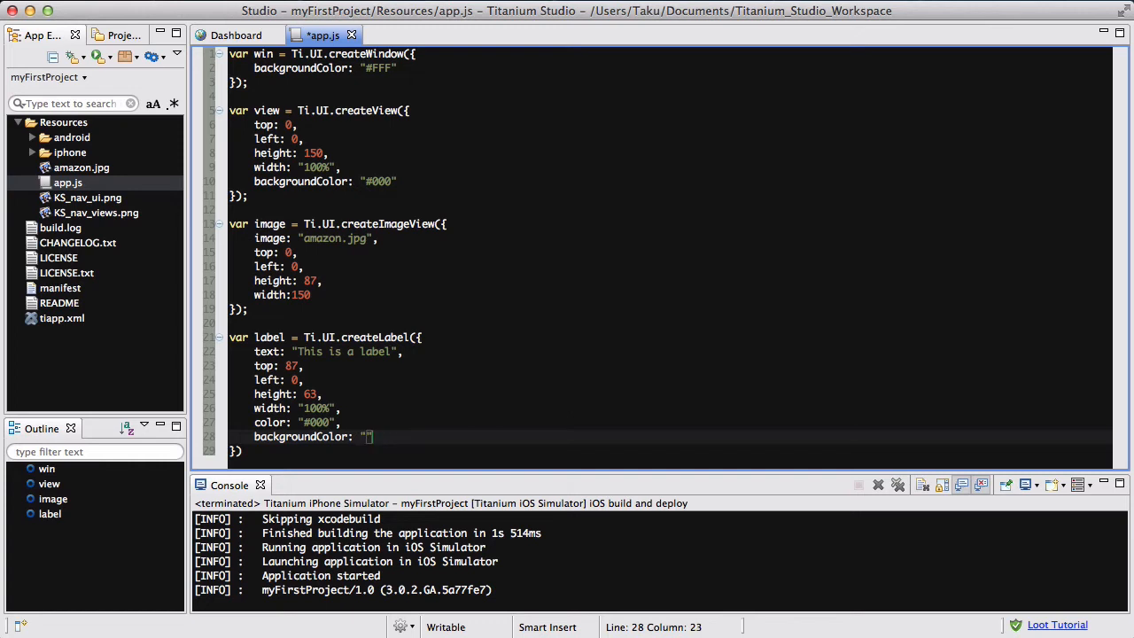
text(#EEE)
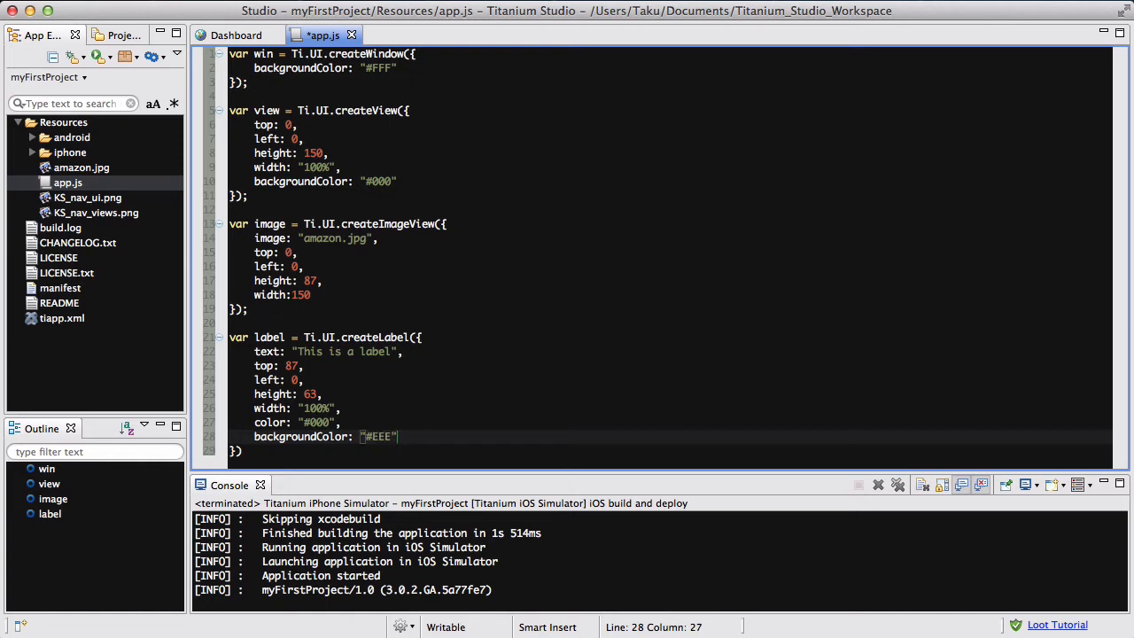
key(cmd+s)
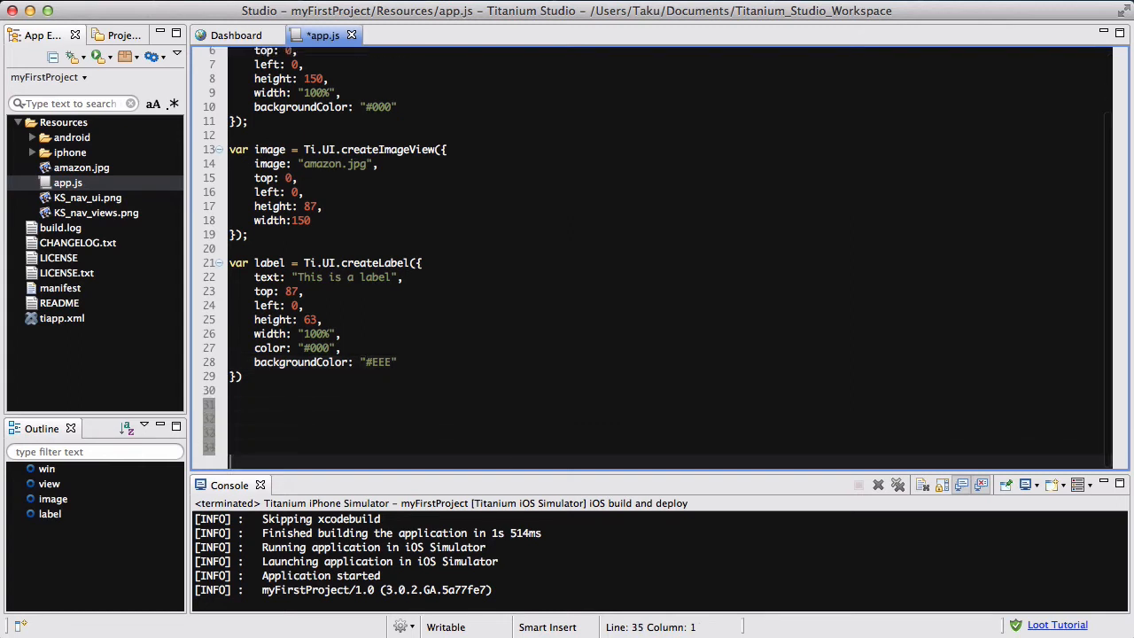
Step: Add image and label to the view, the view to win, and call win.open()
text(vie)
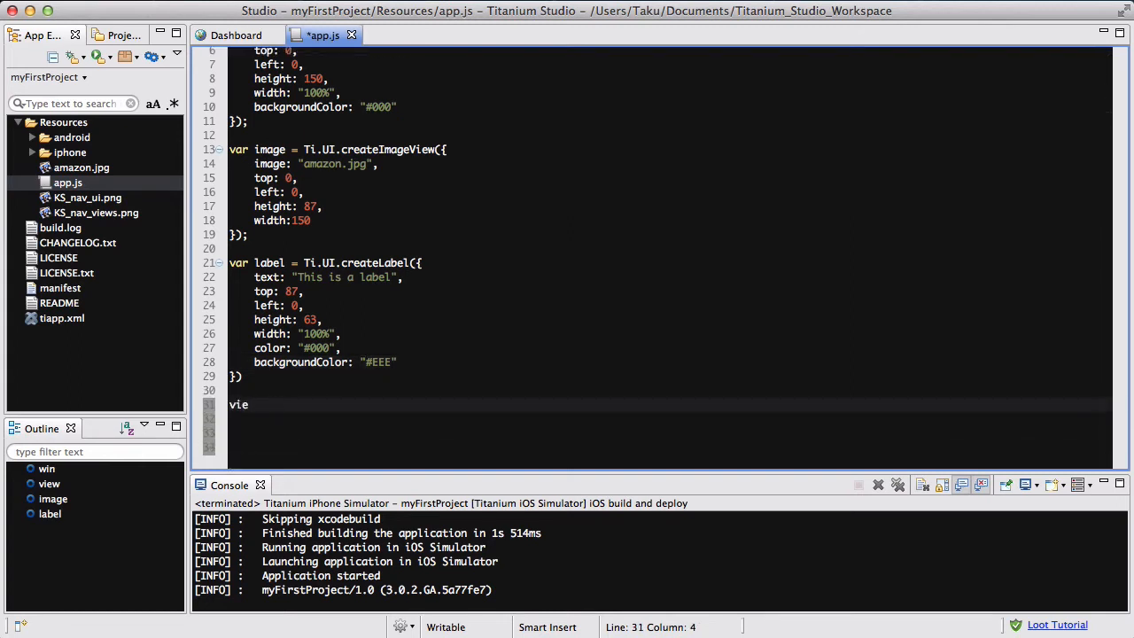
text(w.add())
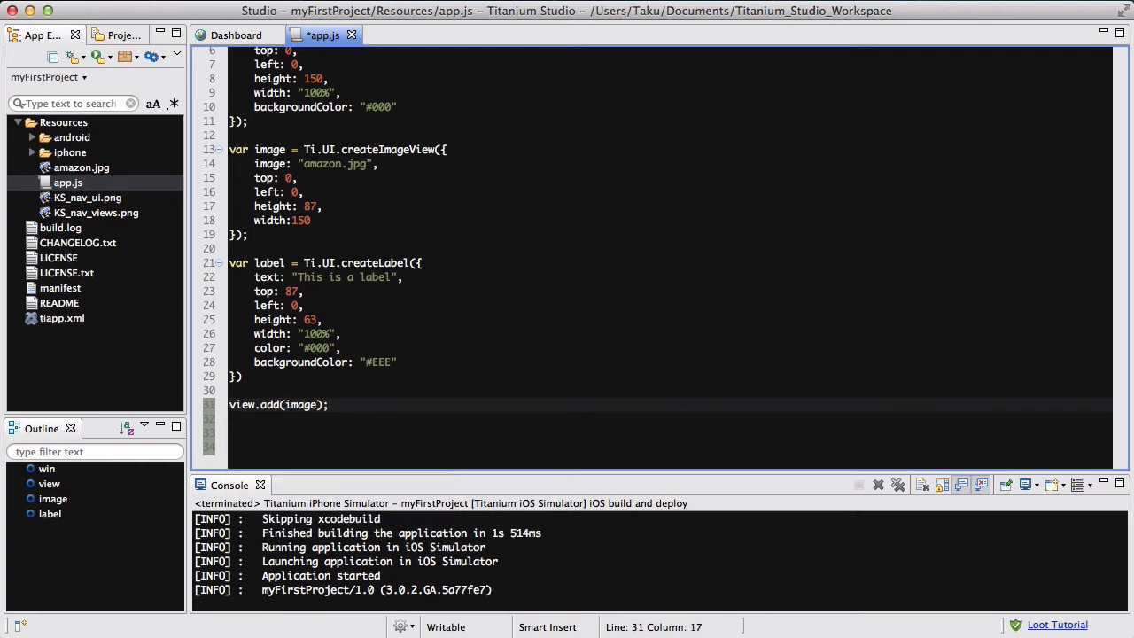
text(view.add(label))
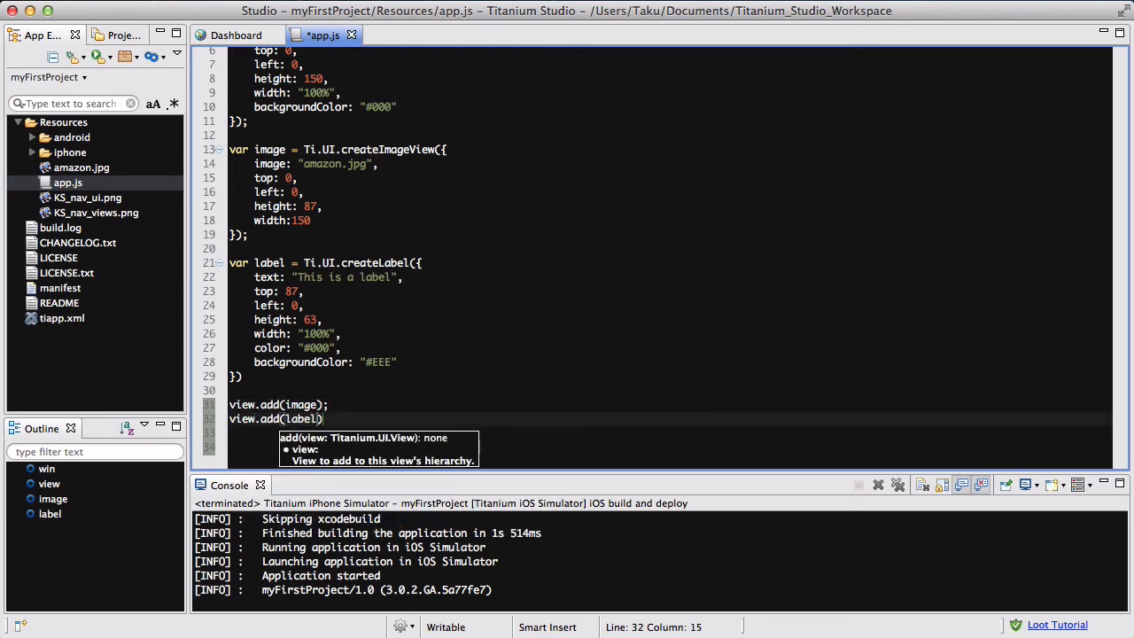
text(win)
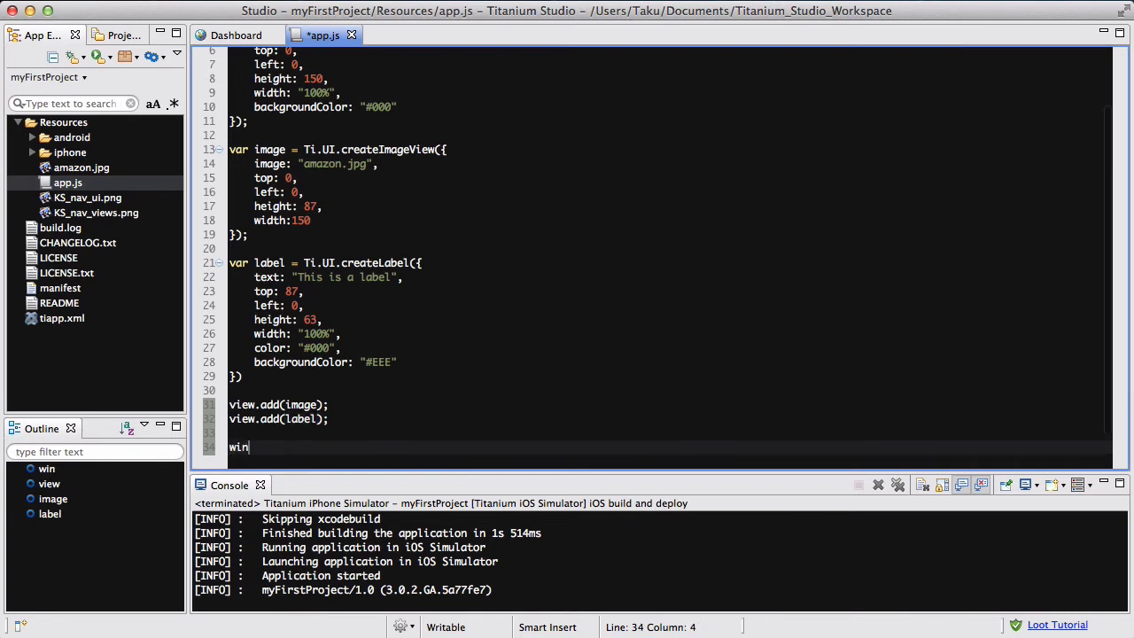
text(.add(view);)
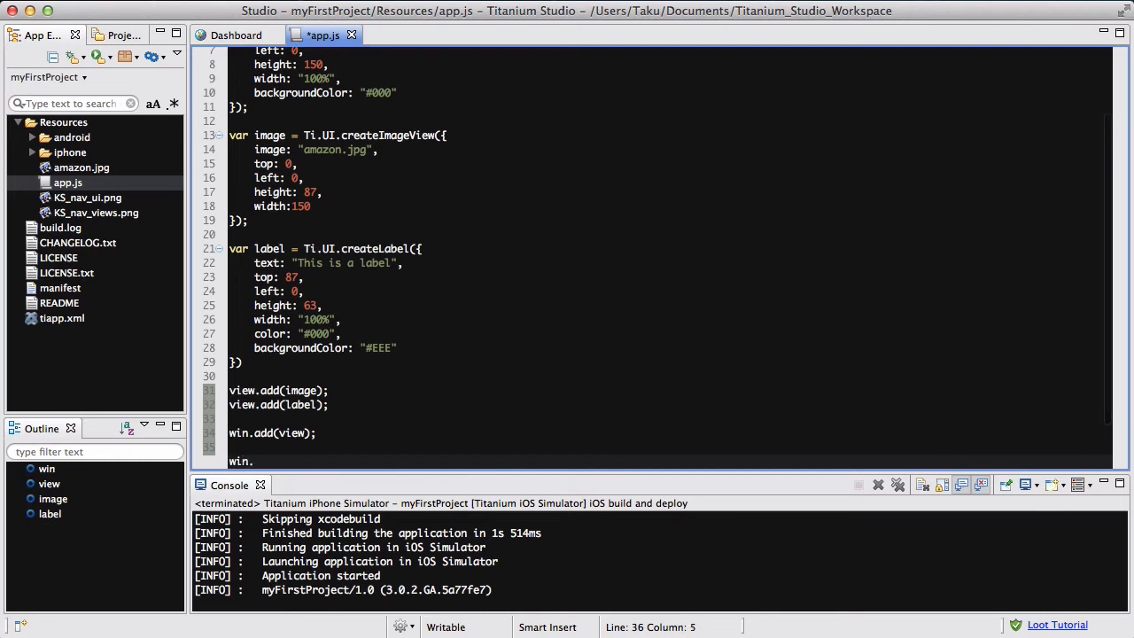
text(open();)
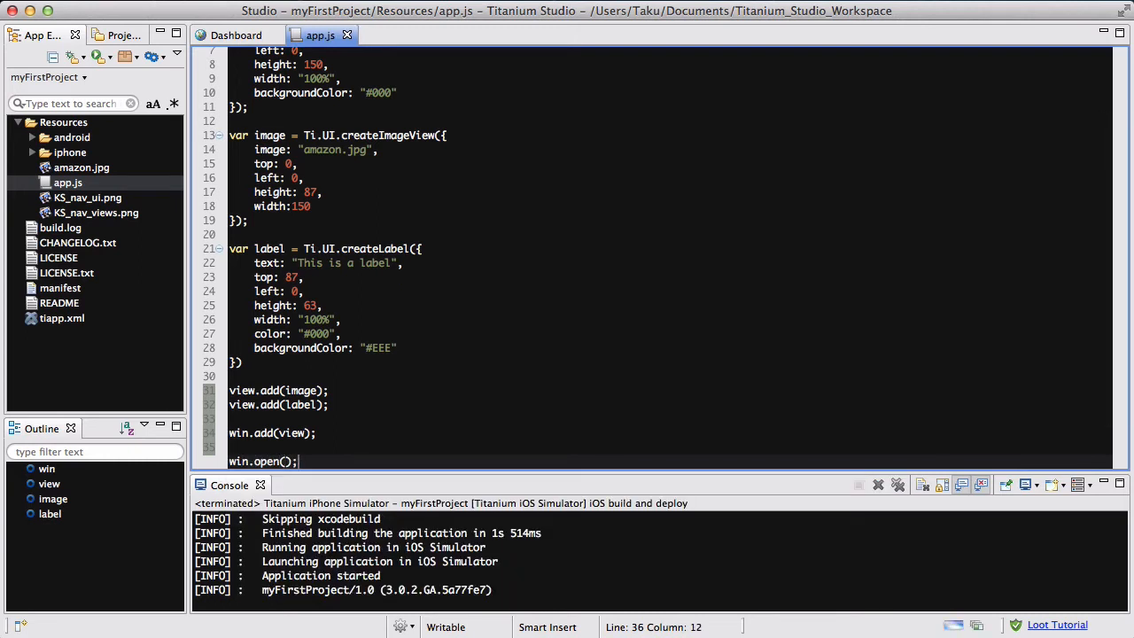
scroll(down, 3)
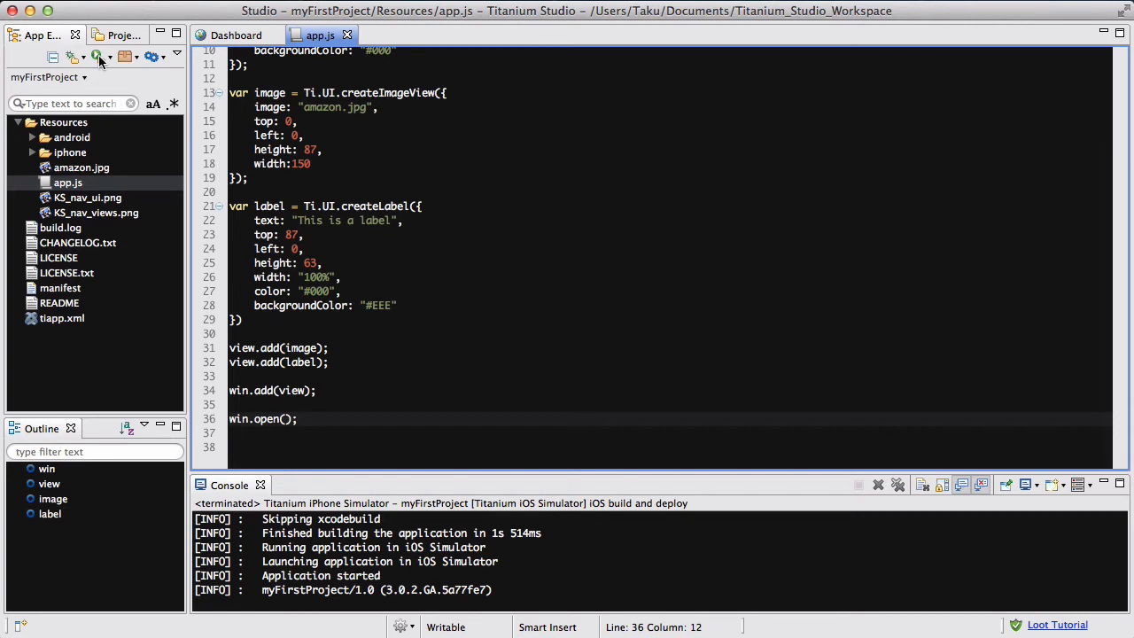
Step: Run myFirstProject in the Titanium iPhone Simulator from the Run dropdown
click(97, 57)
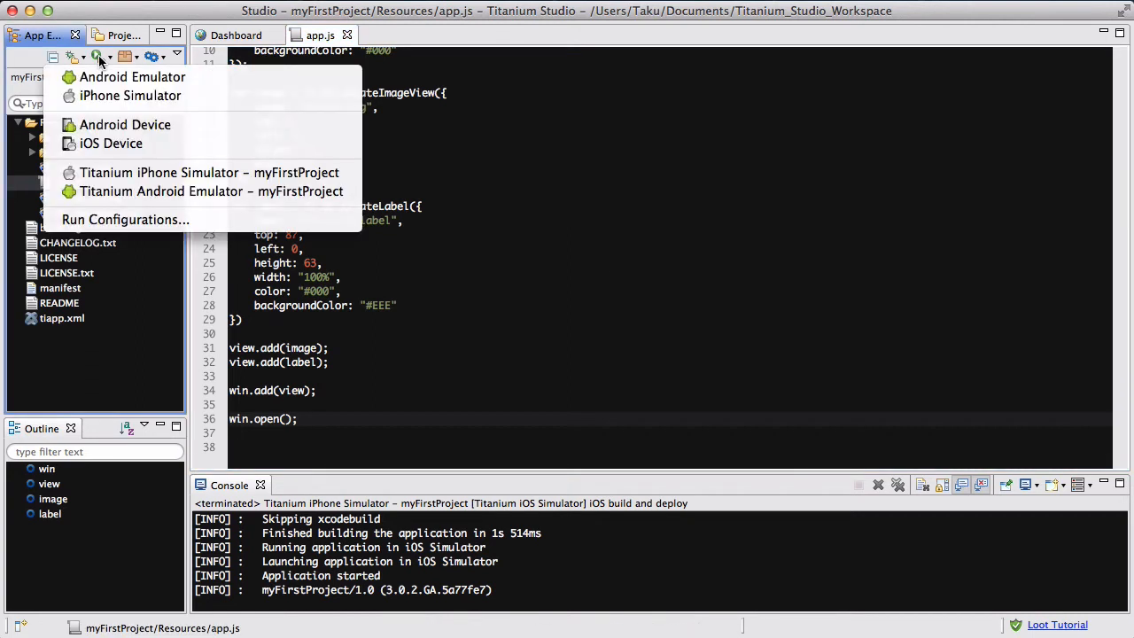
click(209, 172)
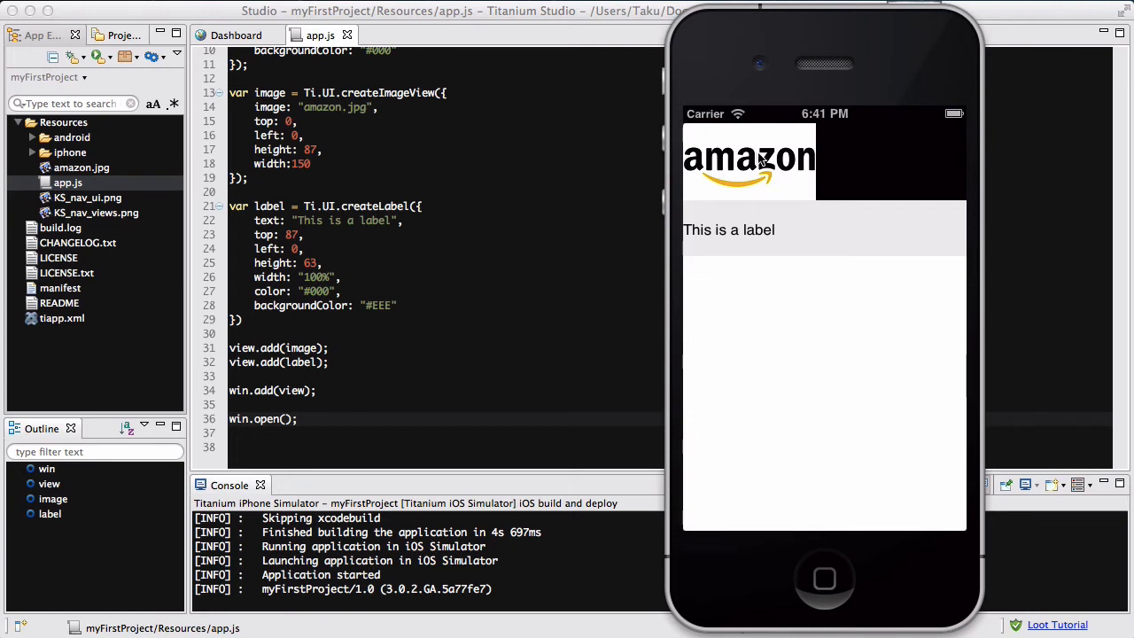
mouse_move(744, 170)
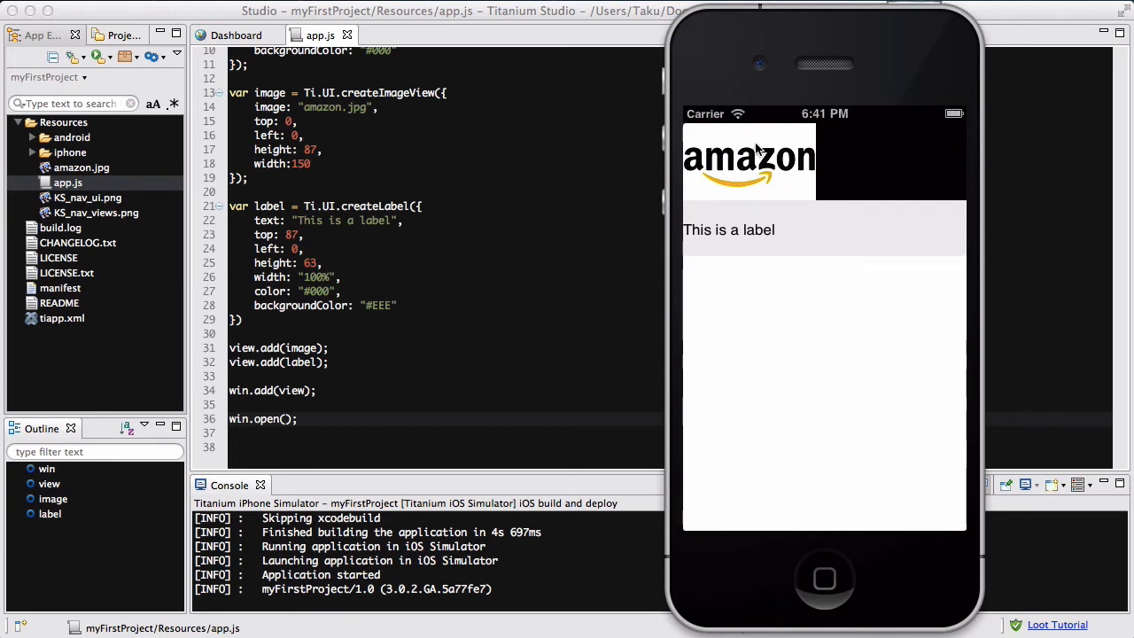
mouse_move(894, 170)
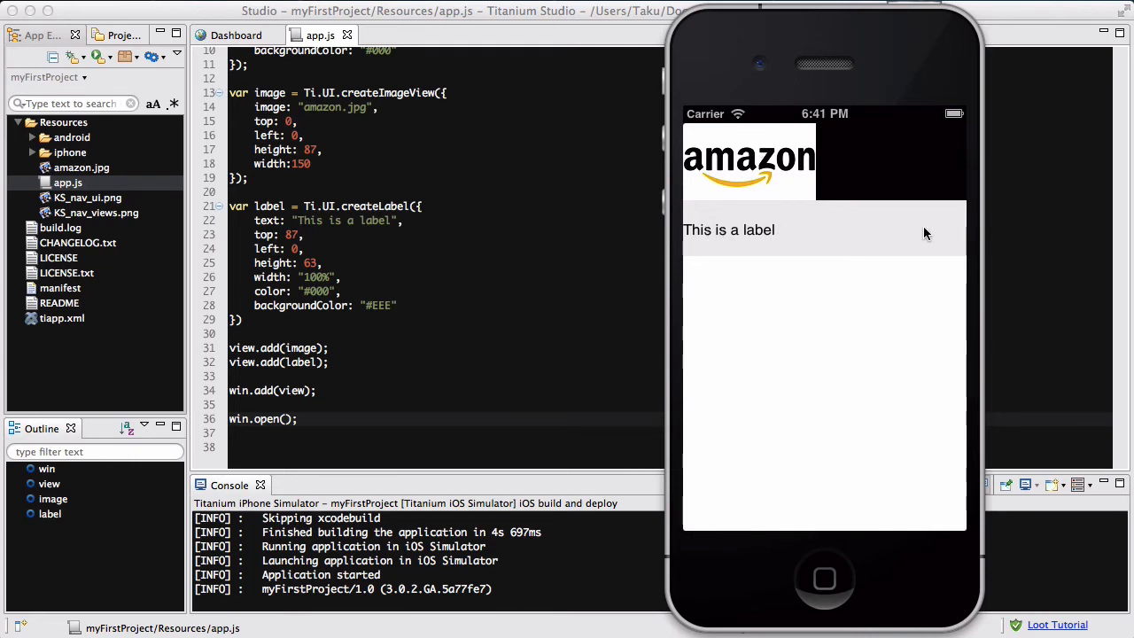
mouse_move(842, 441)
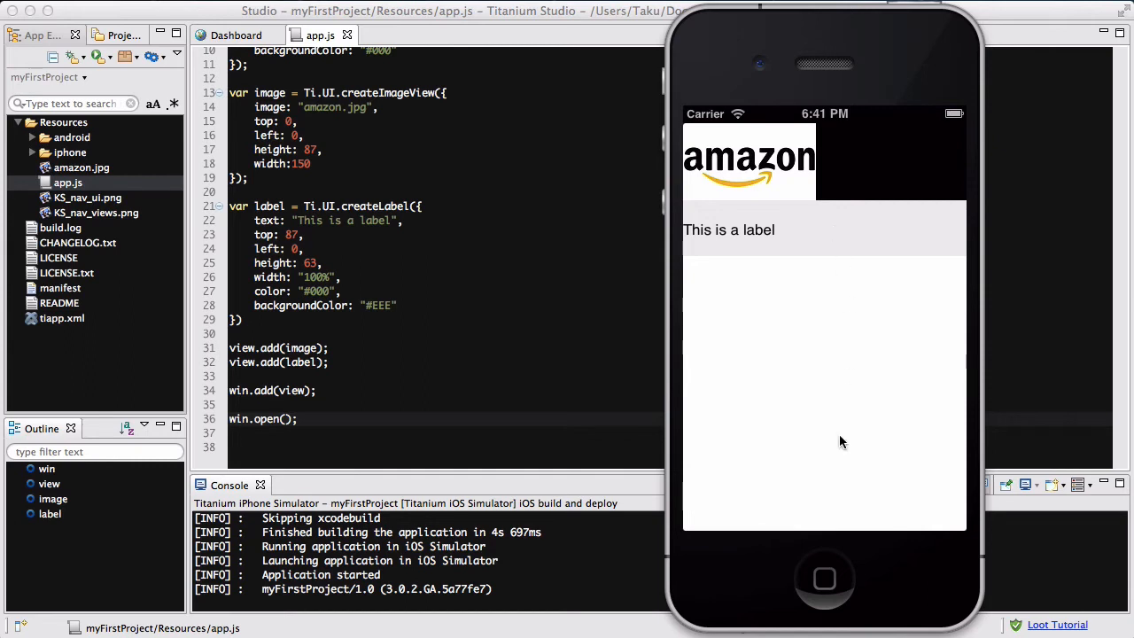
mouse_move(833, 379)
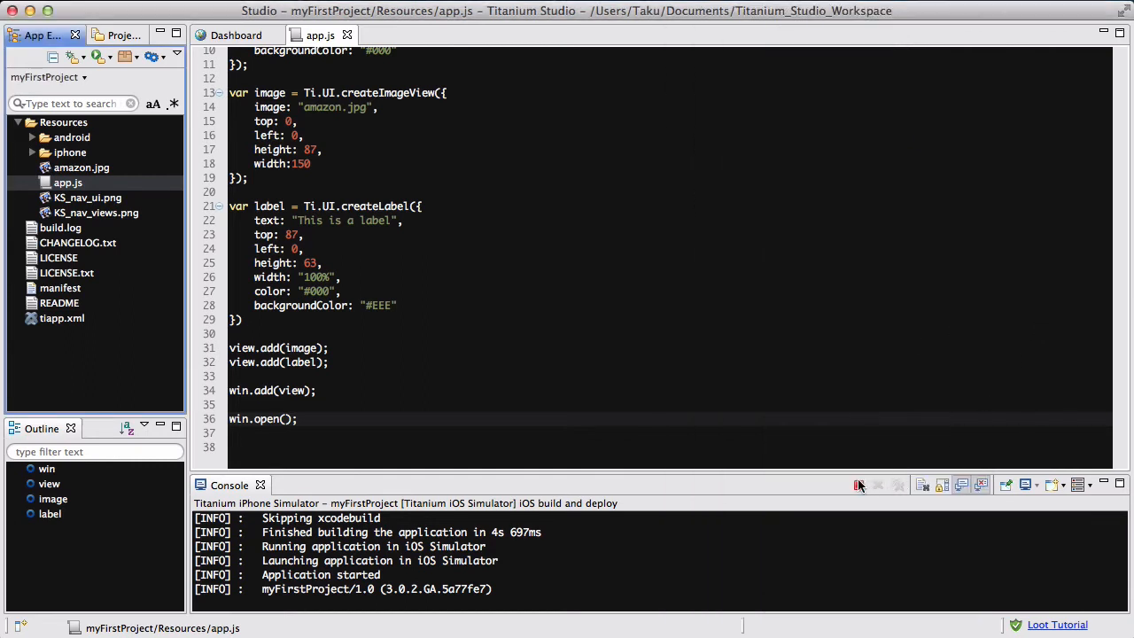
Step: Write image.addEventListener("touchend", handleTouch); correcting the handler name along the way
click(860, 486)
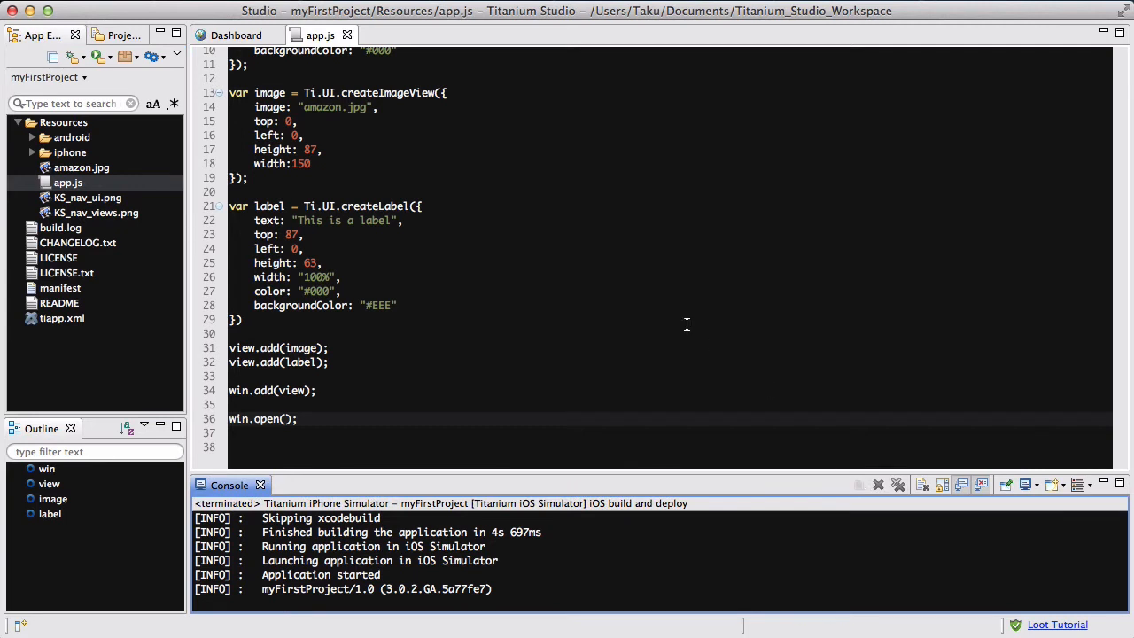
mouse_move(478, 324)
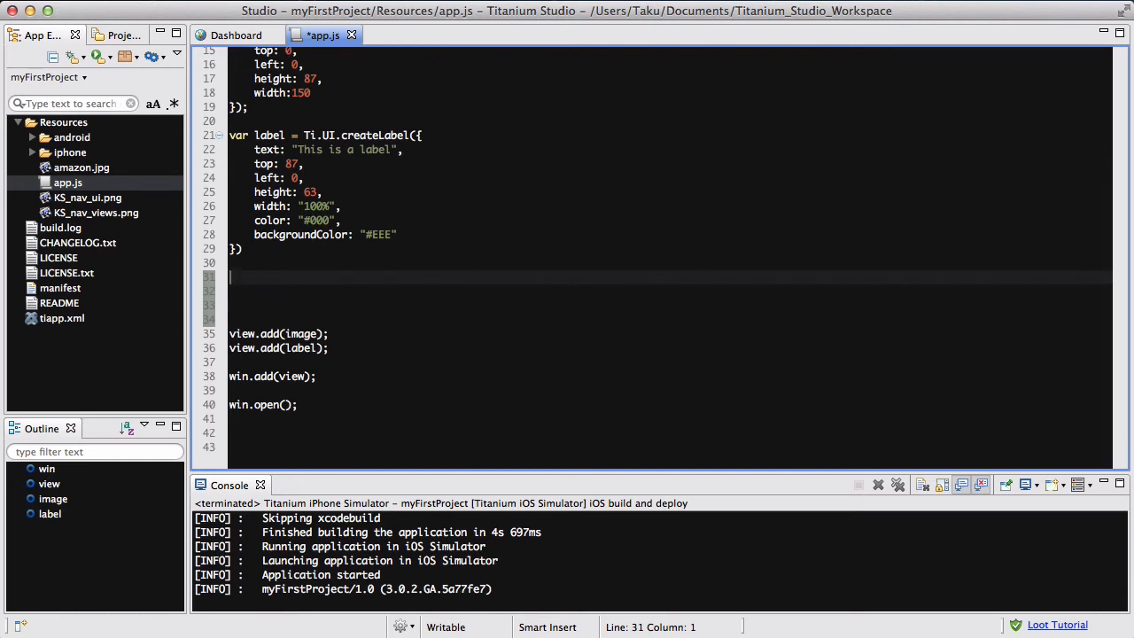
text(image.addEventListener)
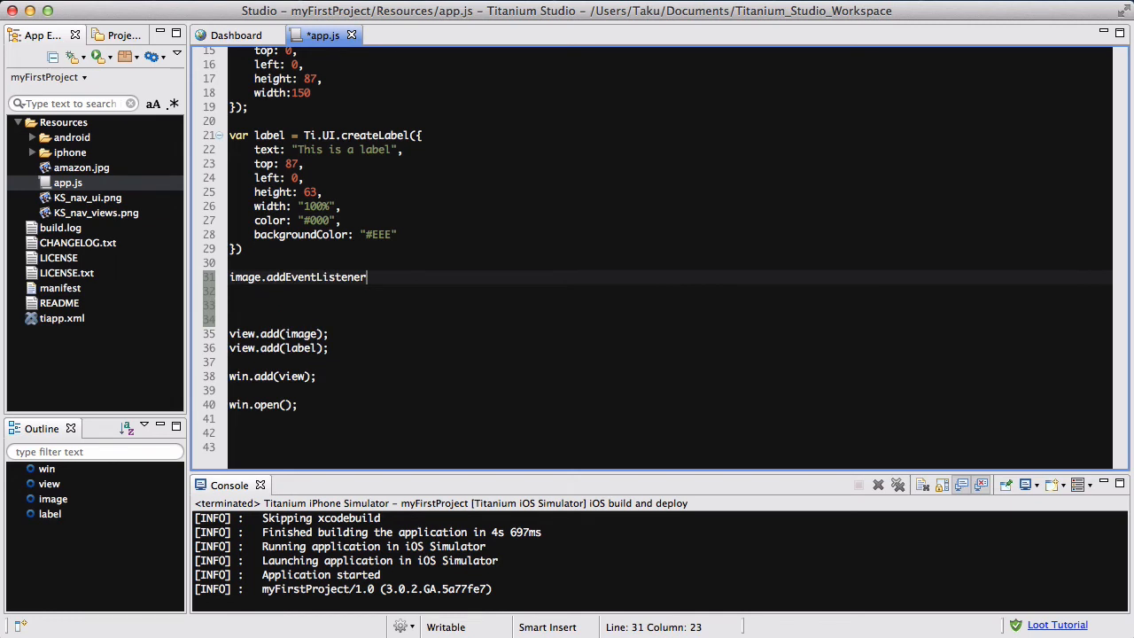
text(("touch")
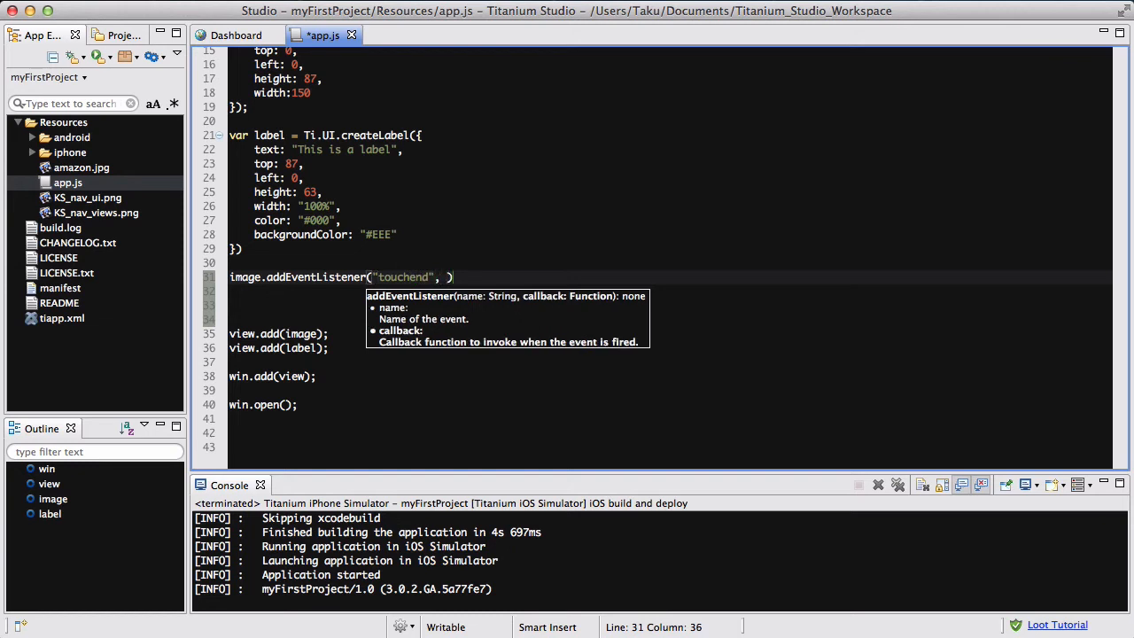
text(tou)
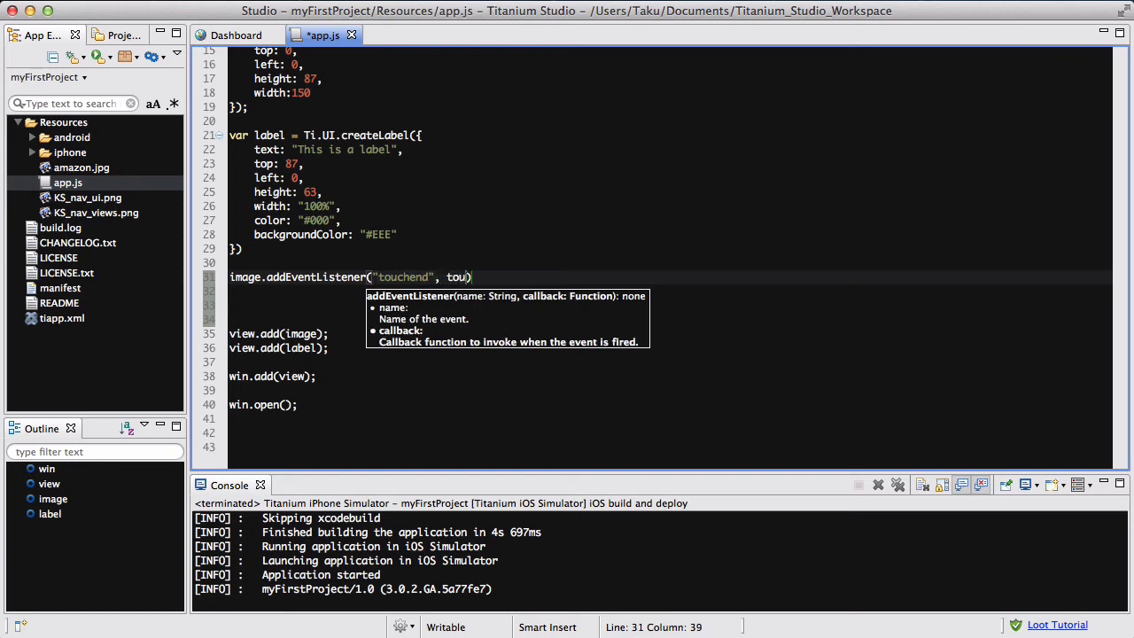
text(chHand)
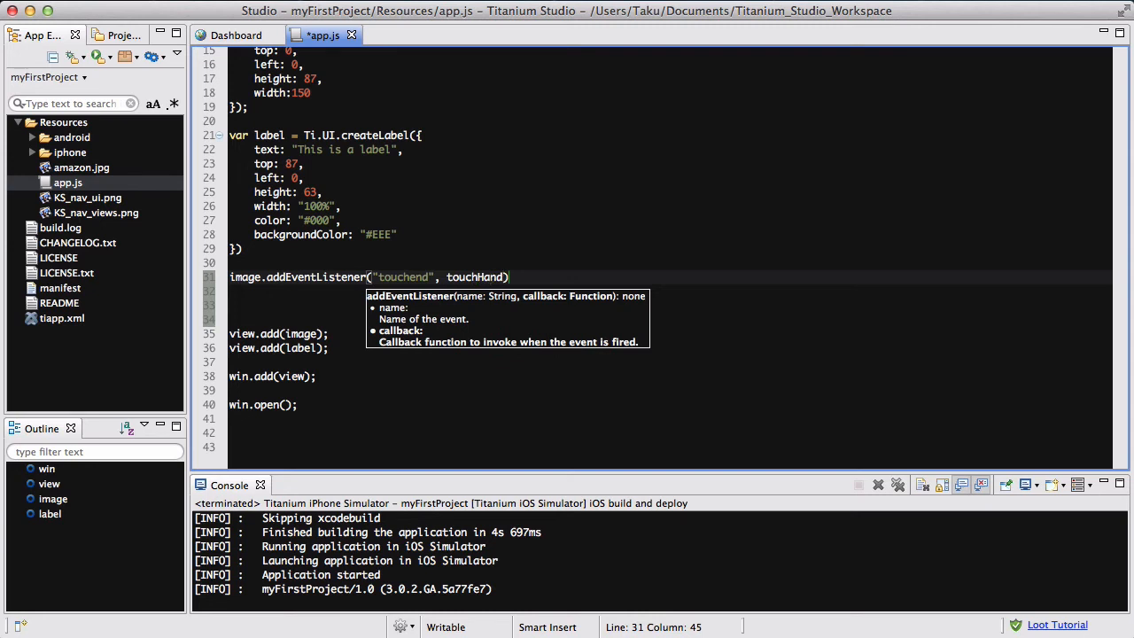
text(ler)
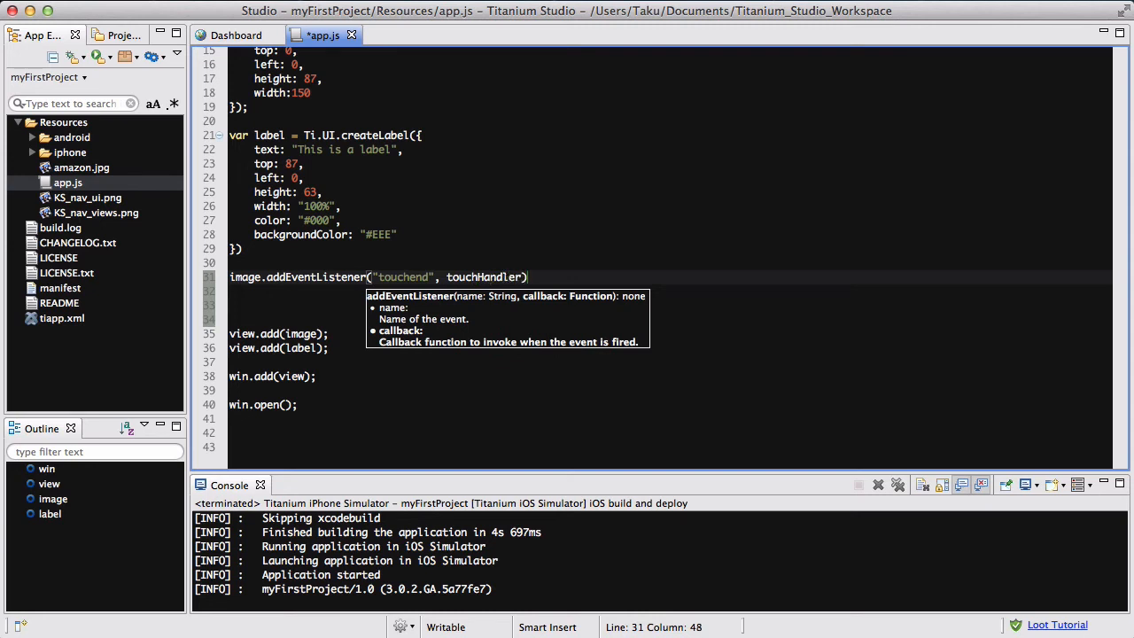
key(BackSpace)
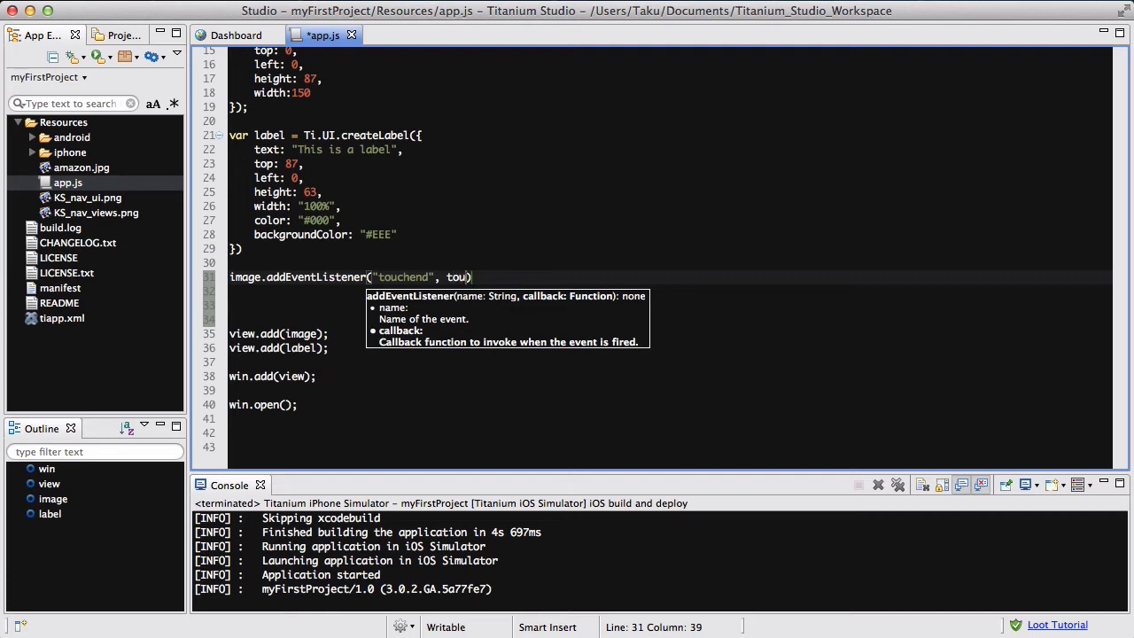
key(BackSpace)
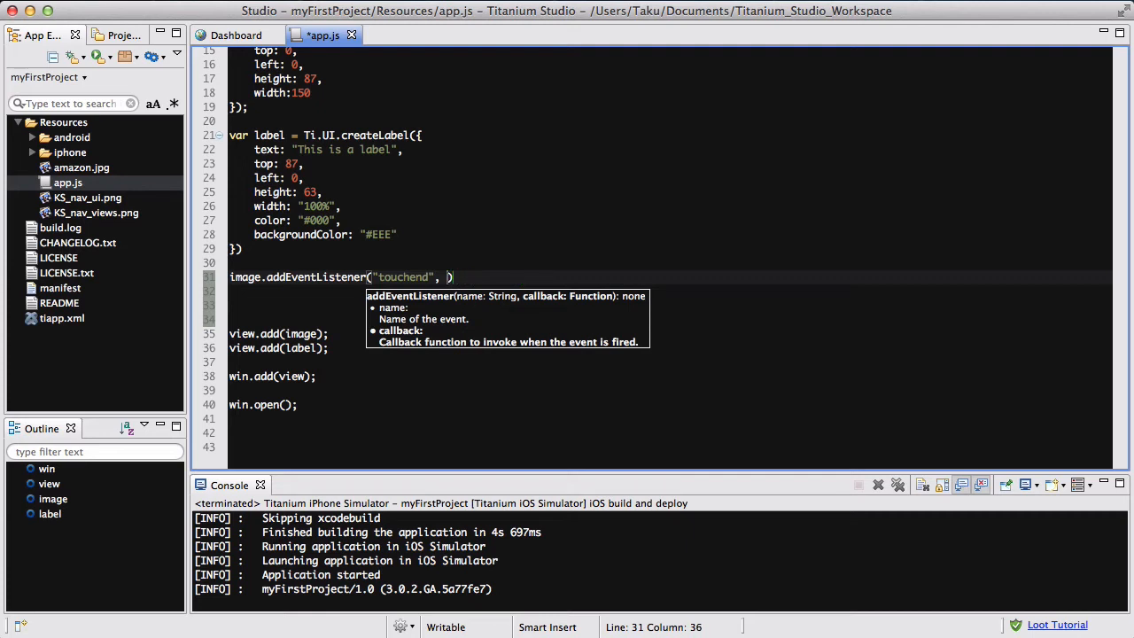
text(HeTo)
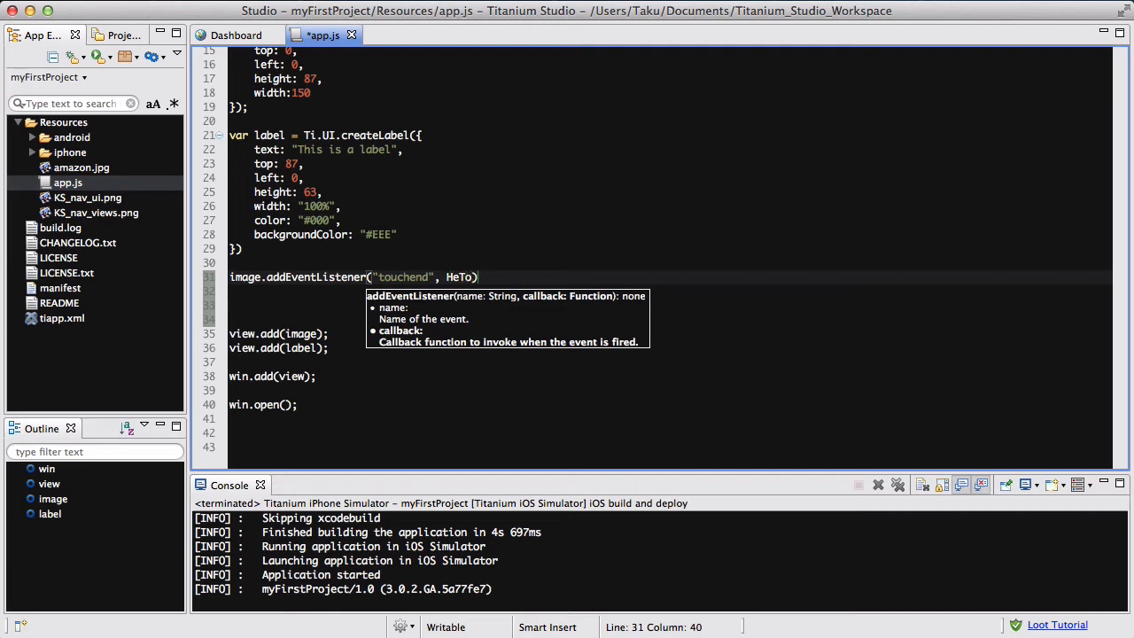
text(handTouc)
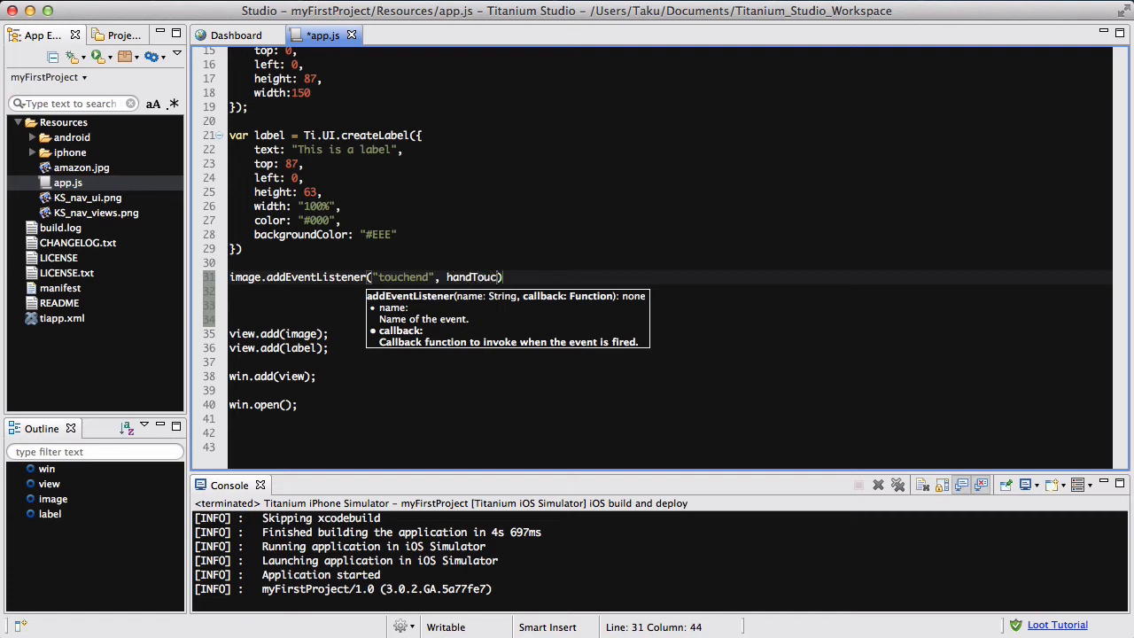
key(BackSpace)
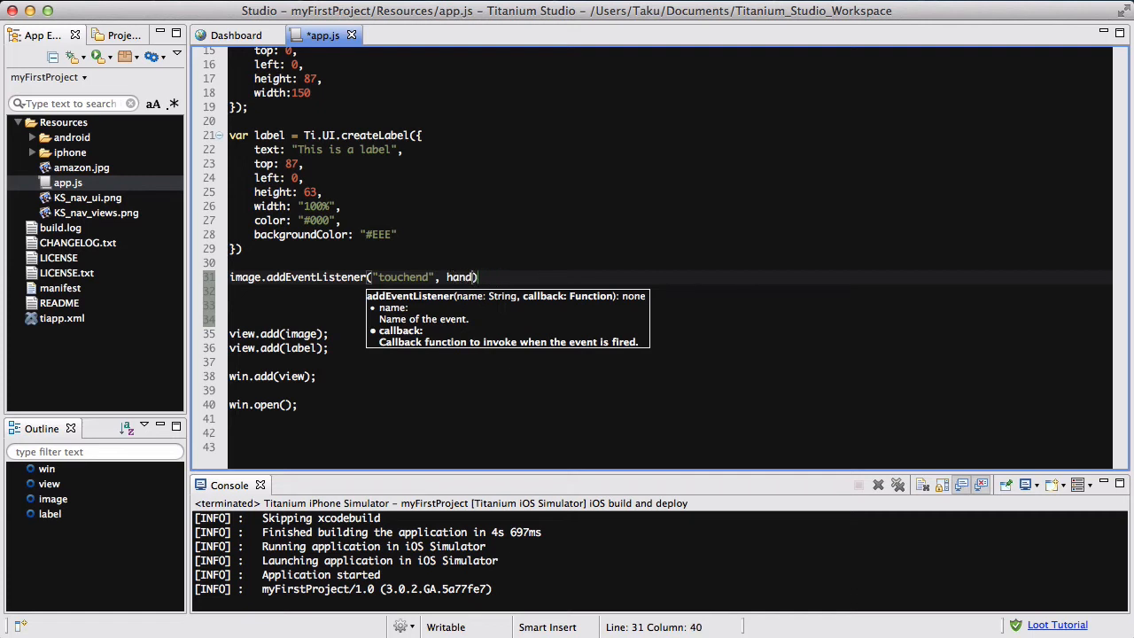
text(leTouch)
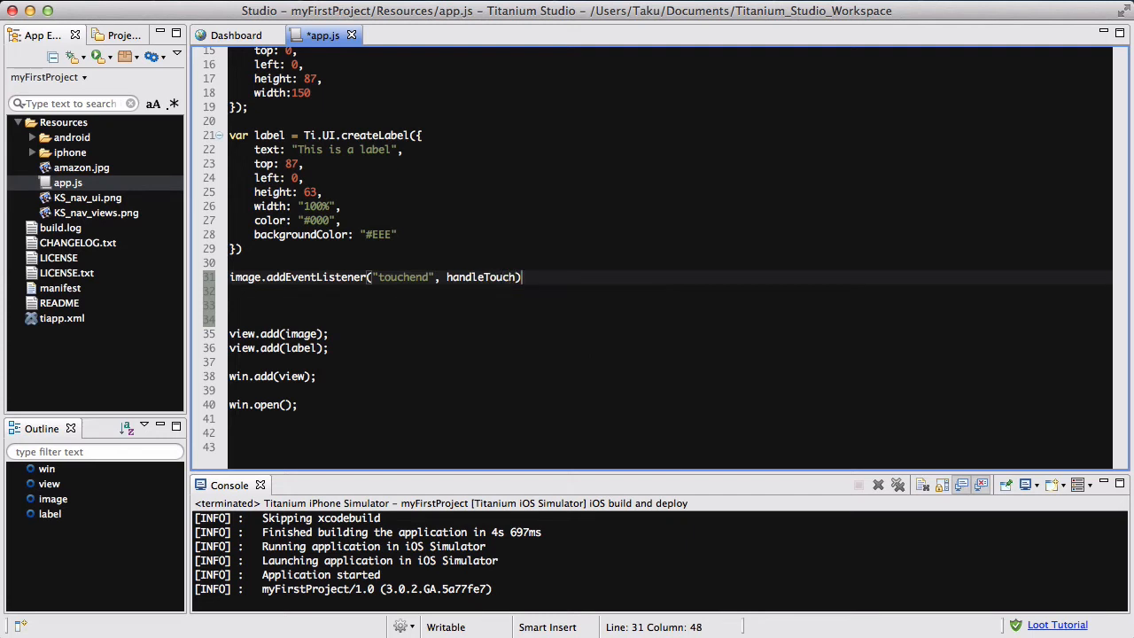
text(;)
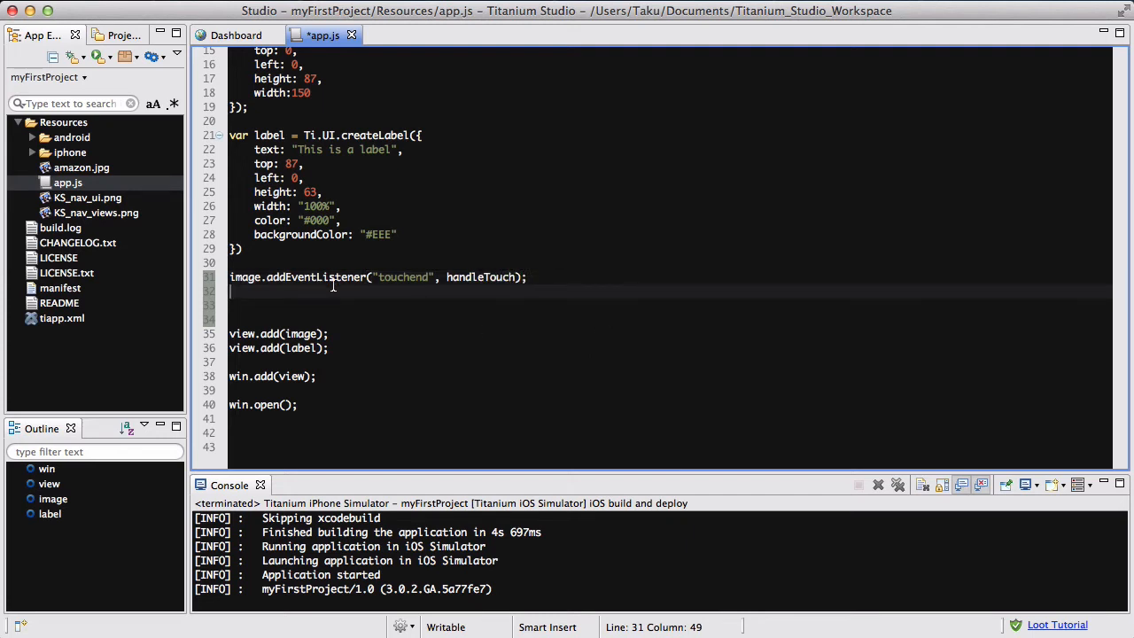
Step: Duplicate the listener line for the label and the view
click(231, 291)
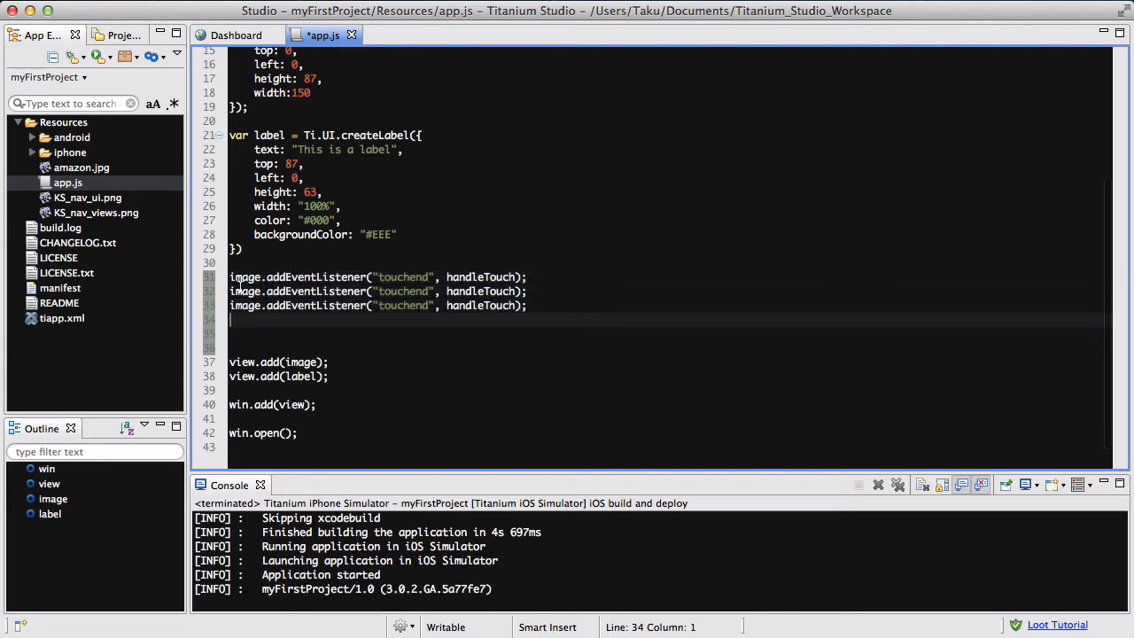
click(260, 291)
text(label)
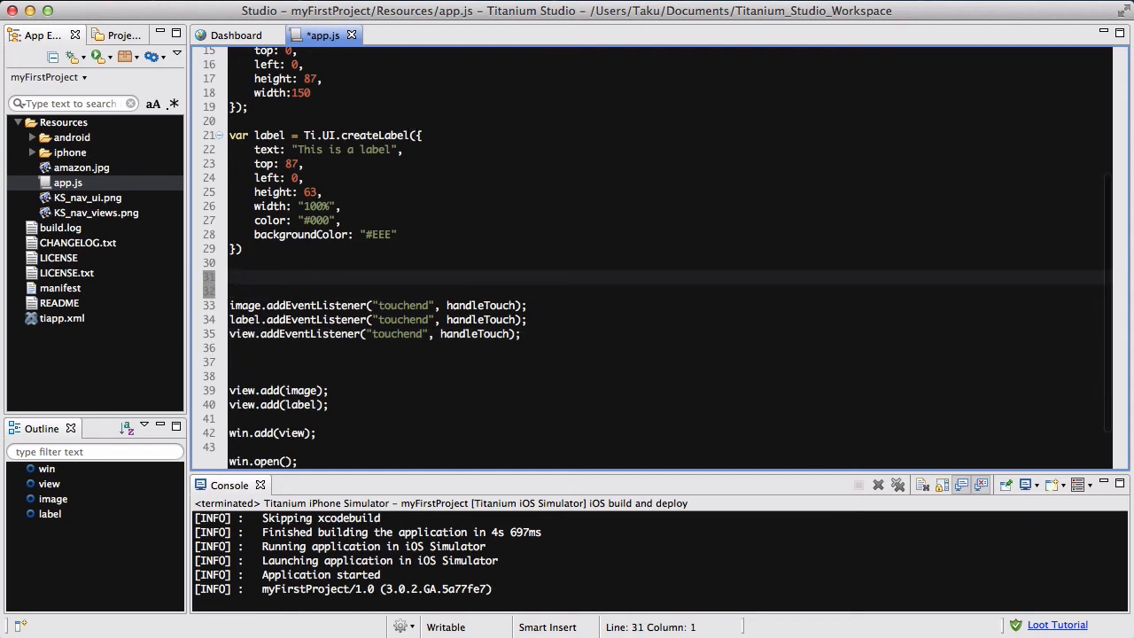
Step: Write function handleTouch(e) setting results.text = e.source.id + " was touched."
text(function)
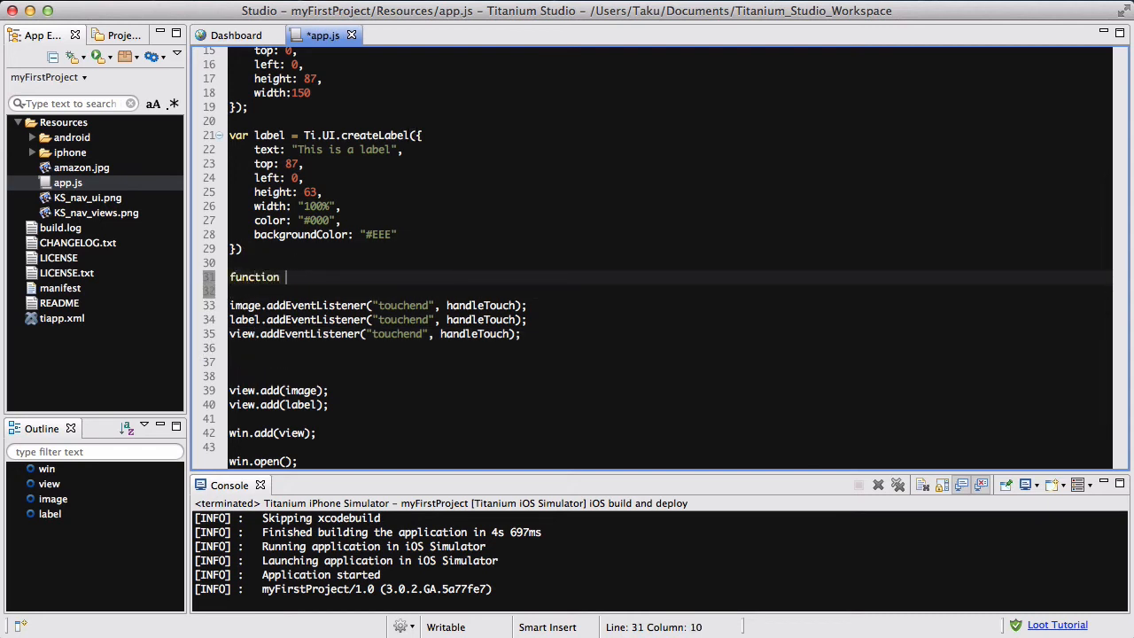
text(handleTouch)
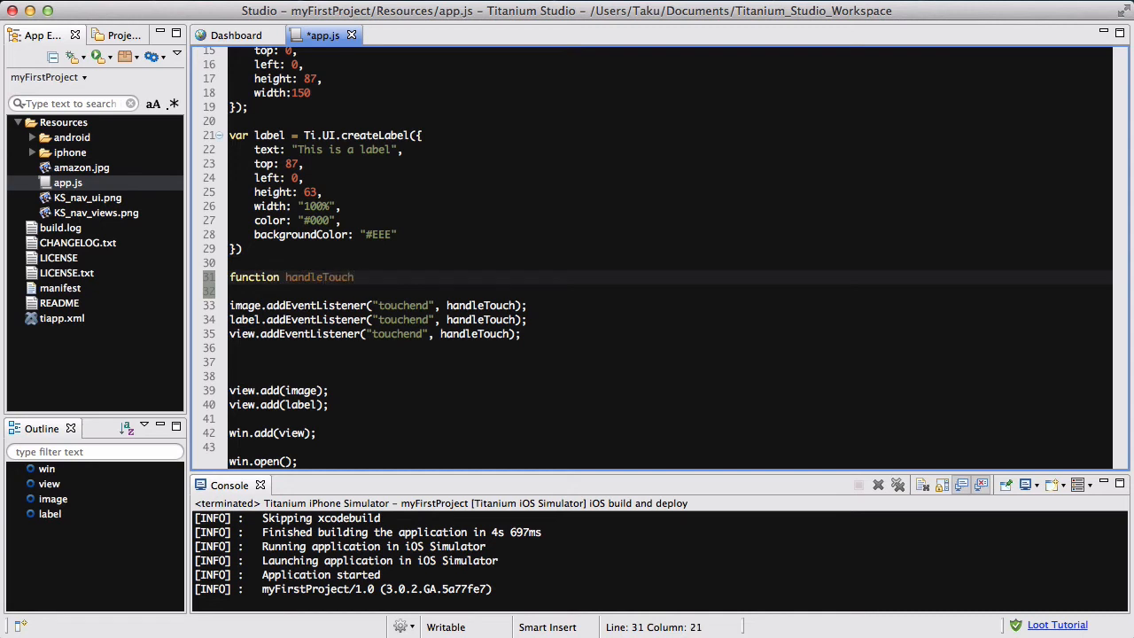
text((e))
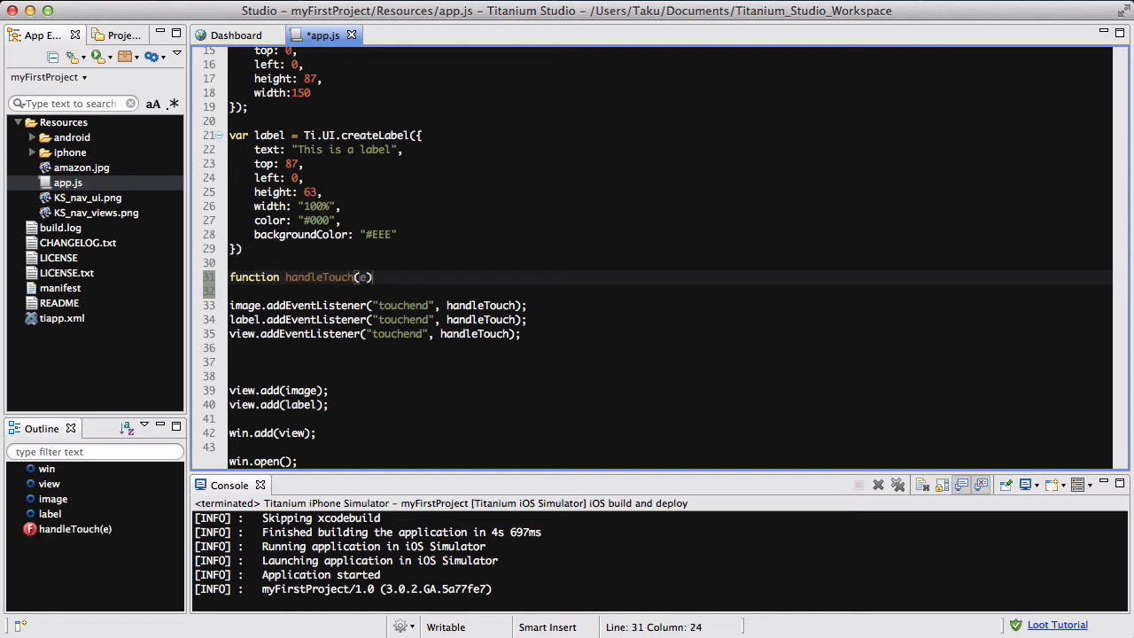
text({)
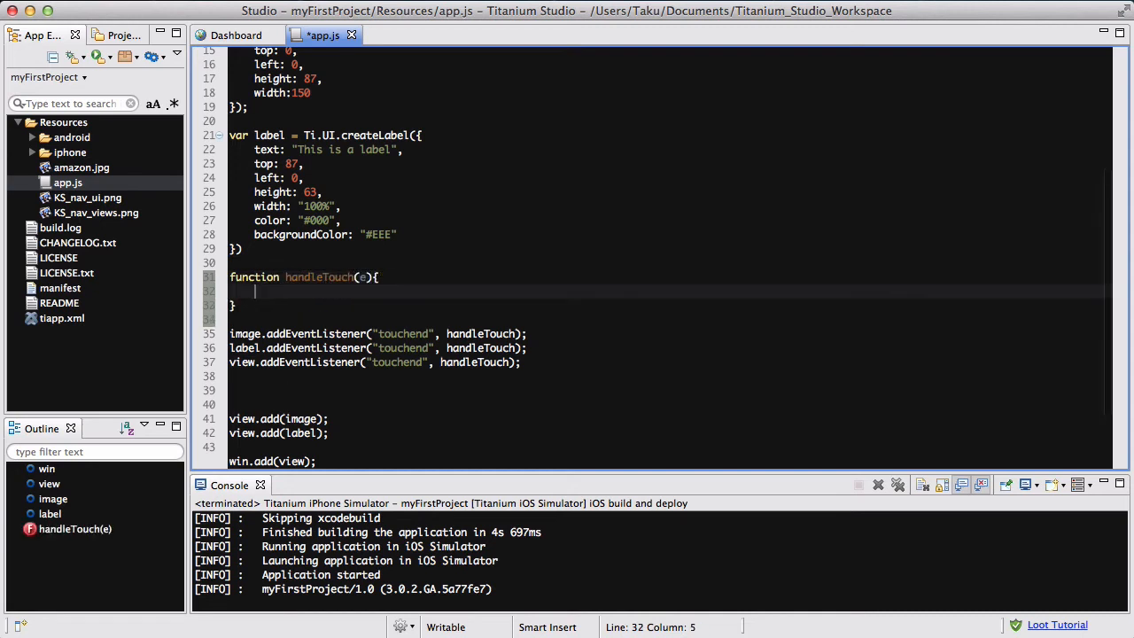
text(results.text)
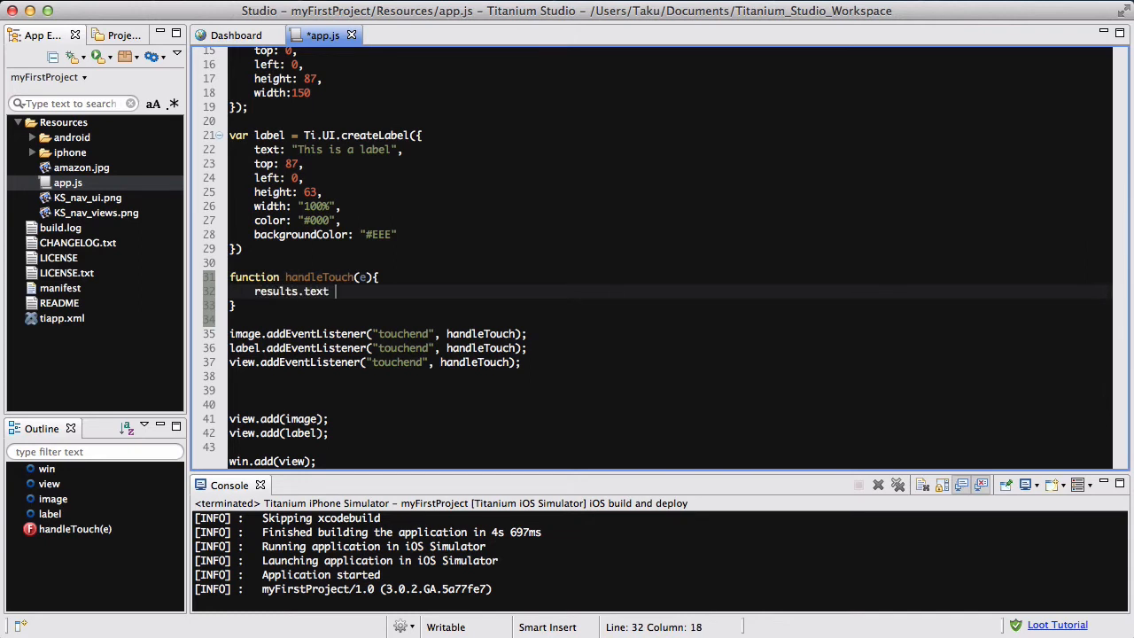
text(= e.source)
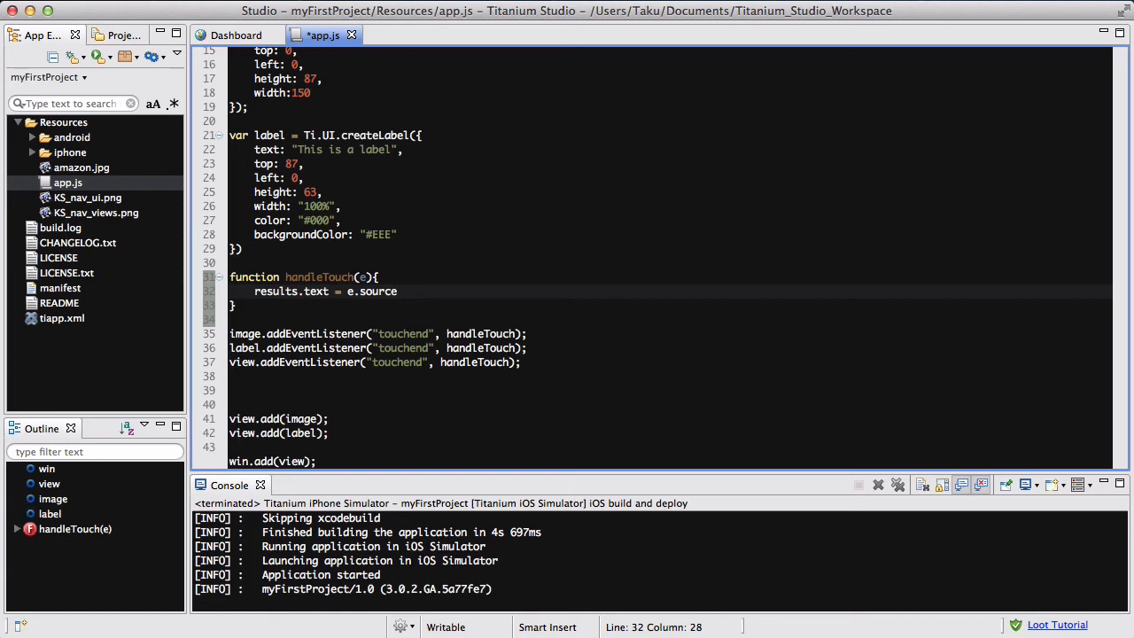
text(.id + "wa")
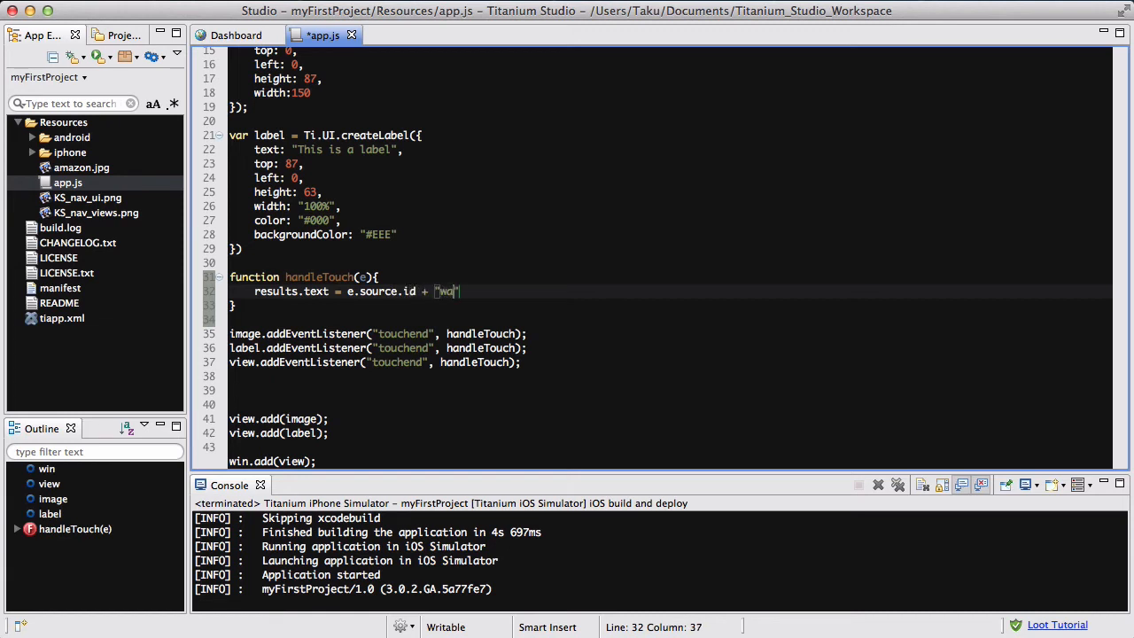
text(was)
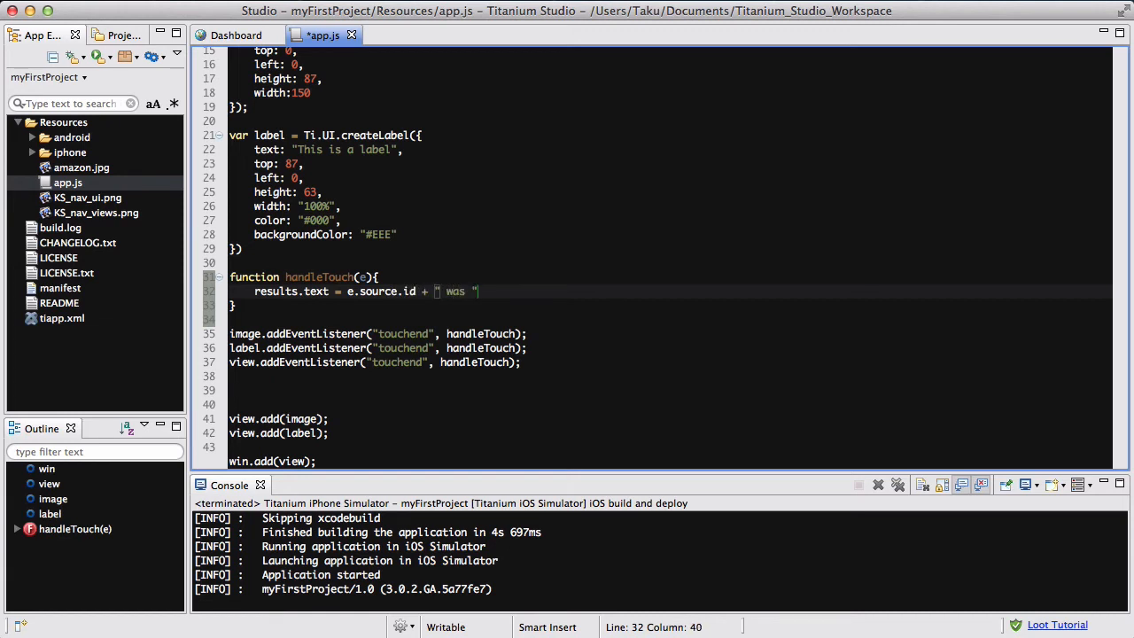
text(touched)
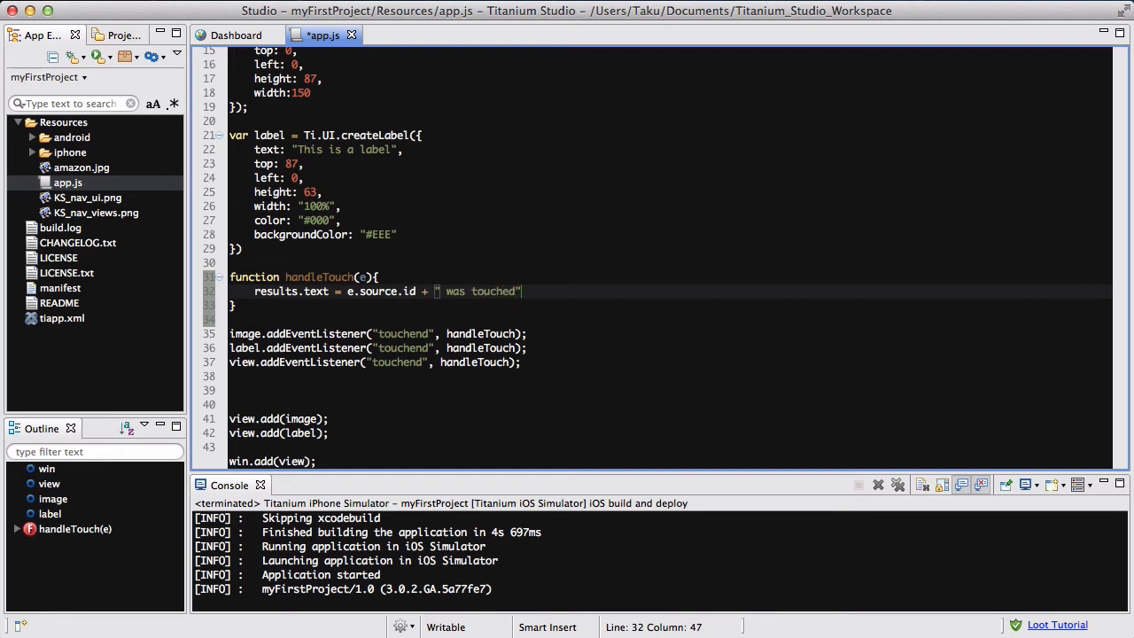
text(.)
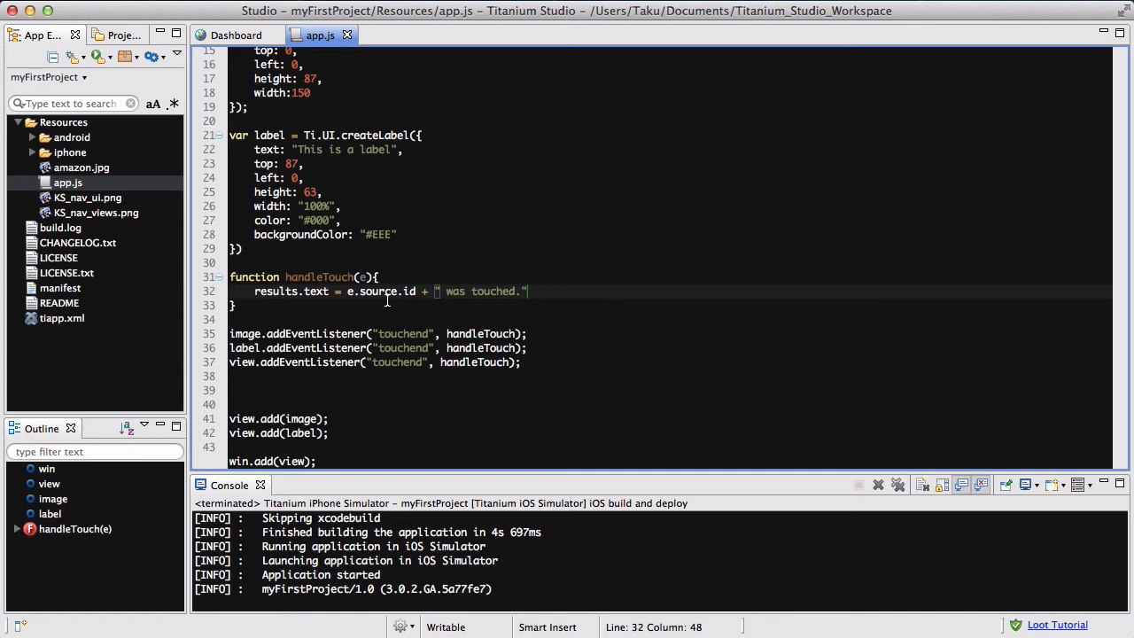
mouse_move(407, 291)
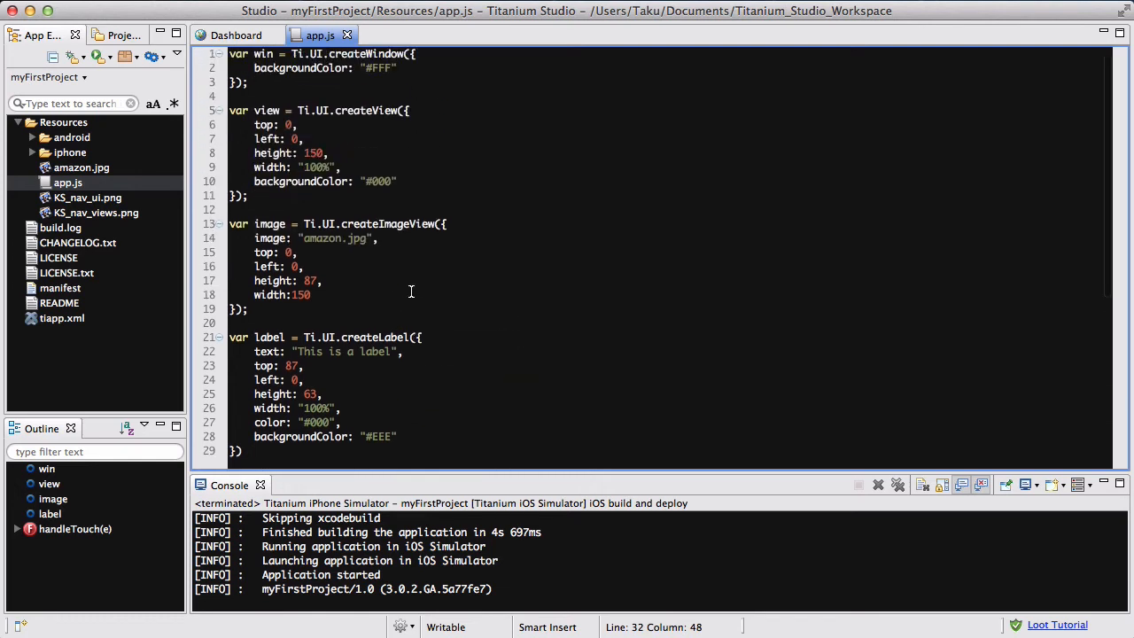
Step: Add id "View" after the view's backgroundColor property
click(399, 181)
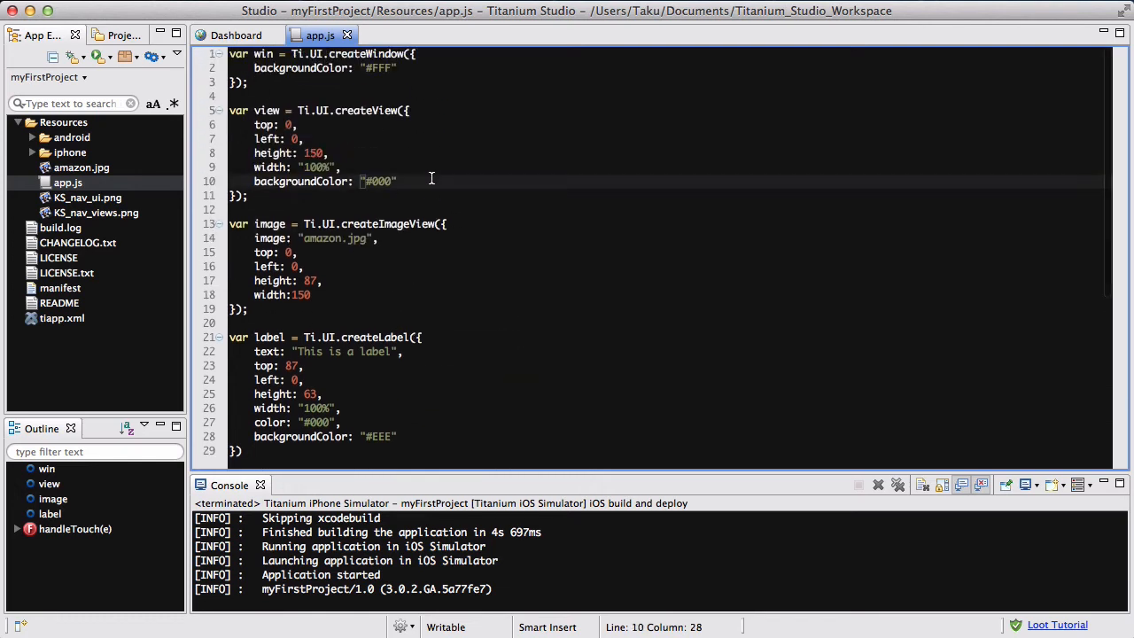
text(id: ")
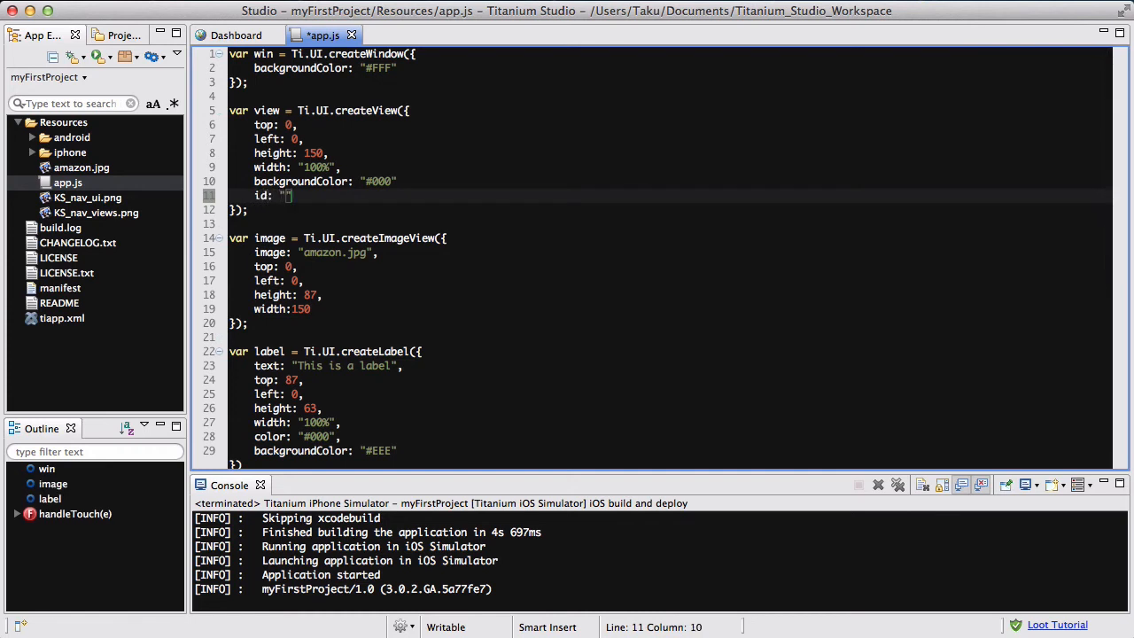
text(View)
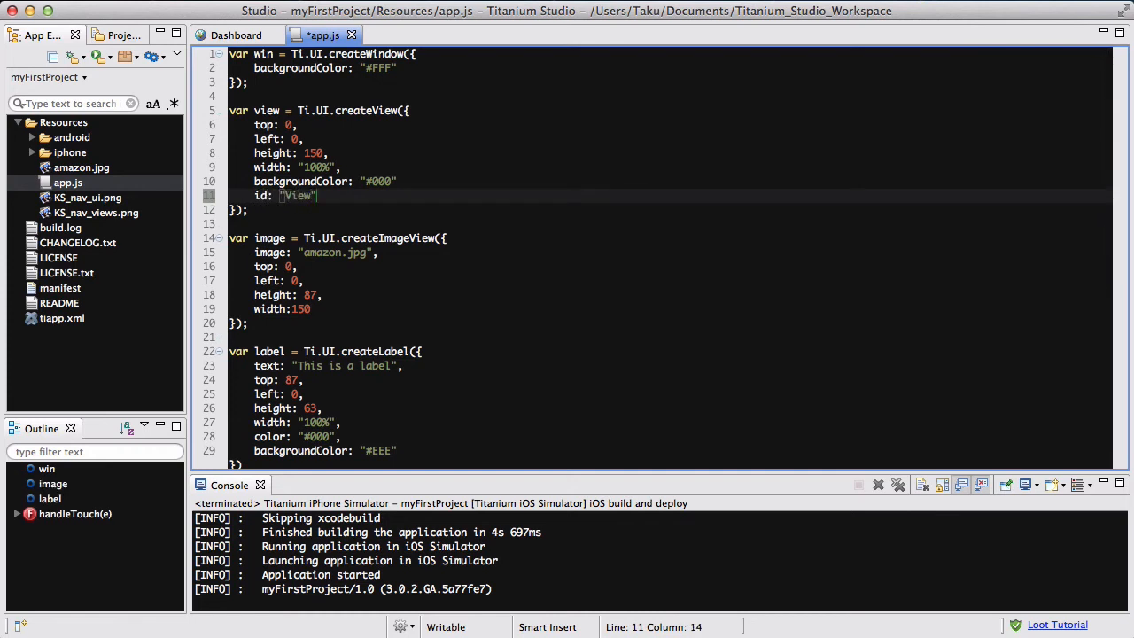
scroll(down, 3)
text(,)
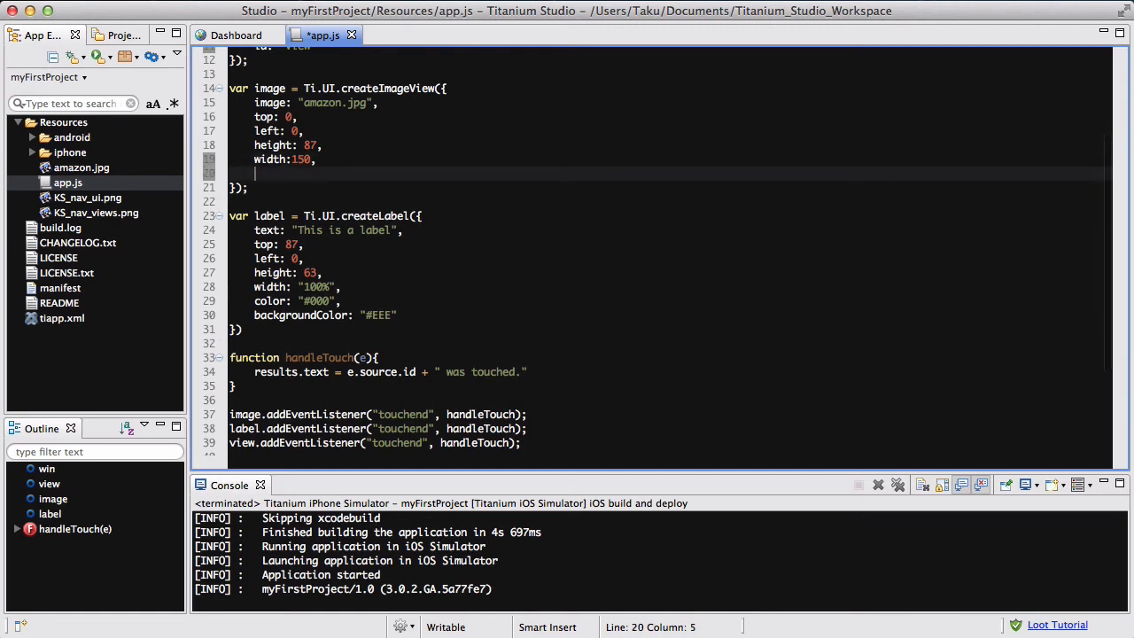
Step: Add id "Image" to the image view and id "Label" to the label
text(id: "Image")
click(670, 315)
text(,)
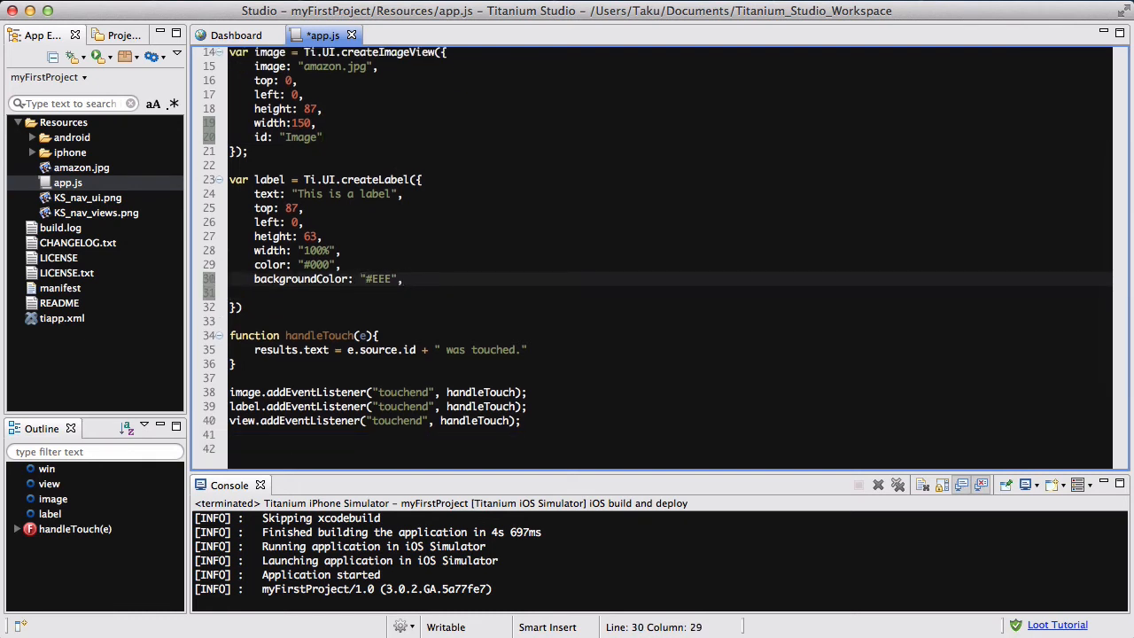
text(id: "L")
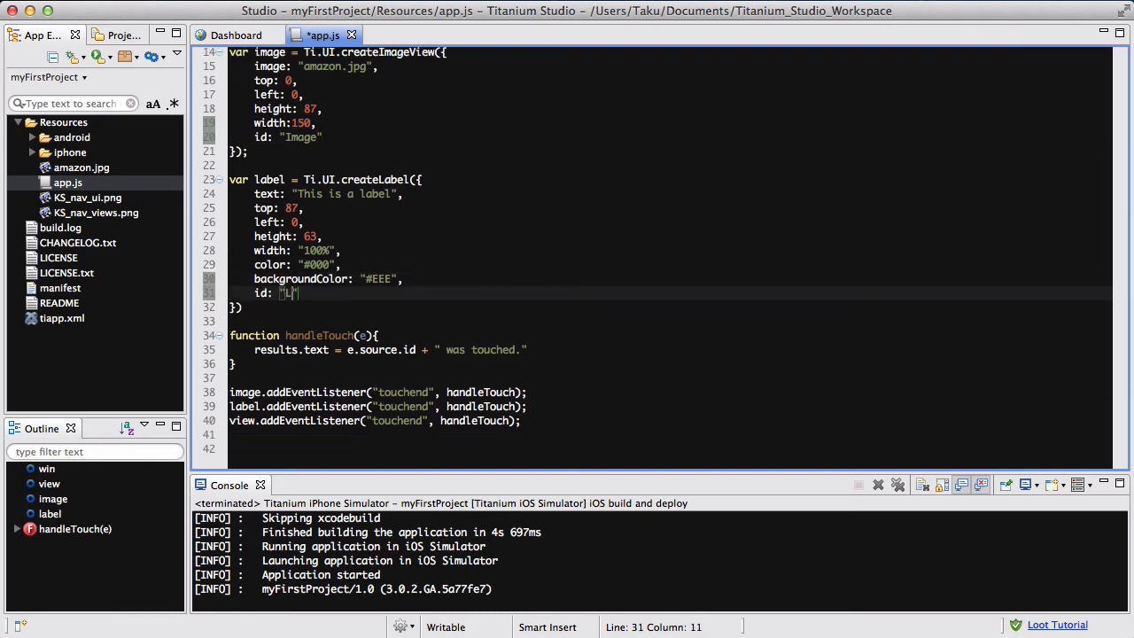
text(abel)
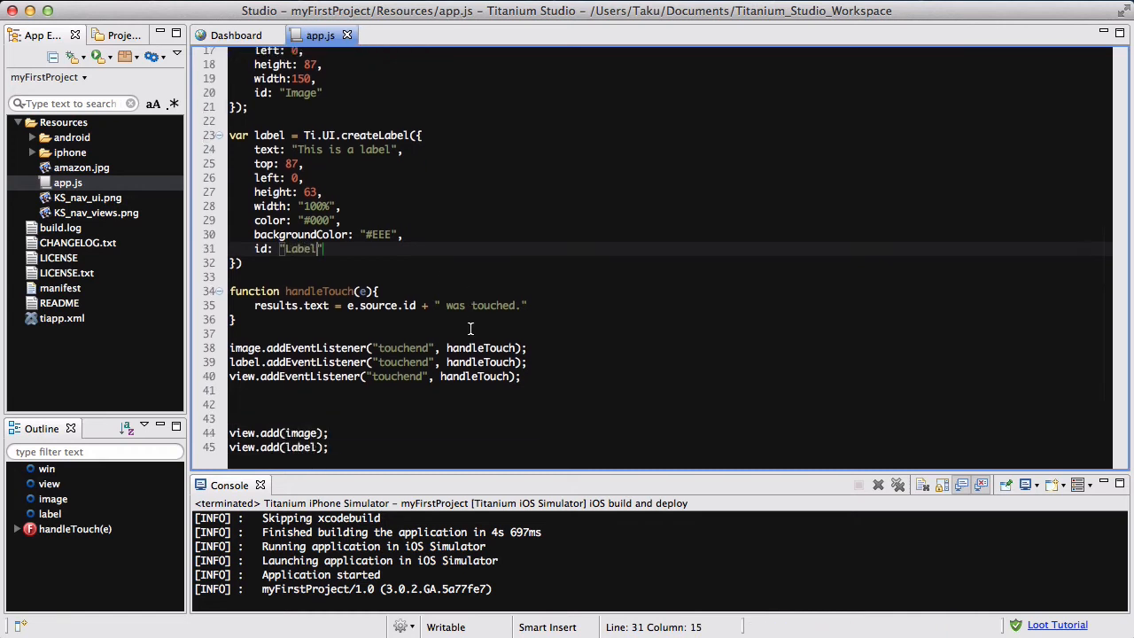
scroll(down, 3)
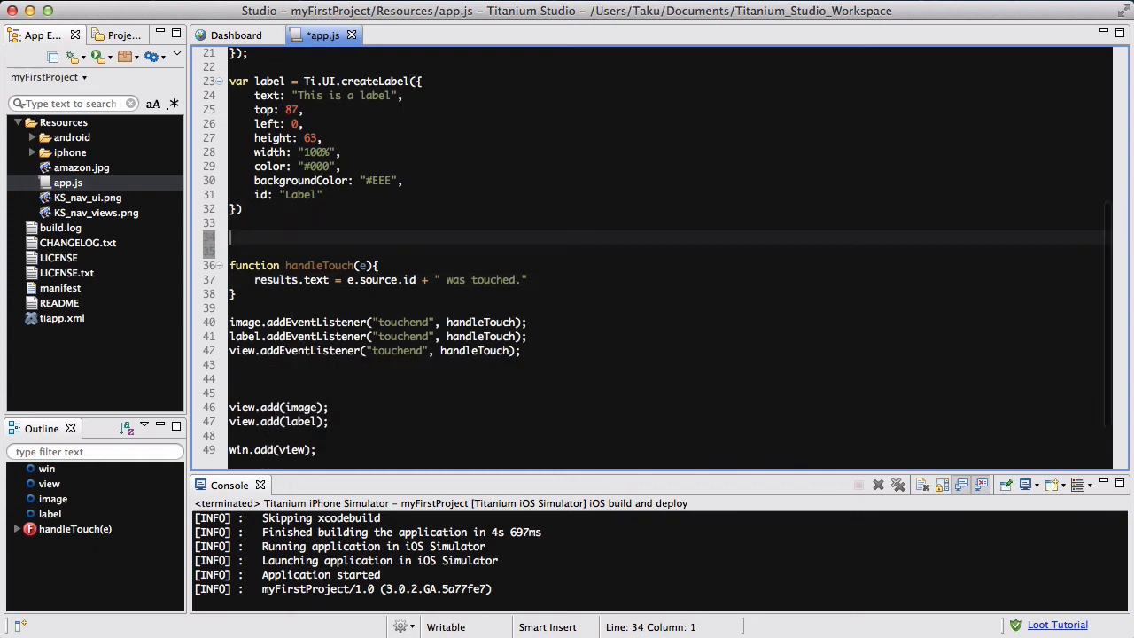
Step: Declare results as a Ti.UI label reading "Touch the image, view, or label above."
text(var results =)
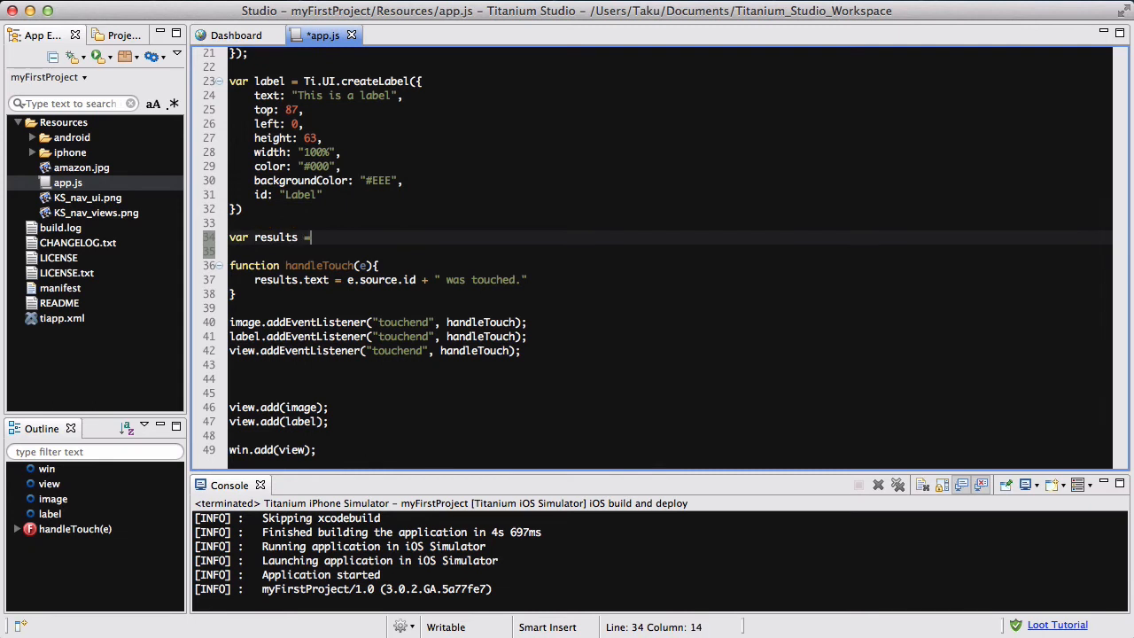
text(TI.)
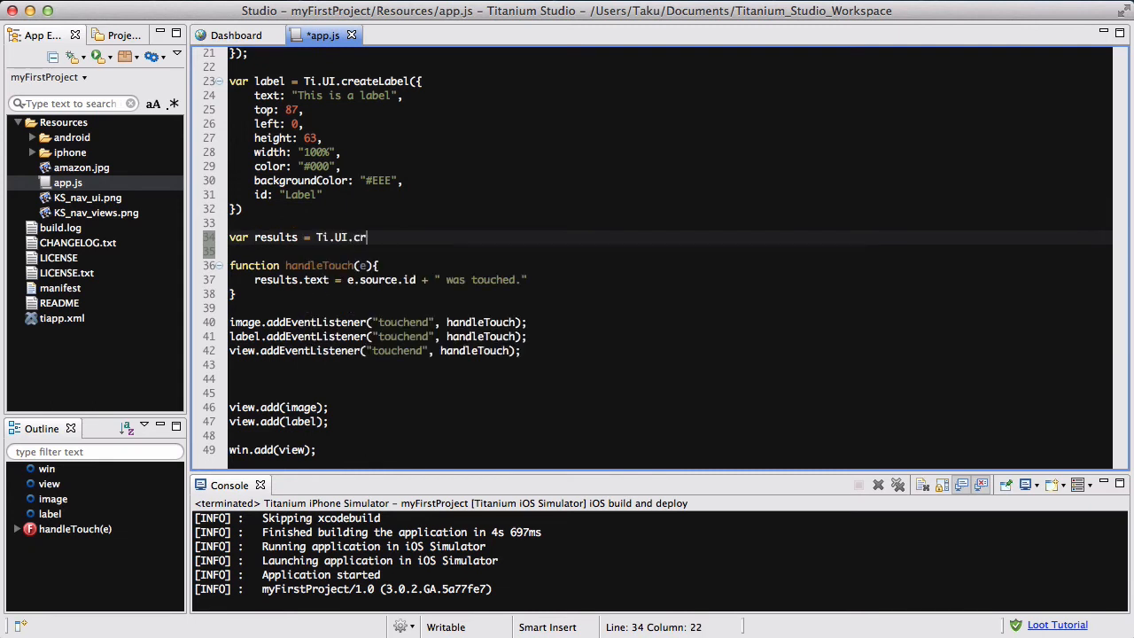
text(eateLabel({}))
click(670, 251)
text(text: "Touch the image, )
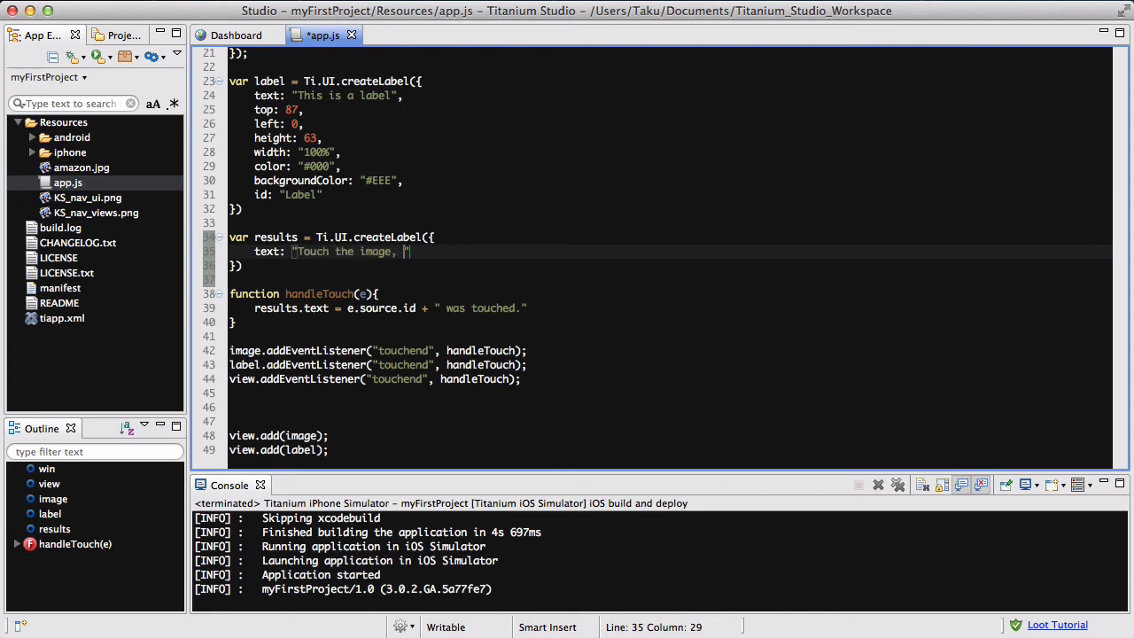
text(view, or label)
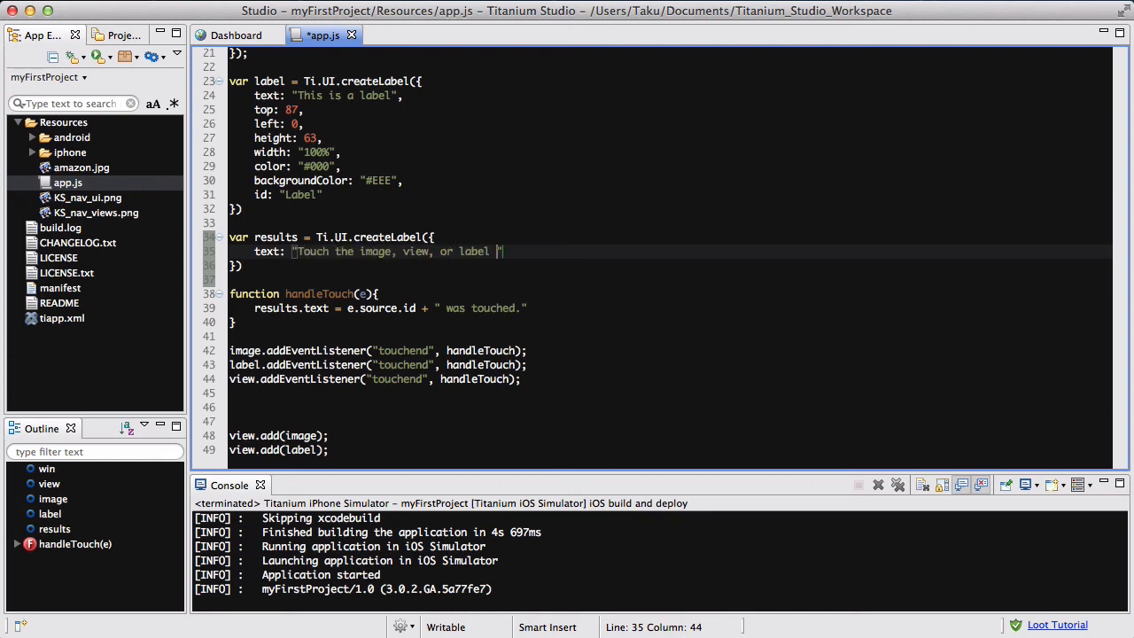
text(above.")
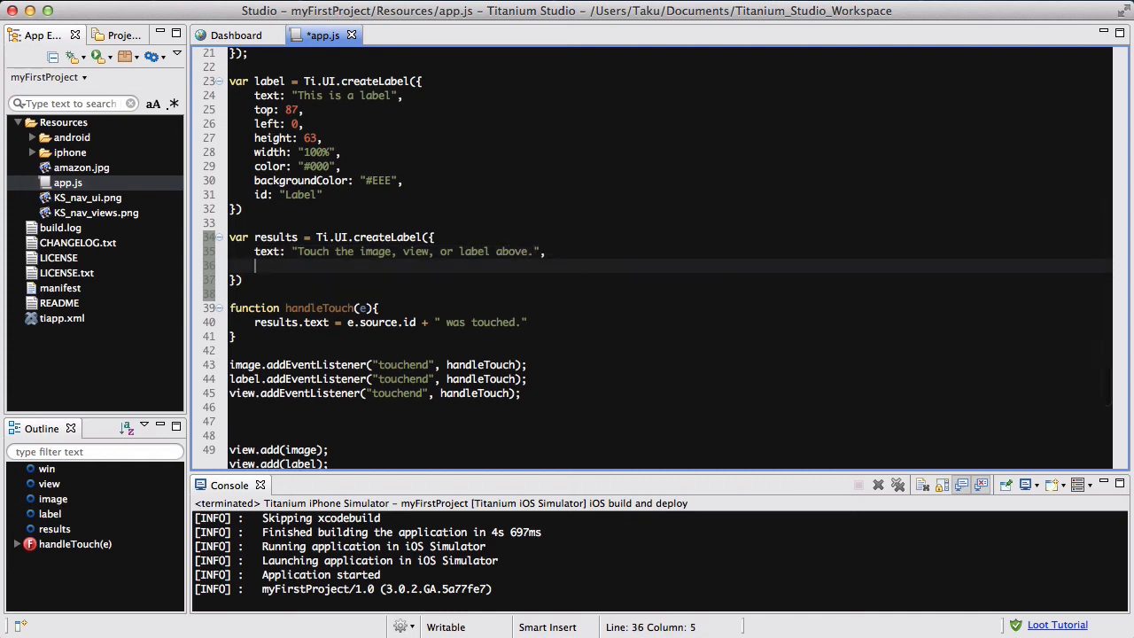
Step: Give the results label bottom 25, auto height and width, and centred text alignment
text(bottom:)
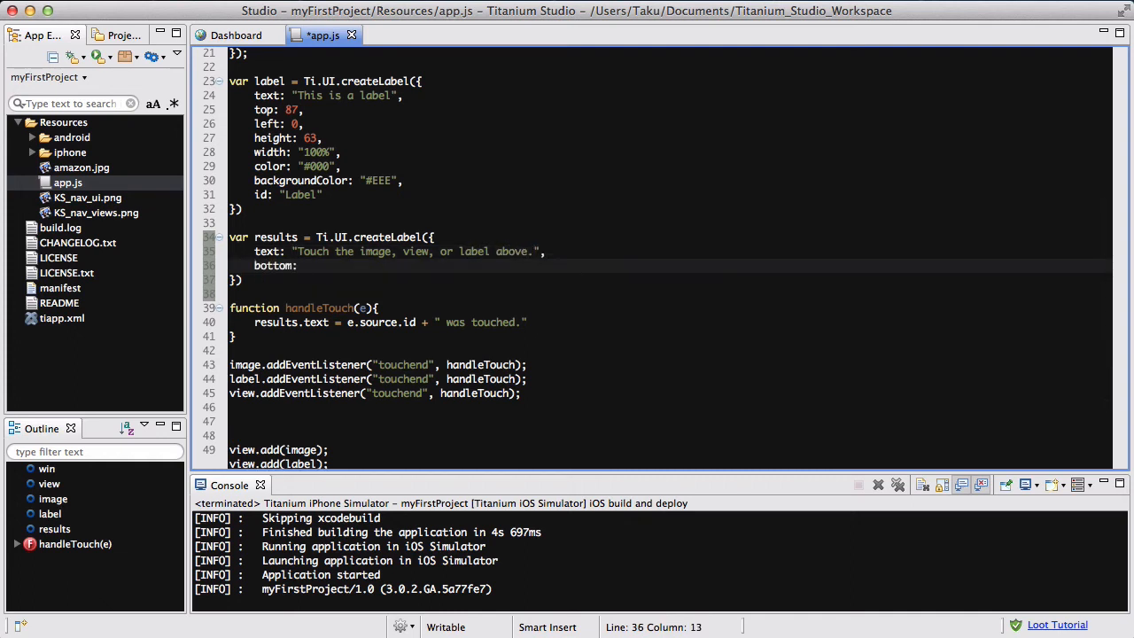
text(25,)
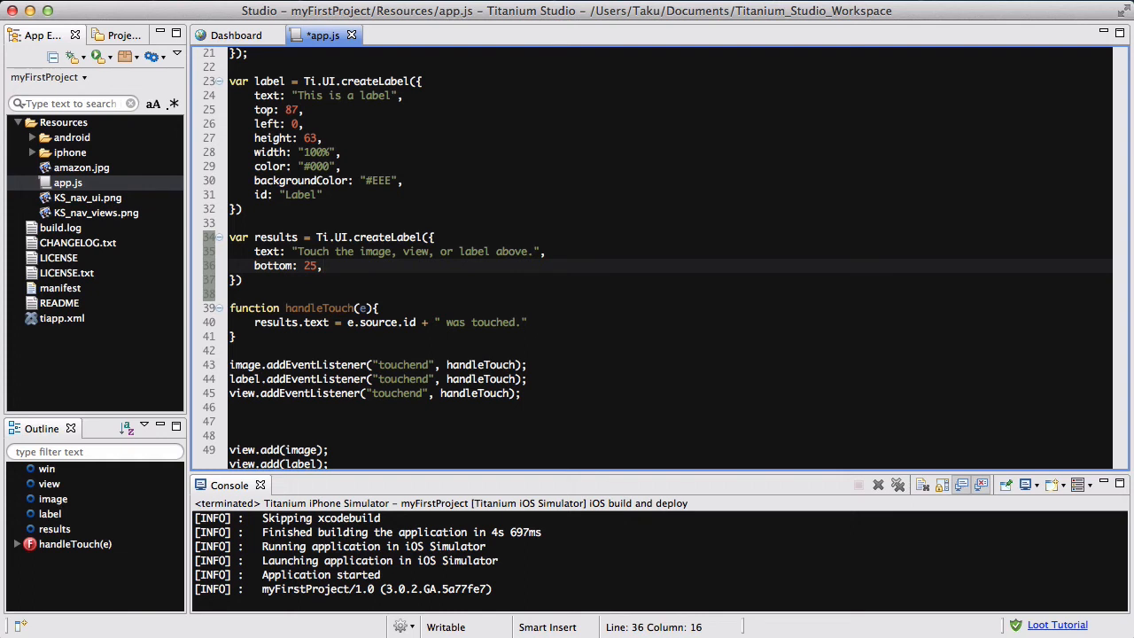
text(height: "auto",)
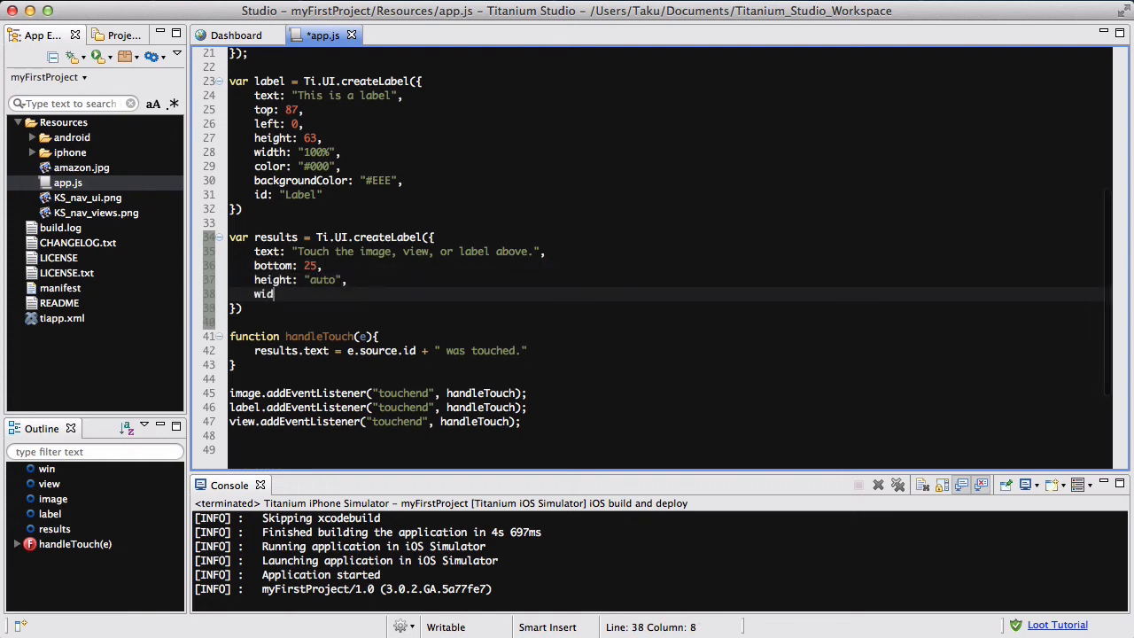
text(th: "auto",)
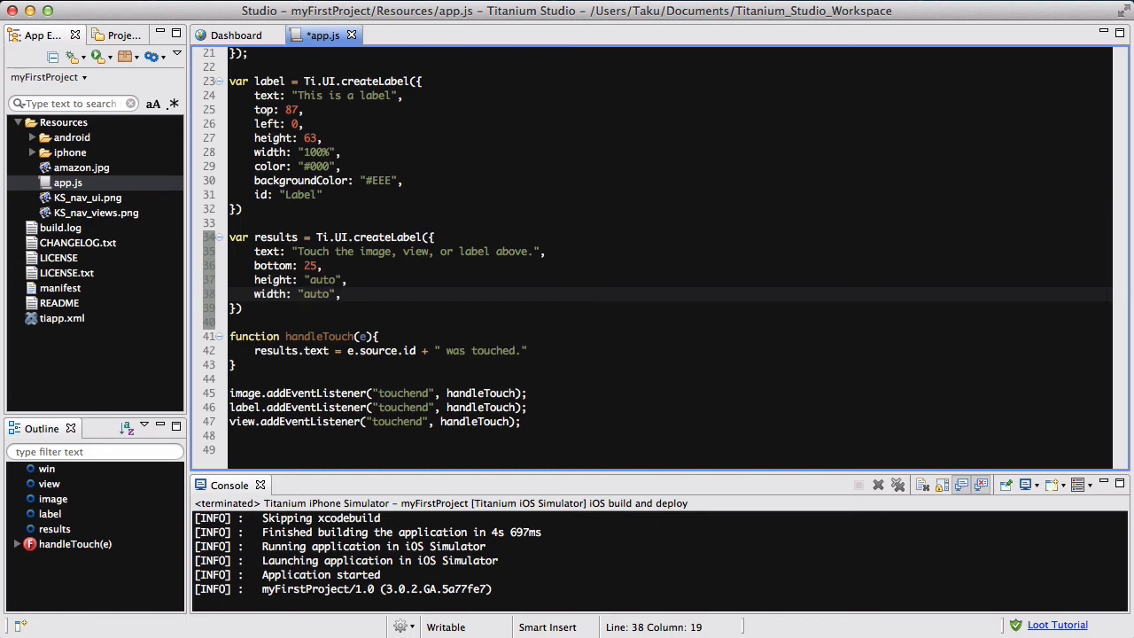
text(textAlei)
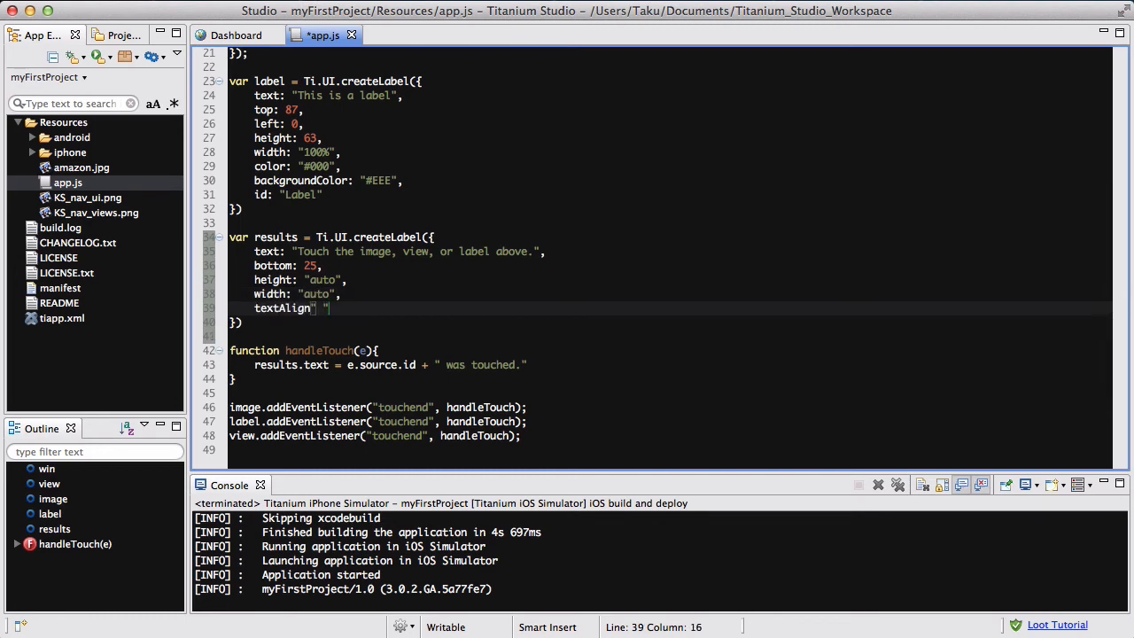
text(c")
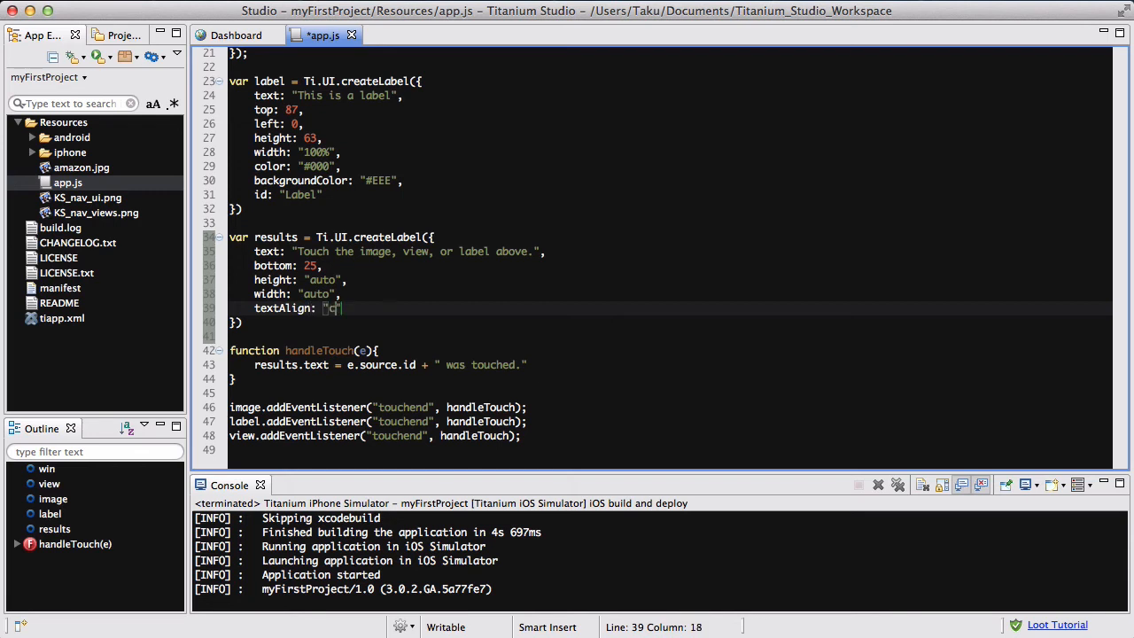
text(enter)
click(670, 322)
text(;)
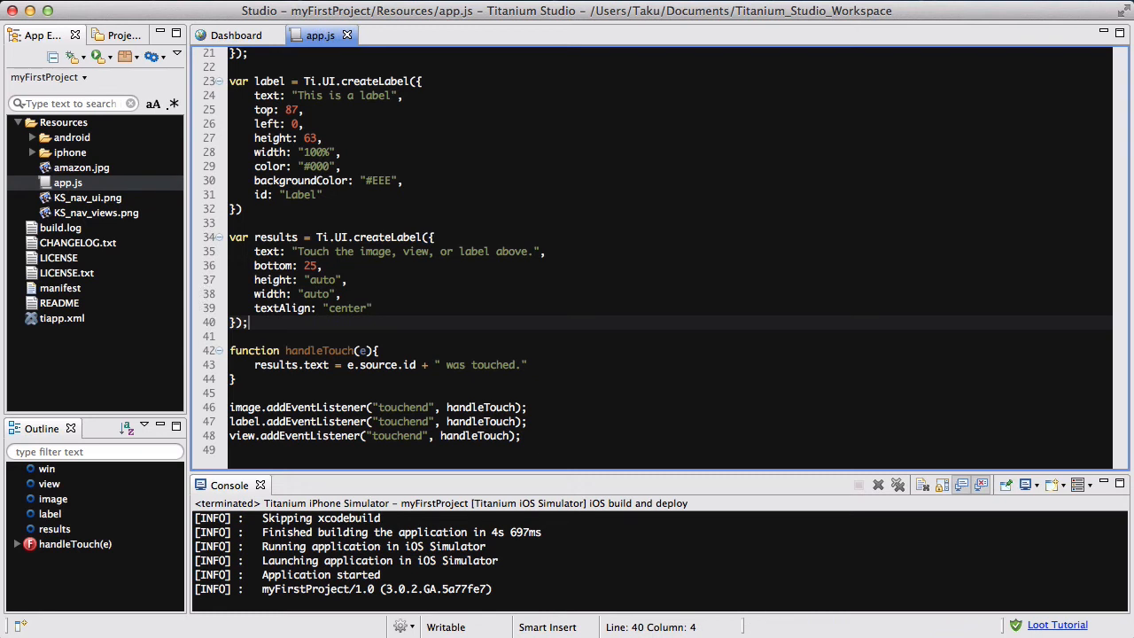
Step: Add the results label to the window with win.add(results)
scroll(down, 3)
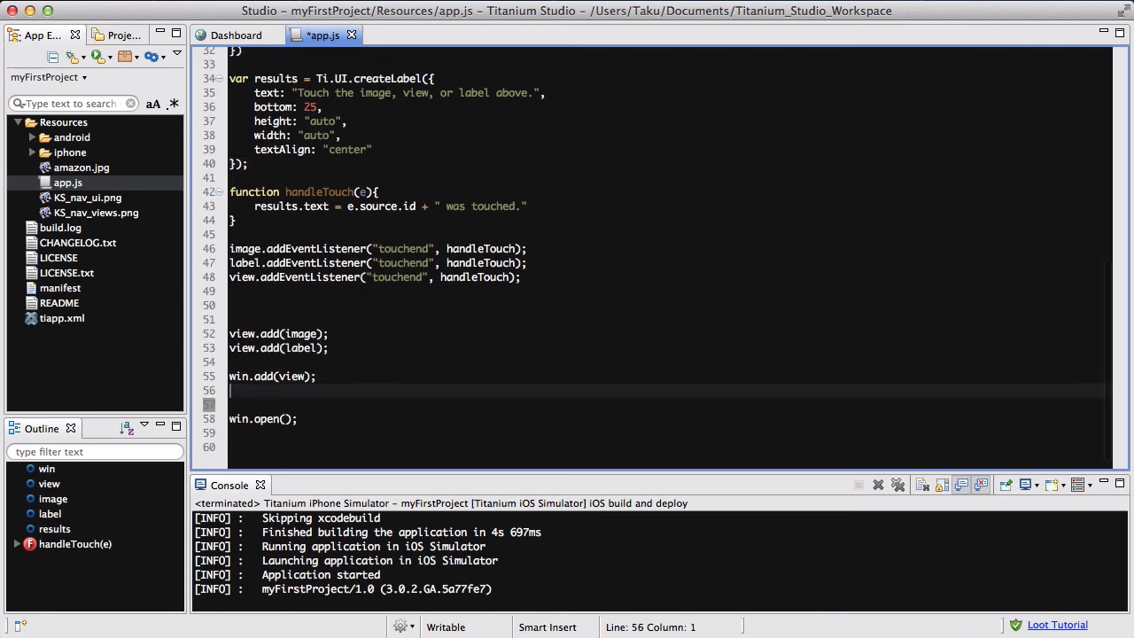
text(win)
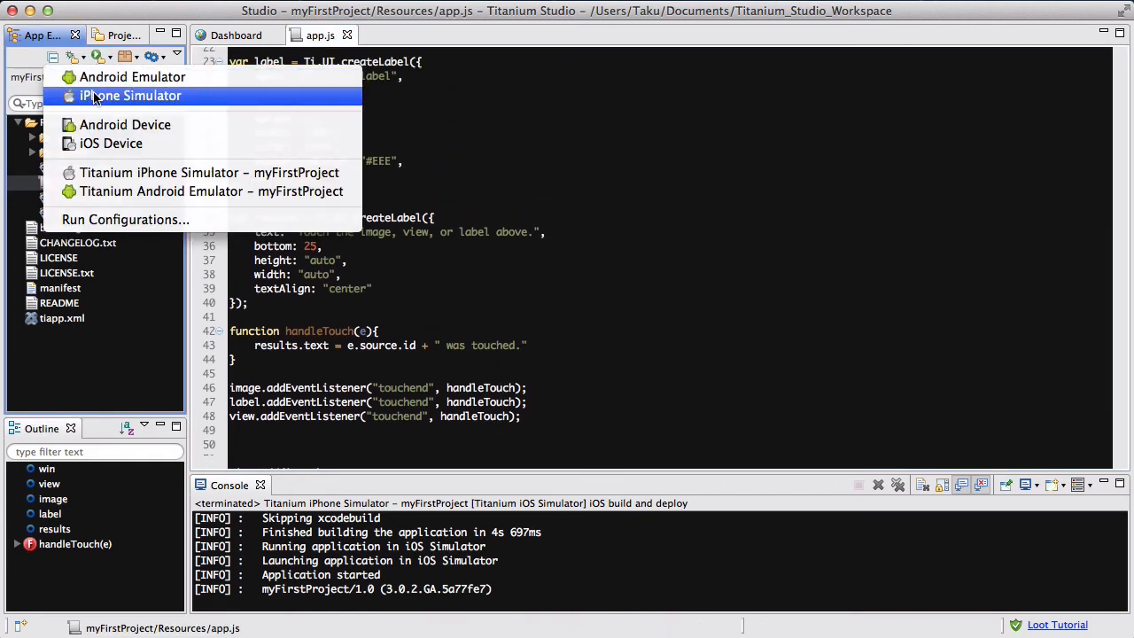
Step: Run the project on the iPhone Simulator from the App Explorer Run dropdown
click(131, 96)
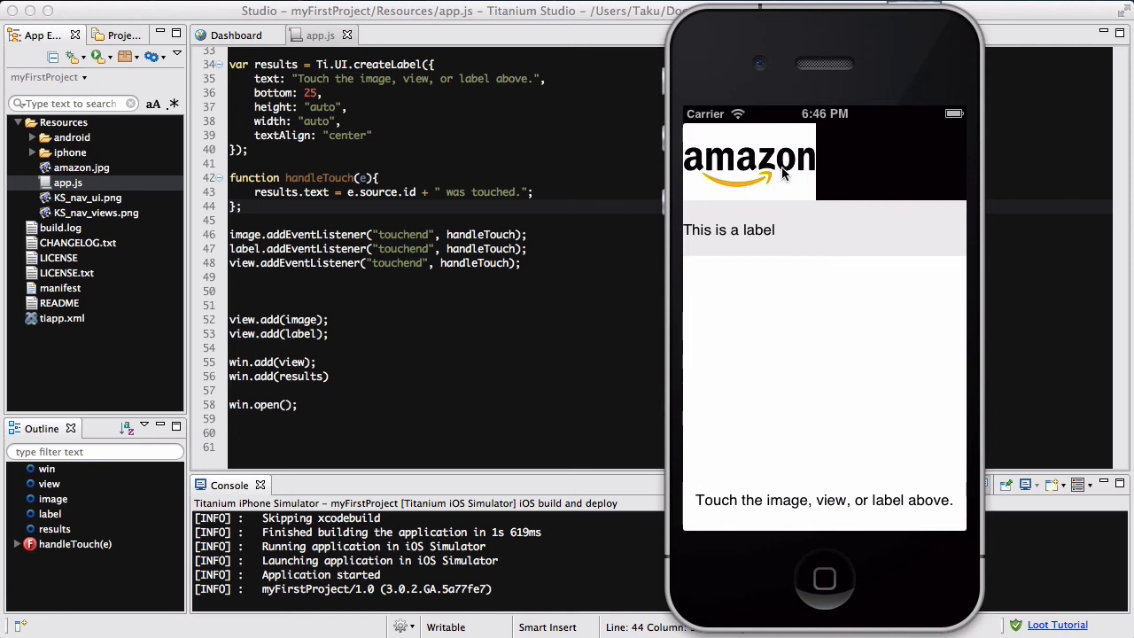
mouse_move(891, 165)
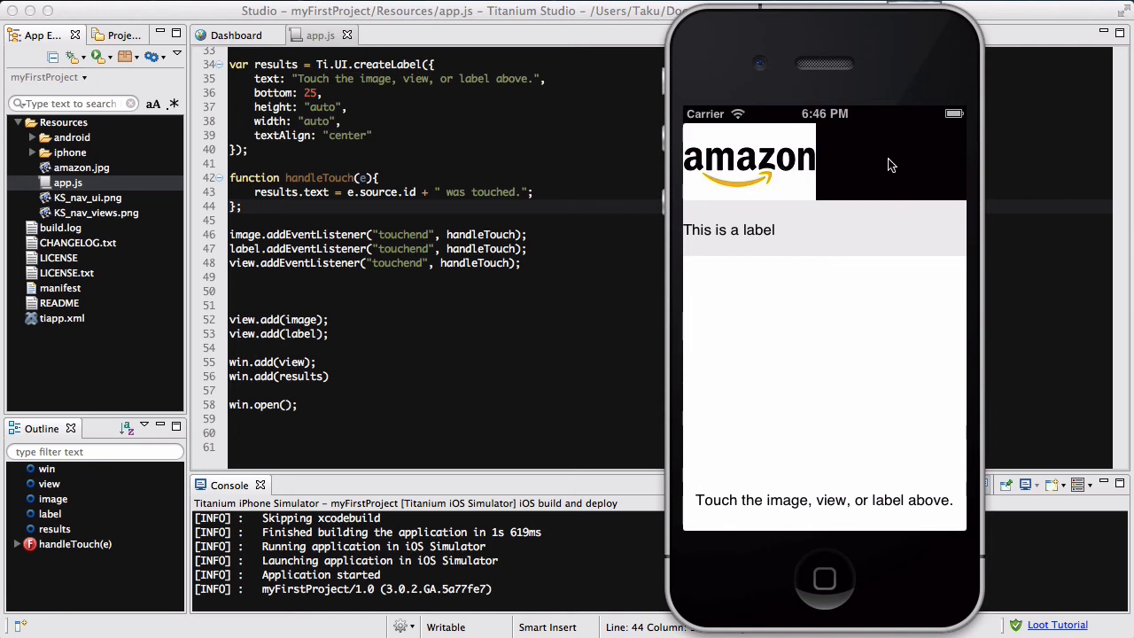
mouse_move(895, 169)
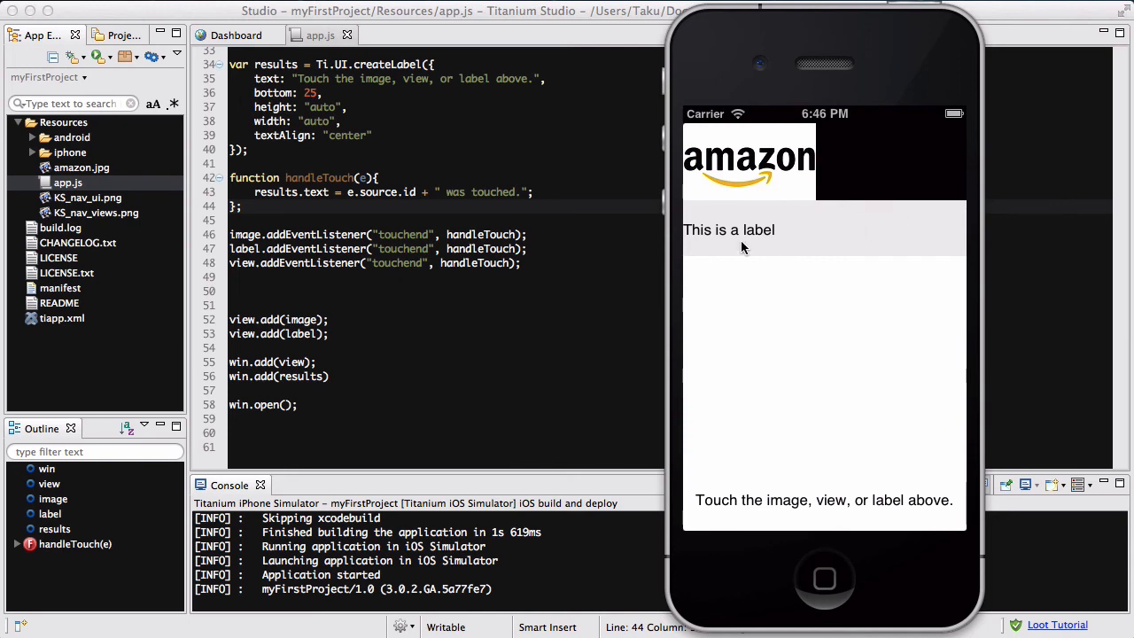
mouse_move(853, 241)
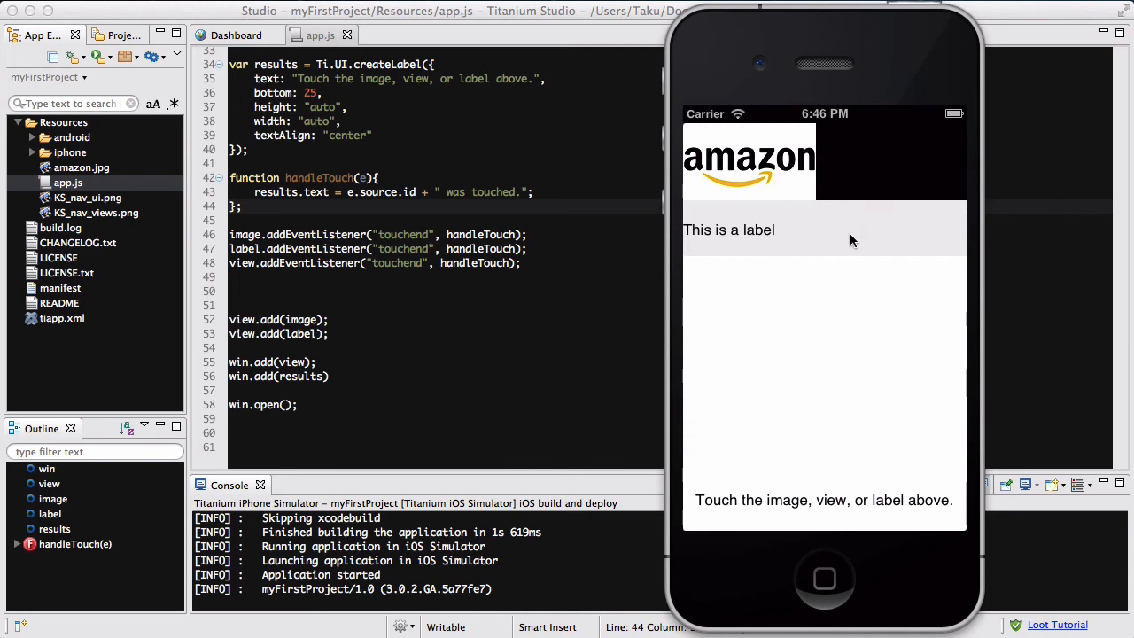
mouse_move(833, 238)
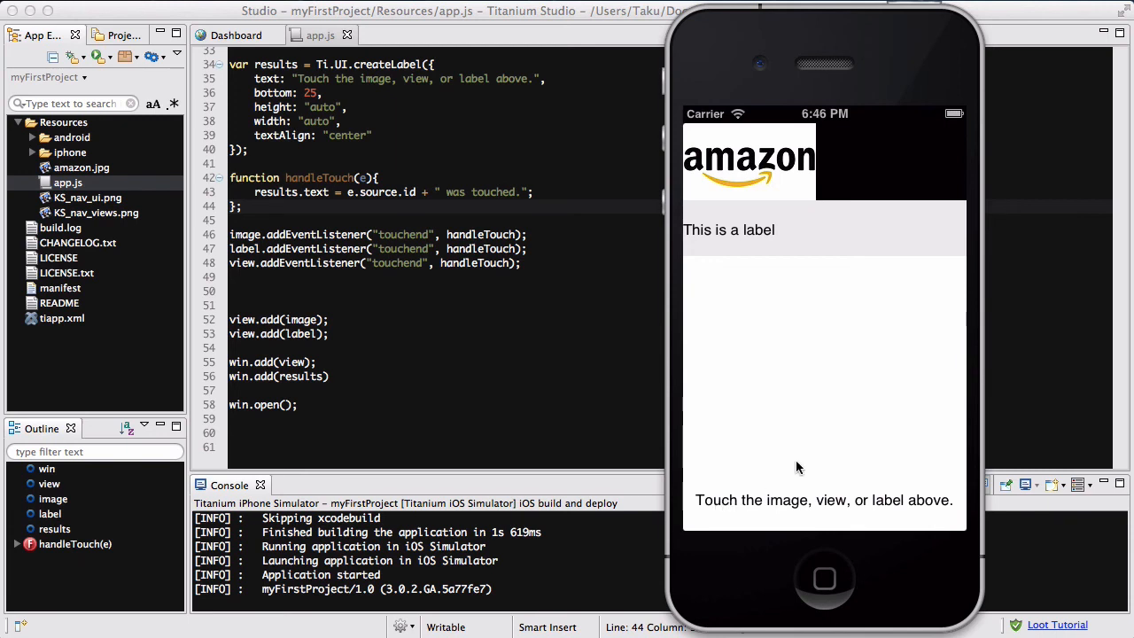
mouse_move(773, 175)
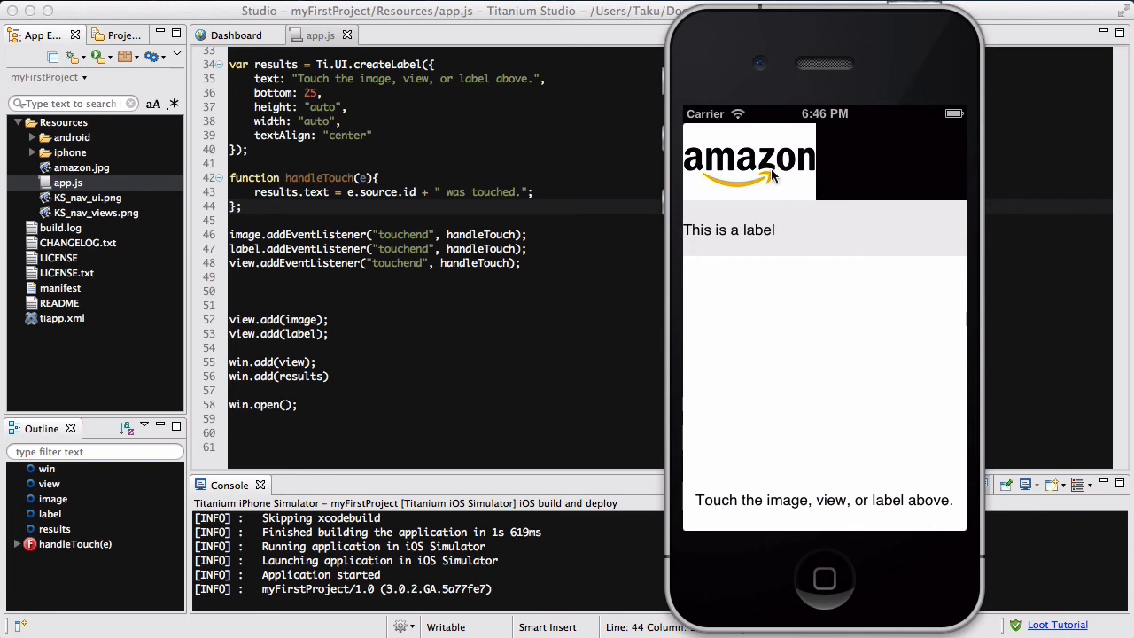
Step: Tap the image then the label so the results text shows "Label was touched."
click(771, 175)
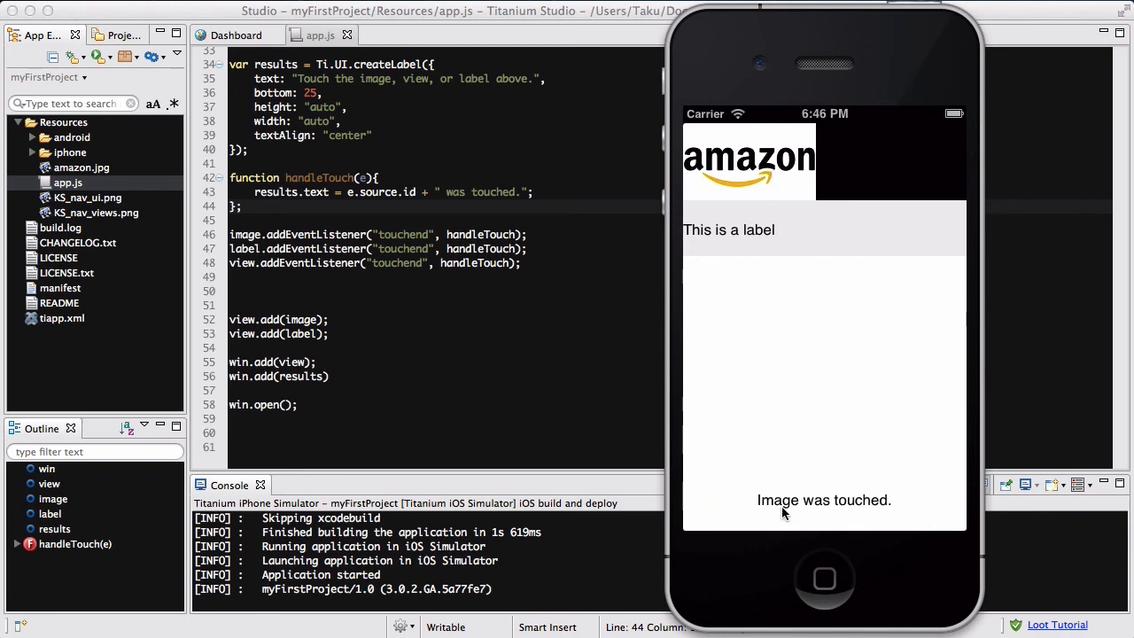
mouse_move(893, 308)
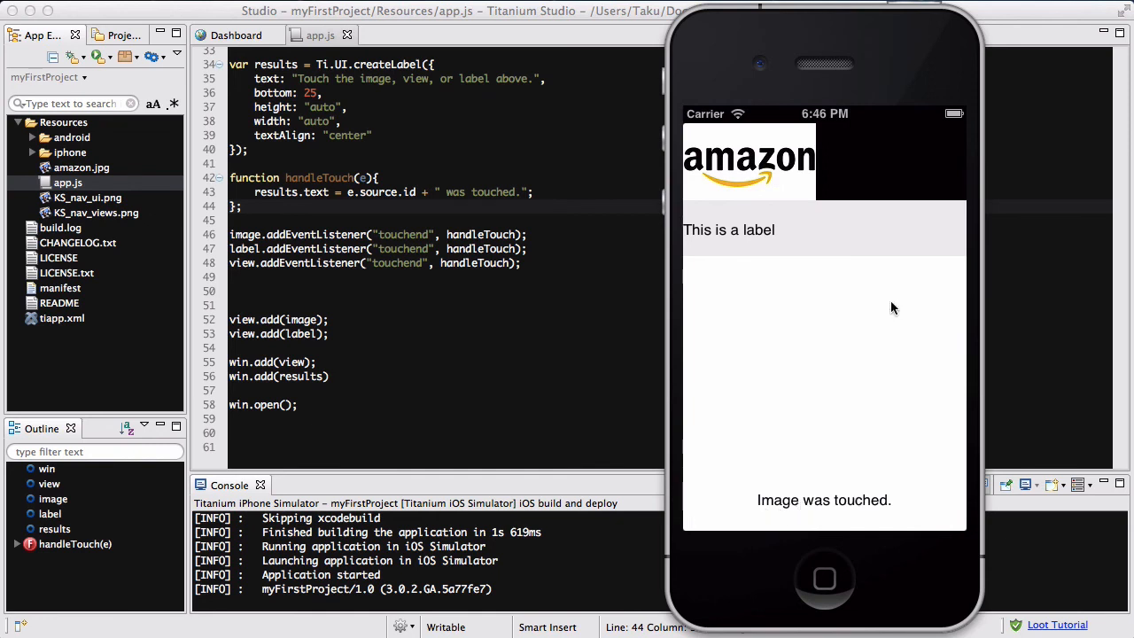
mouse_move(879, 159)
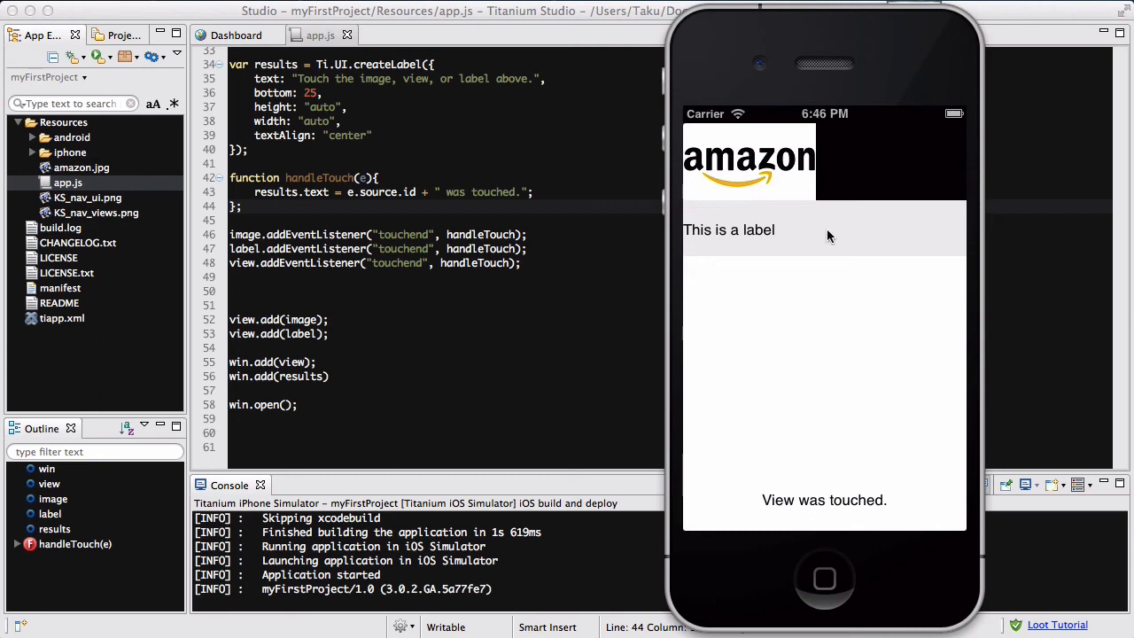
click(729, 230)
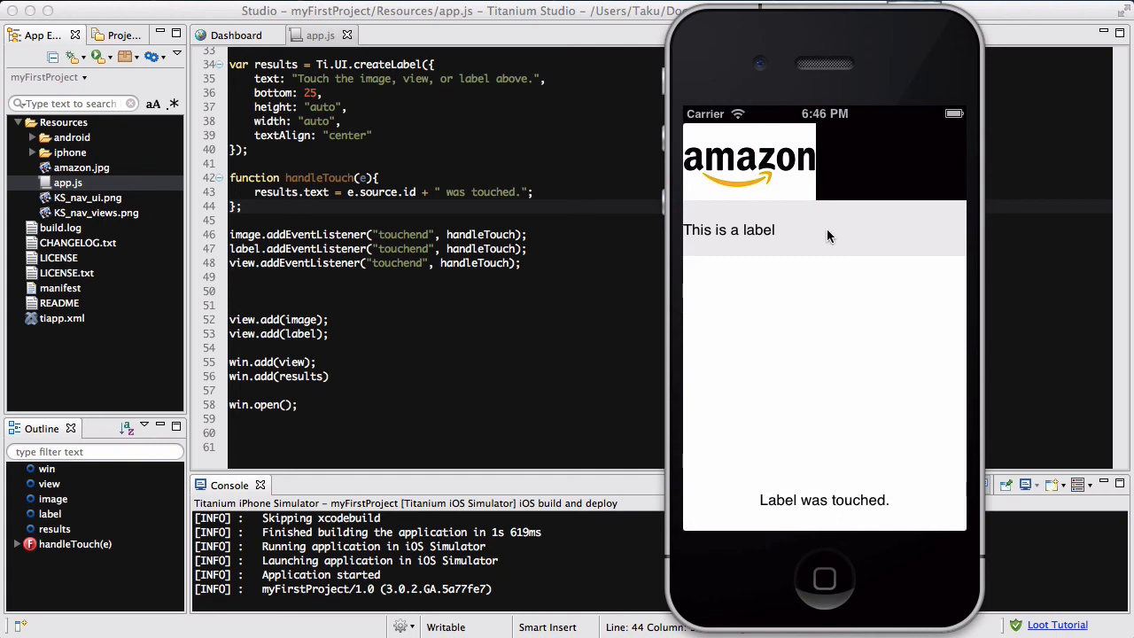
mouse_move(760, 404)
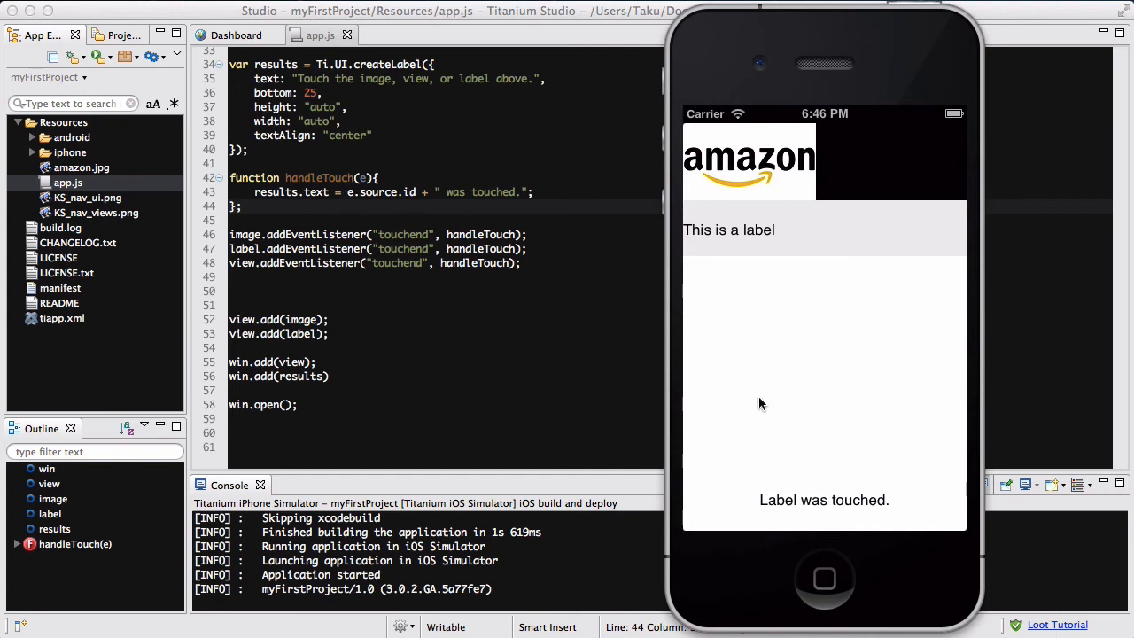
mouse_move(823, 237)
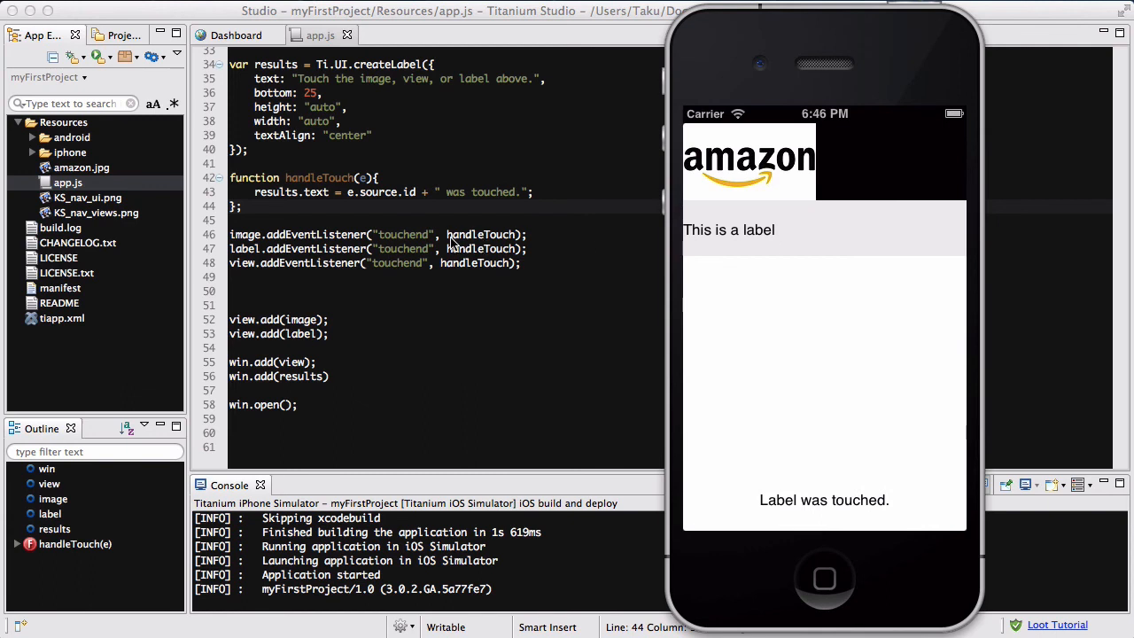
mouse_move(284, 177)
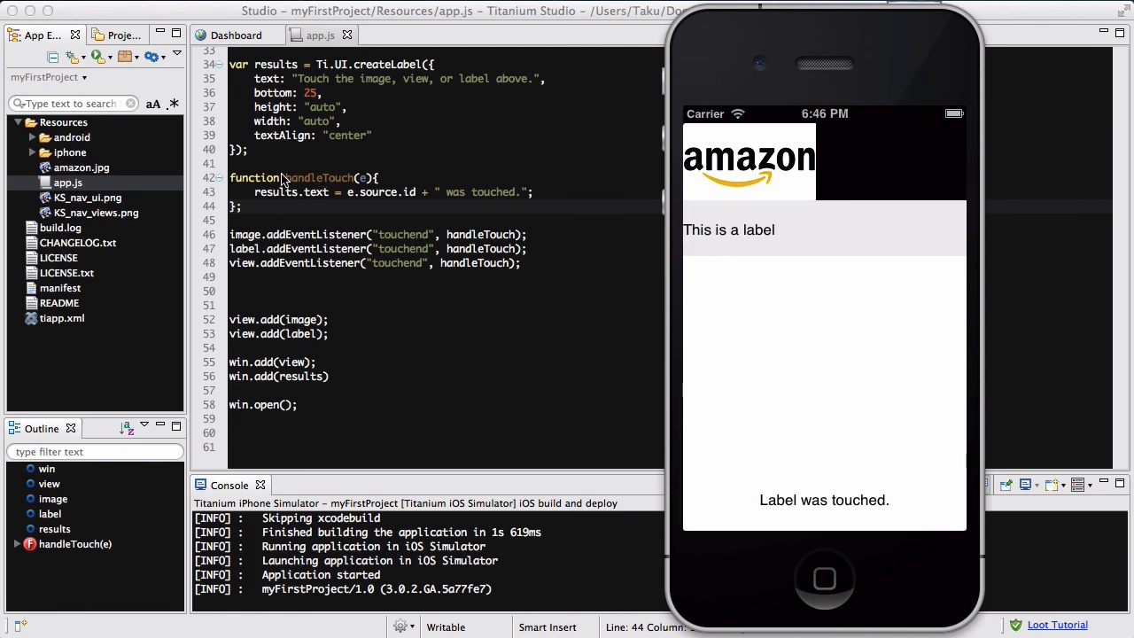
mouse_move(340, 202)
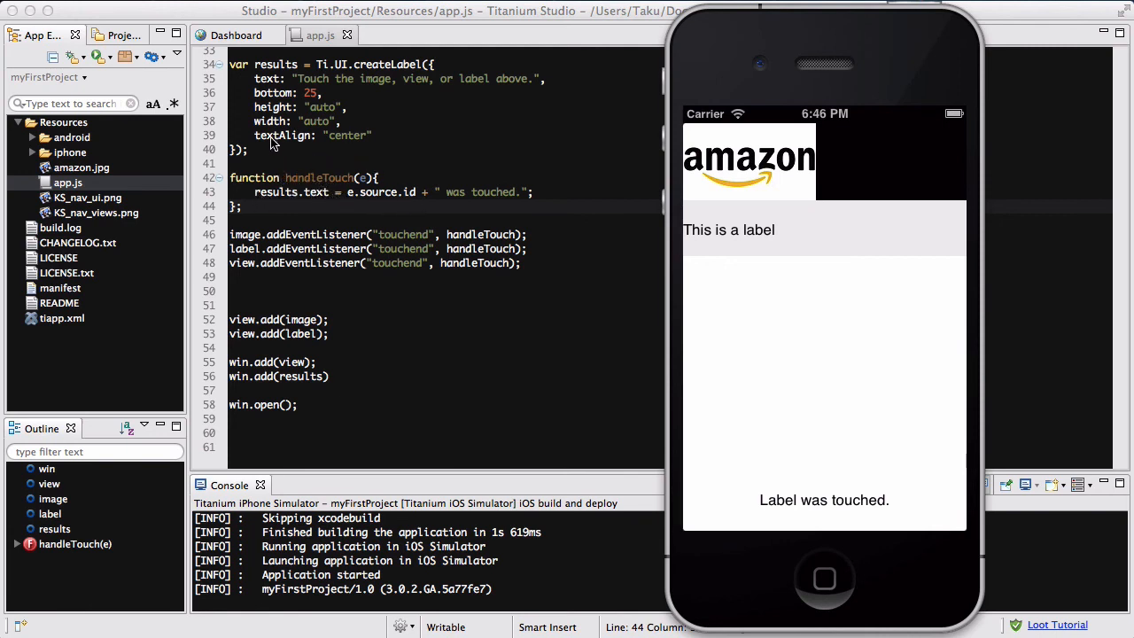
mouse_move(783, 186)
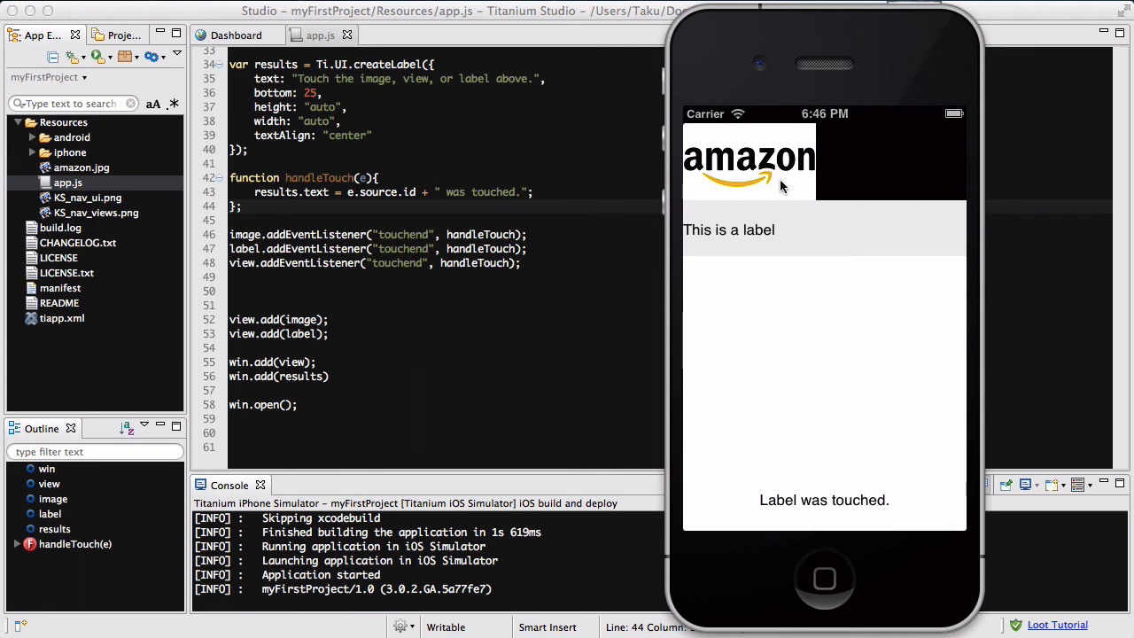
mouse_move(819, 196)
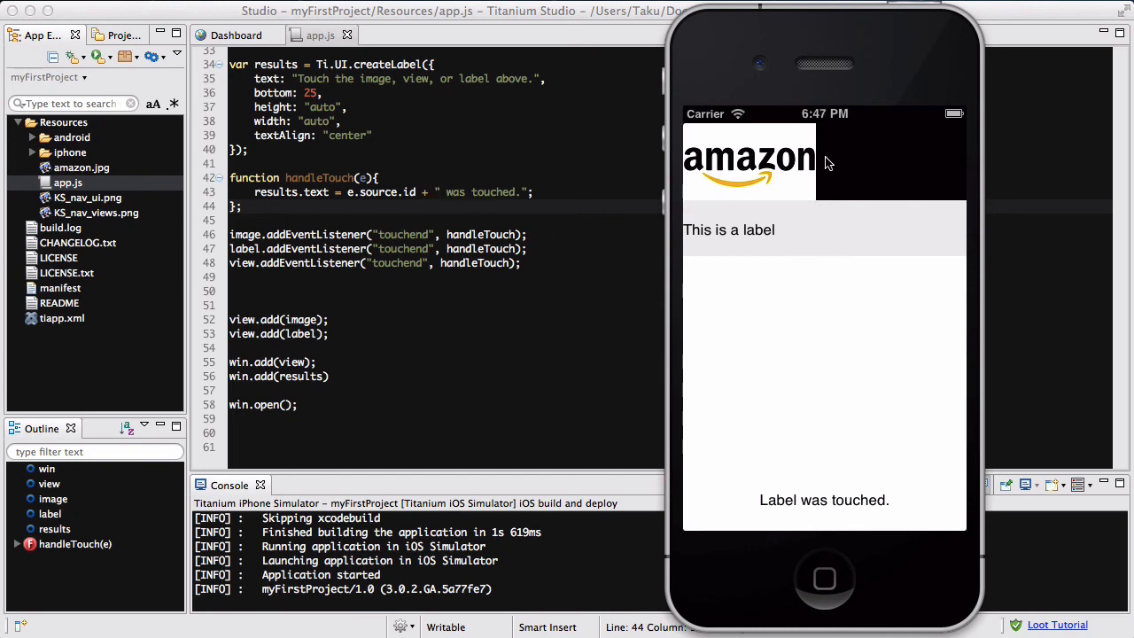
click(748, 163)
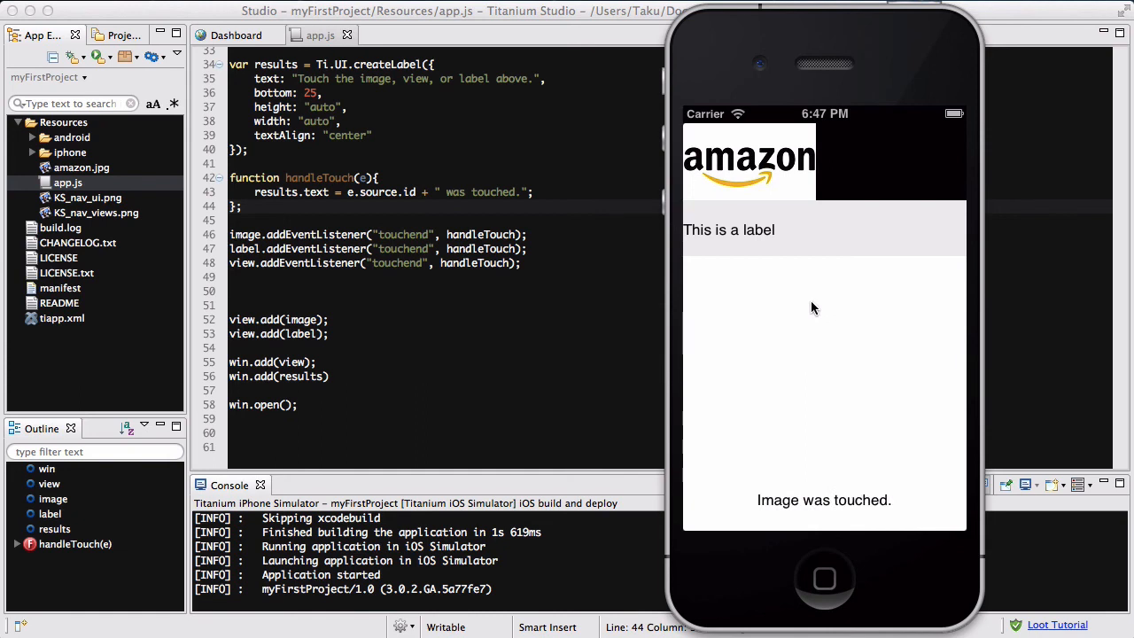
mouse_move(759, 367)
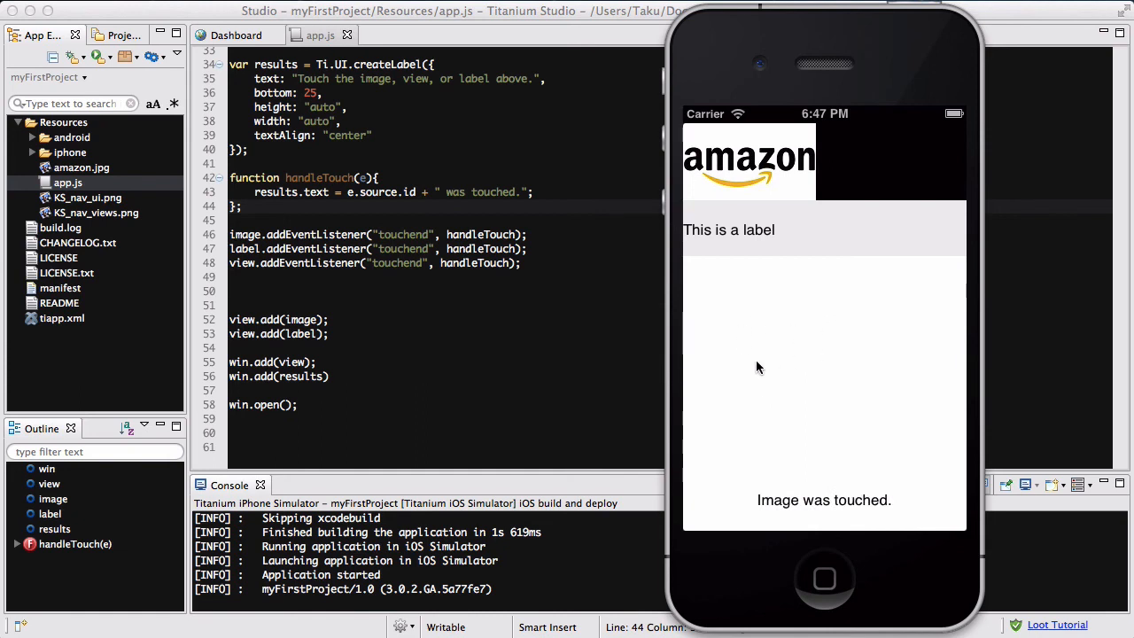
mouse_move(811, 262)
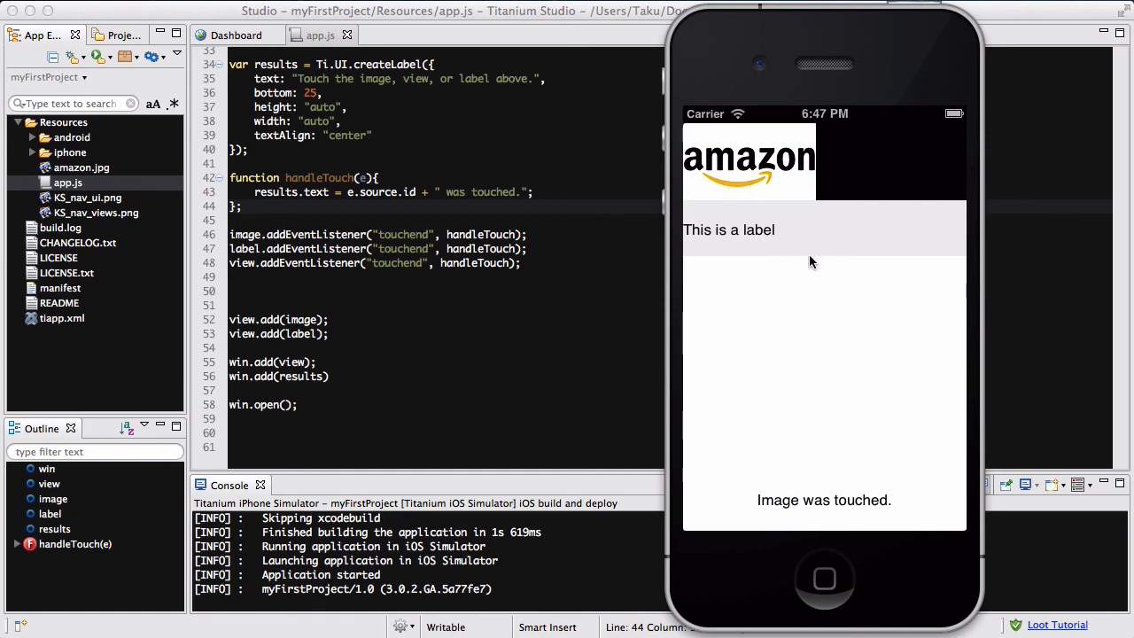
mouse_move(831, 443)
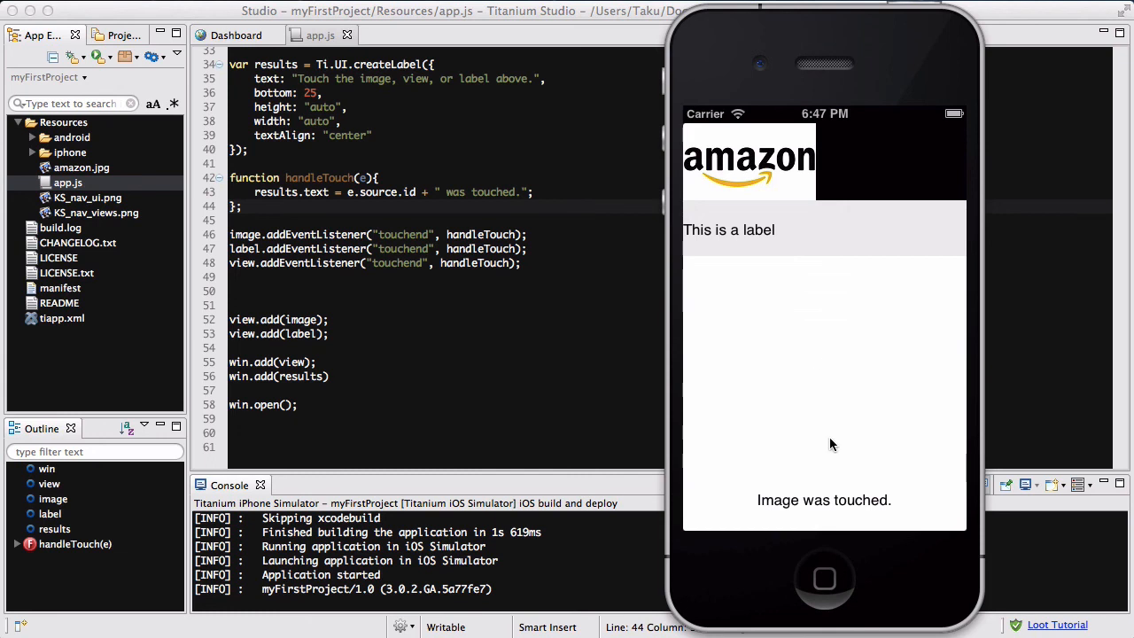
mouse_move(813, 413)
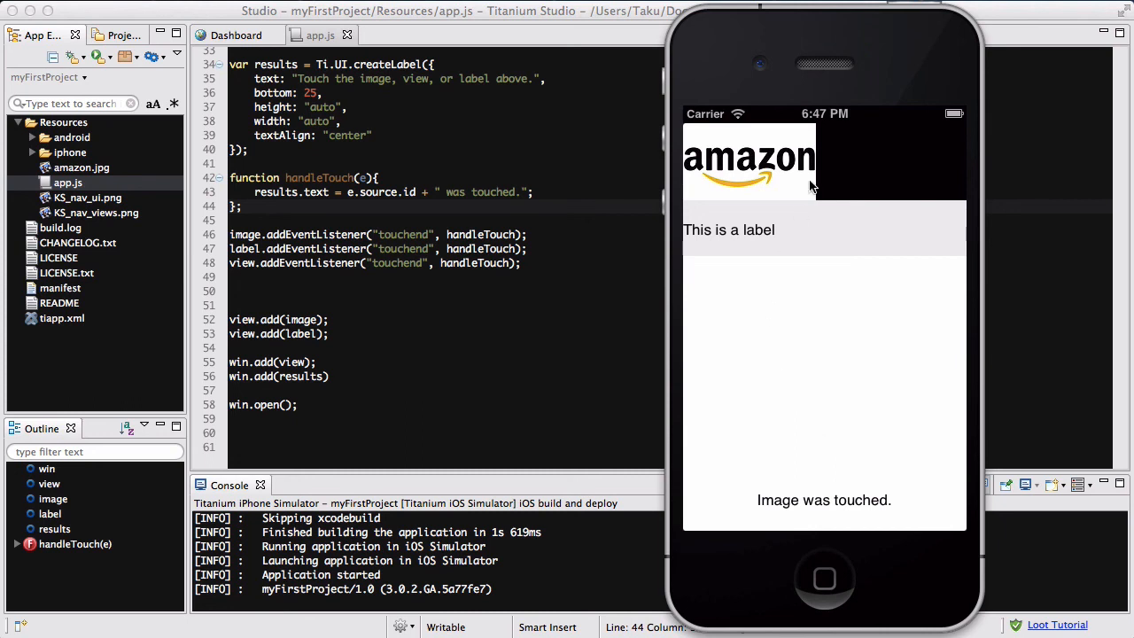
mouse_move(867, 169)
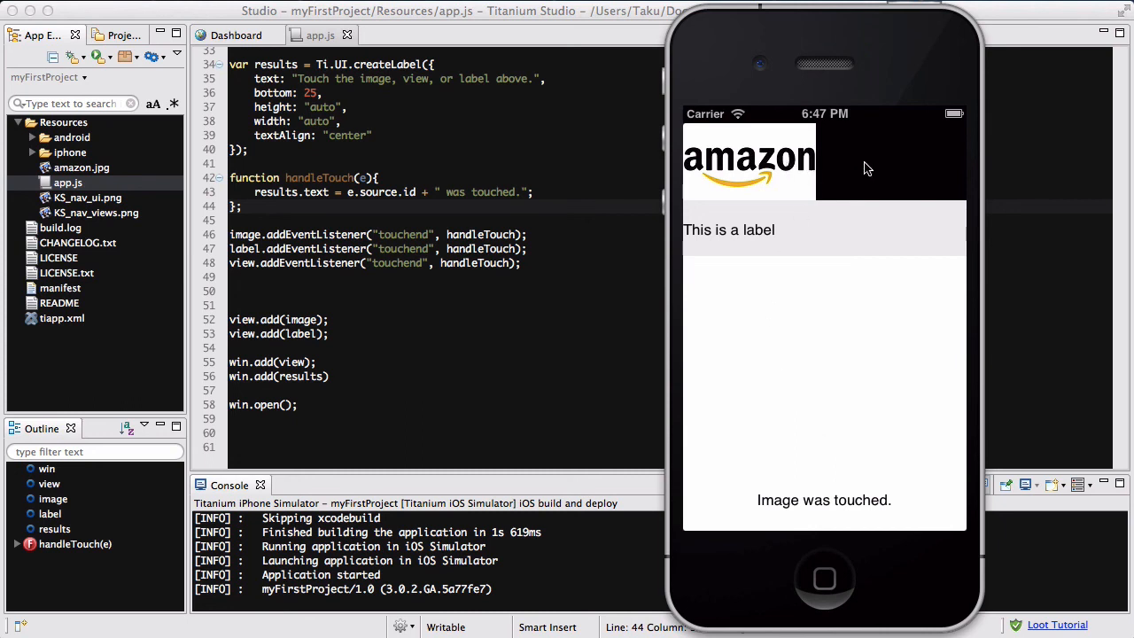
click(819, 237)
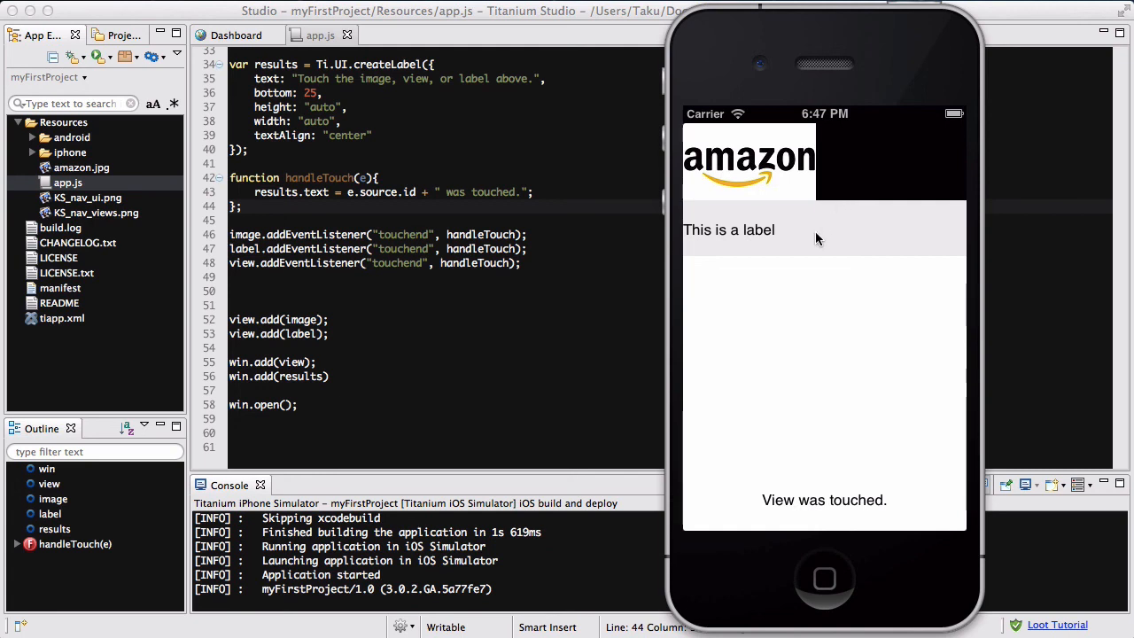
click(728, 230)
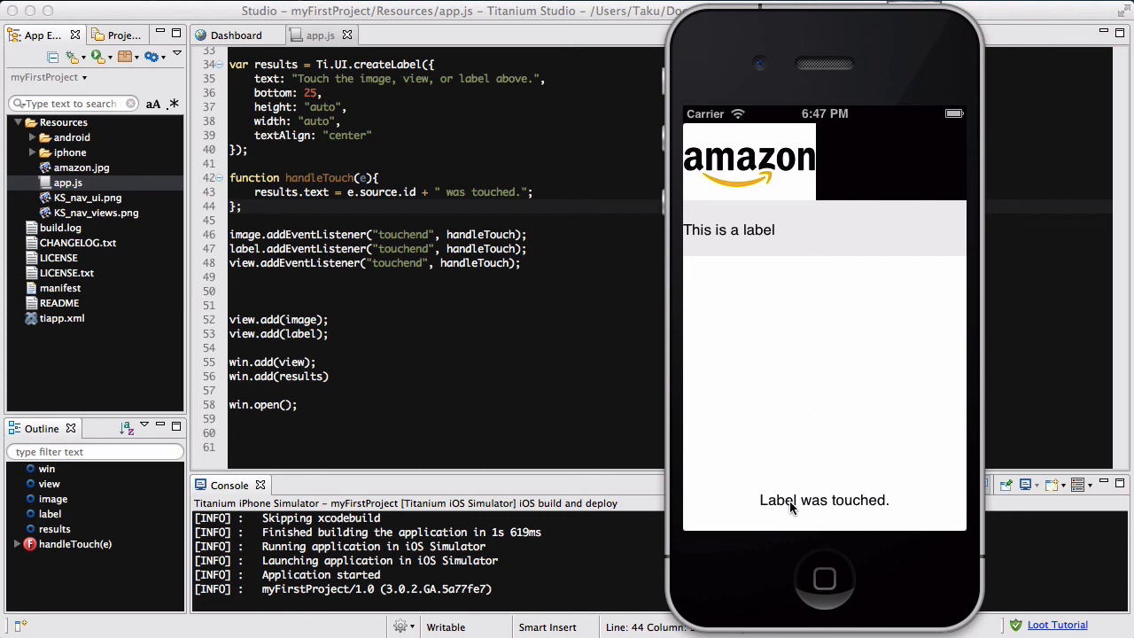
mouse_move(782, 359)
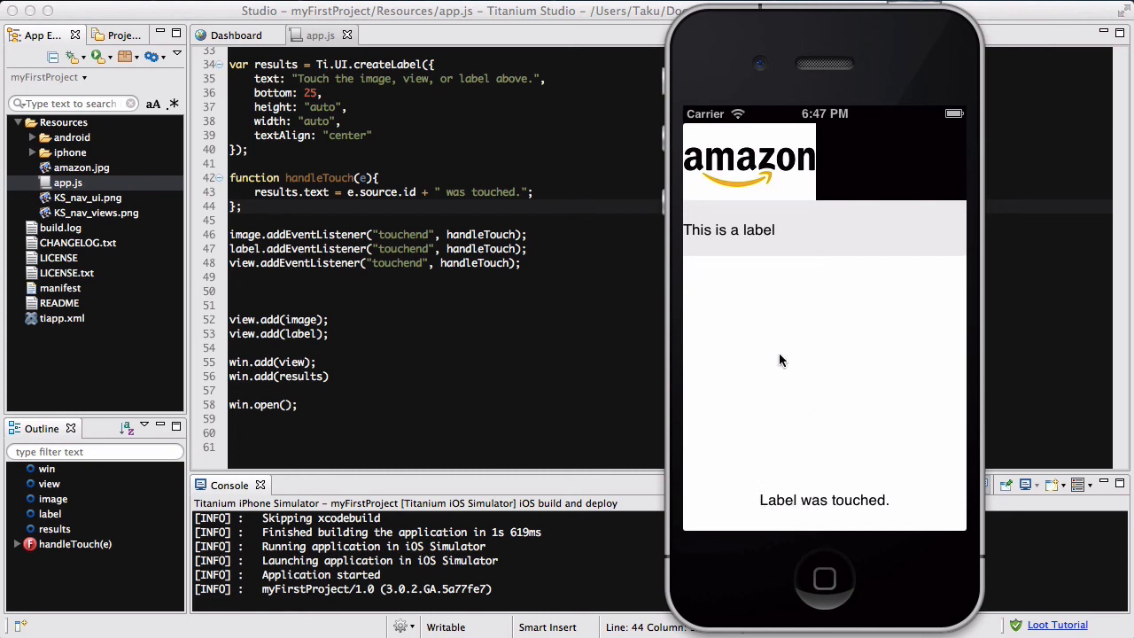
mouse_move(758, 308)
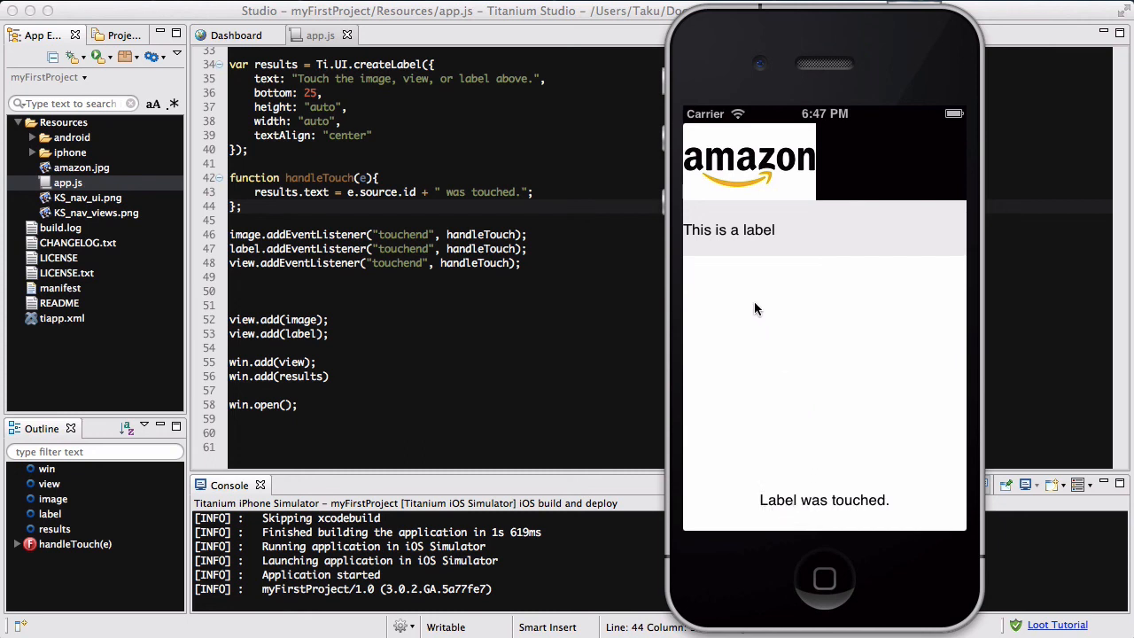
mouse_move(866, 381)
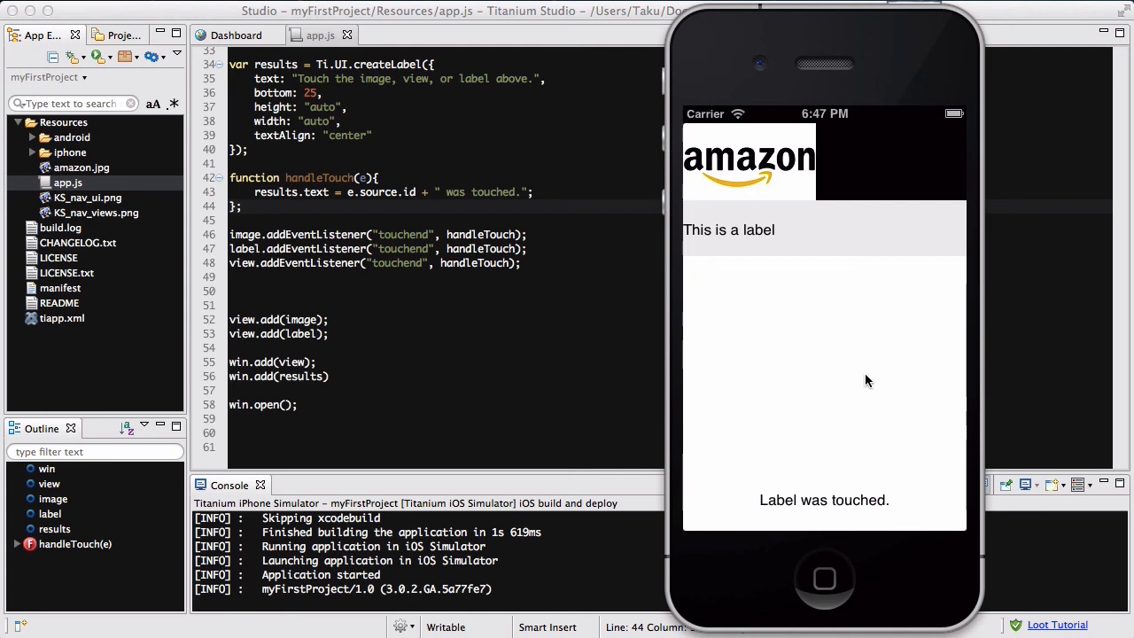
mouse_move(725, 295)
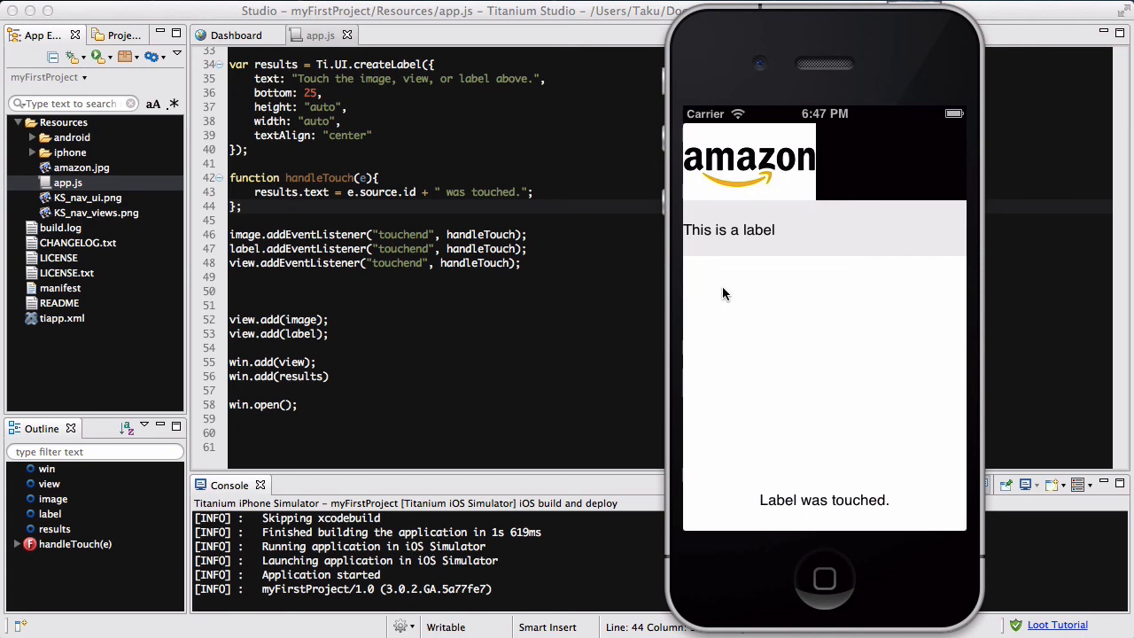
mouse_move(766, 319)
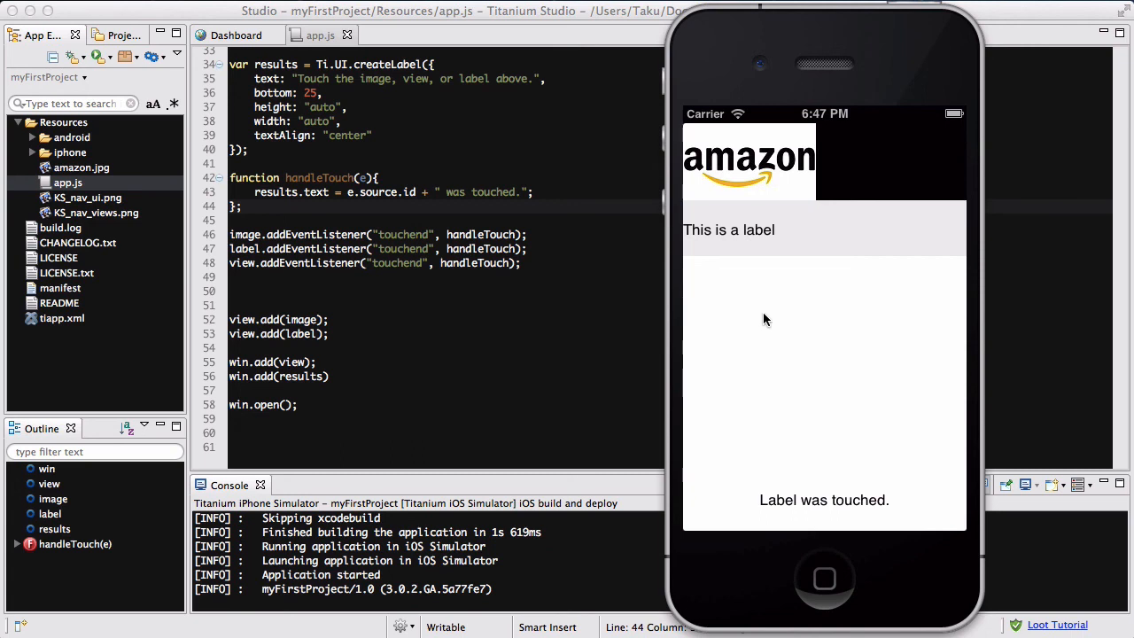
mouse_move(872, 471)
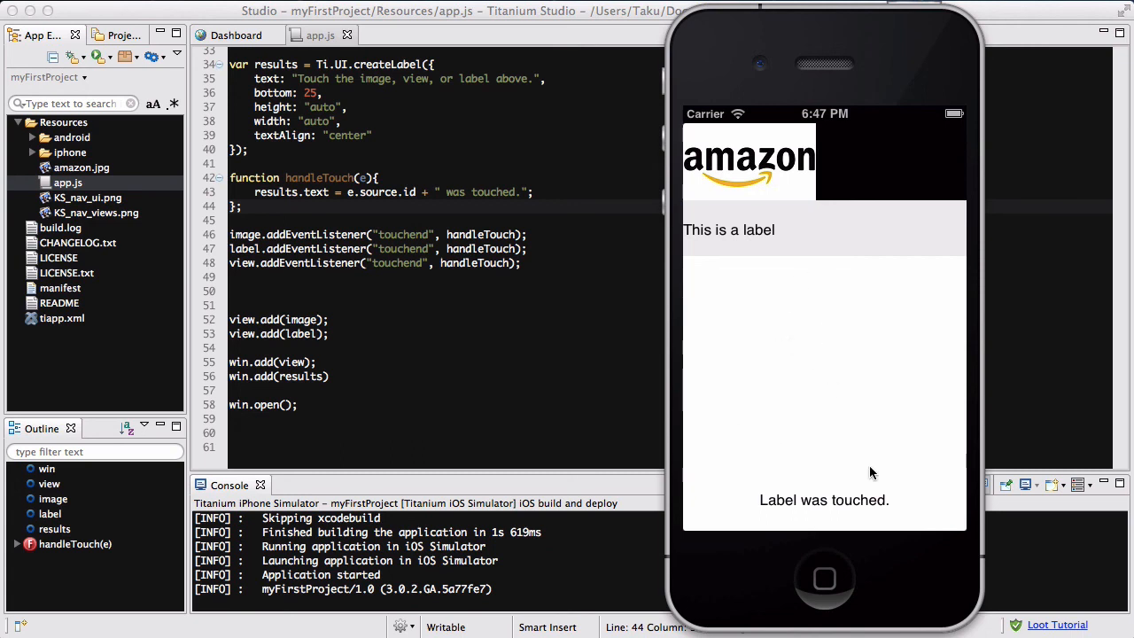
mouse_move(872, 394)
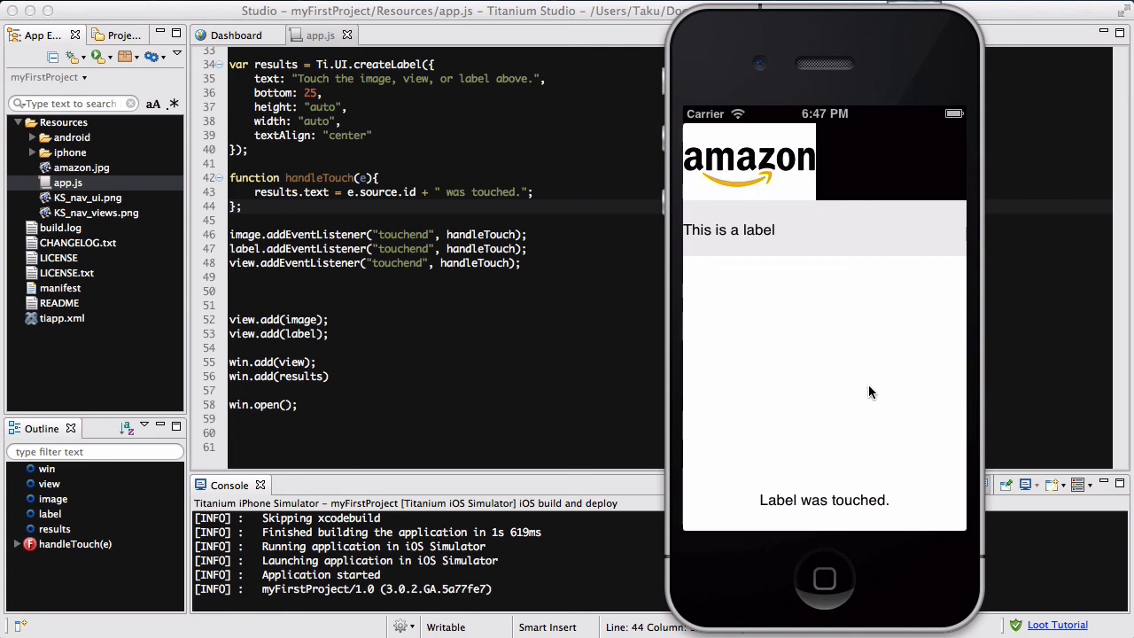
mouse_move(872, 341)
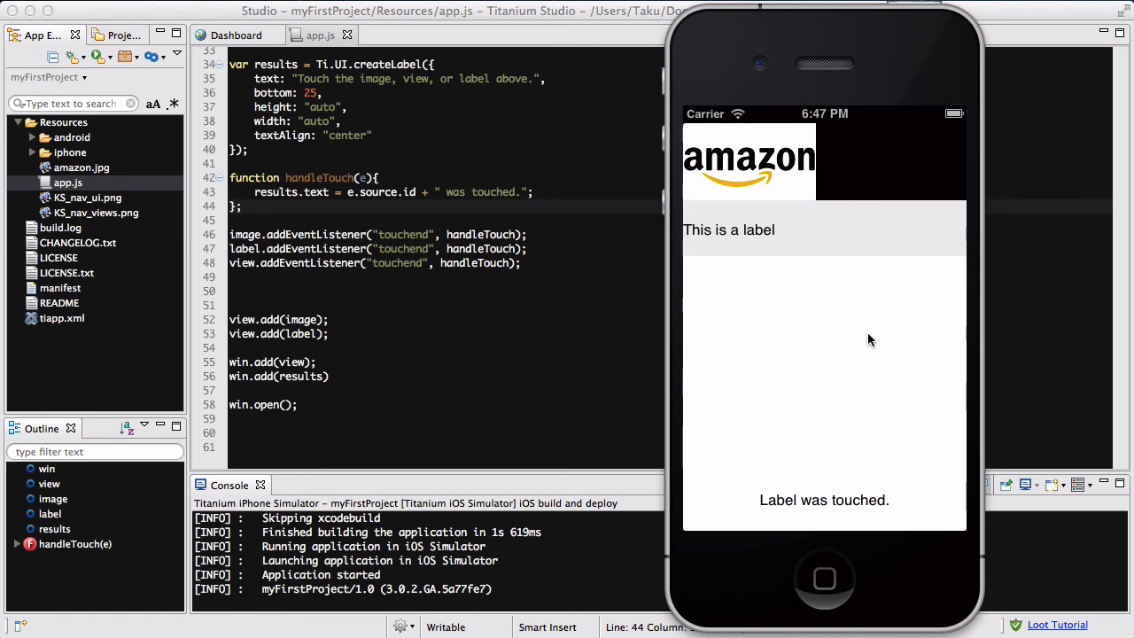
mouse_move(786, 379)
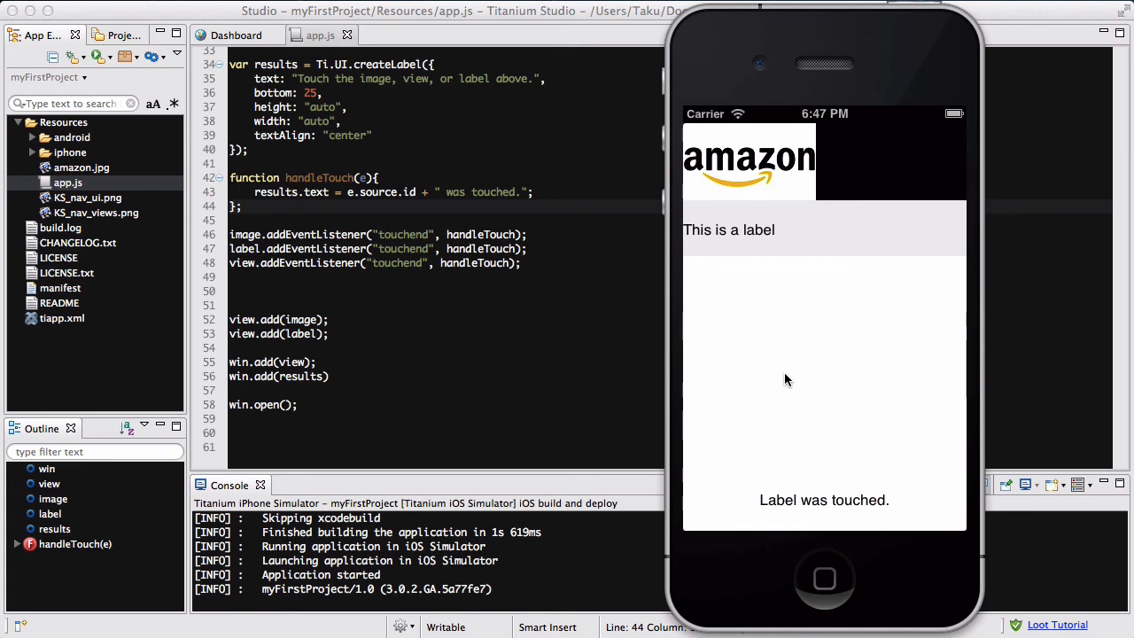
mouse_move(723, 432)
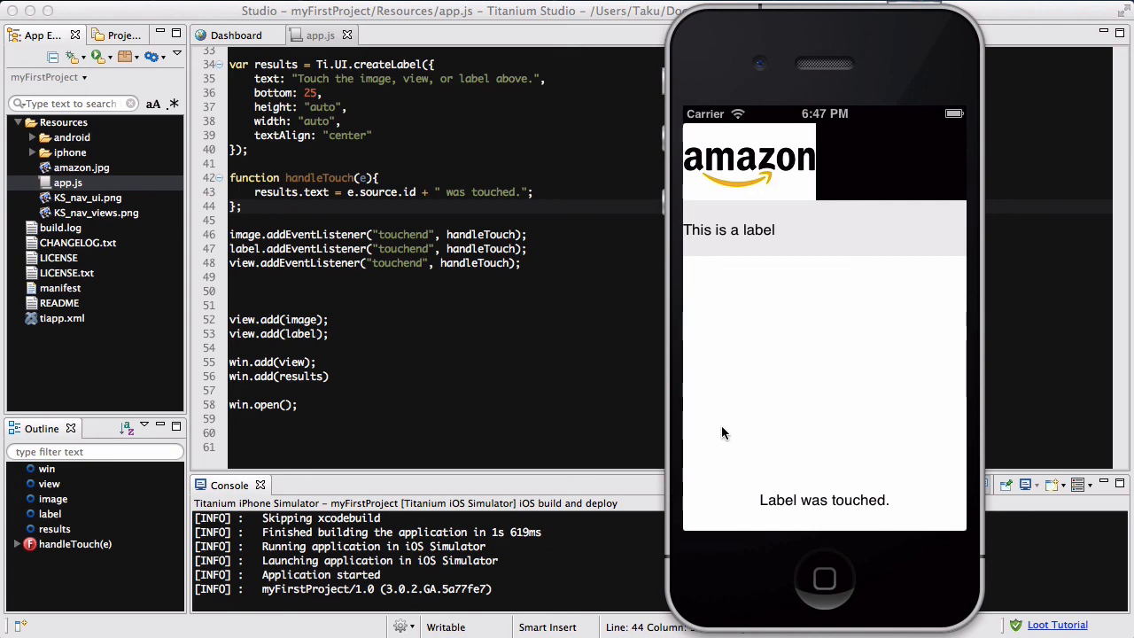
mouse_move(700, 453)
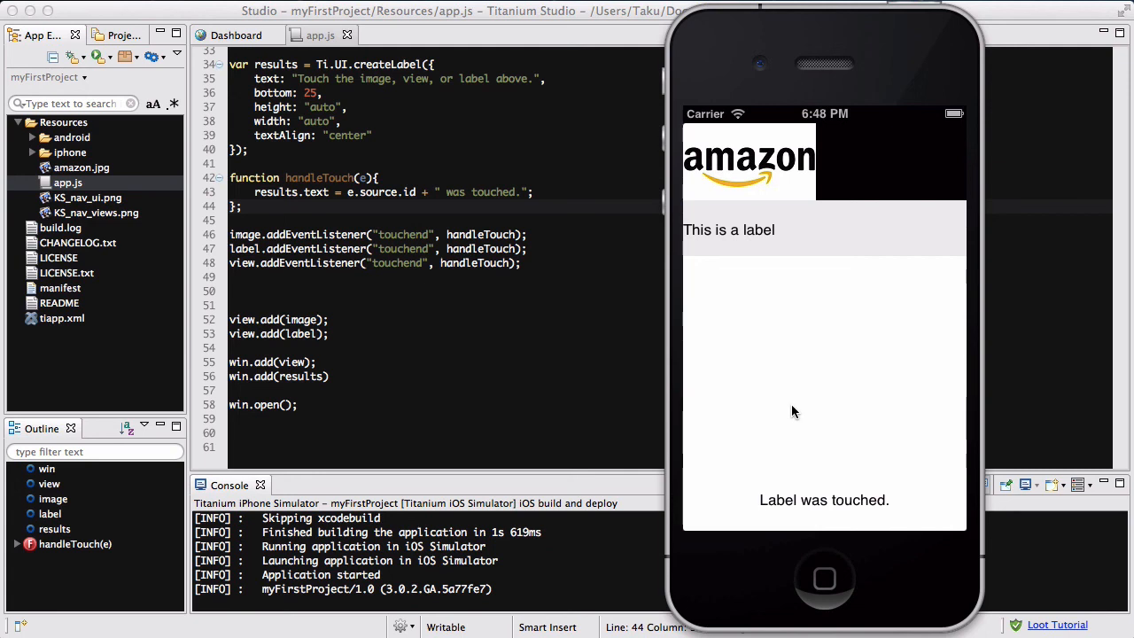
mouse_move(849, 415)
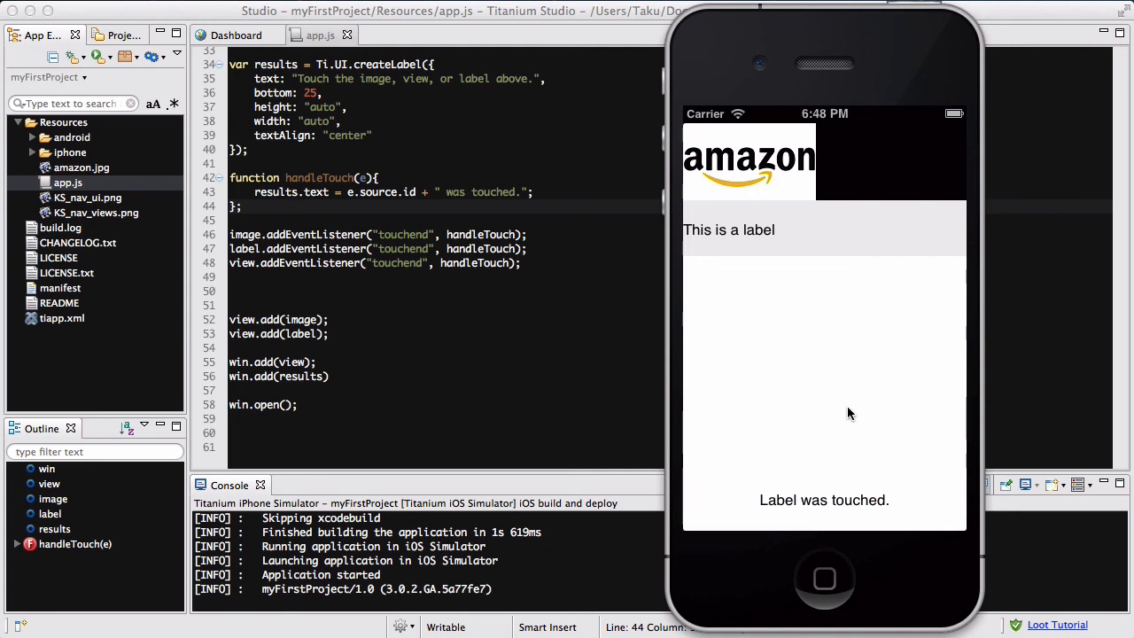